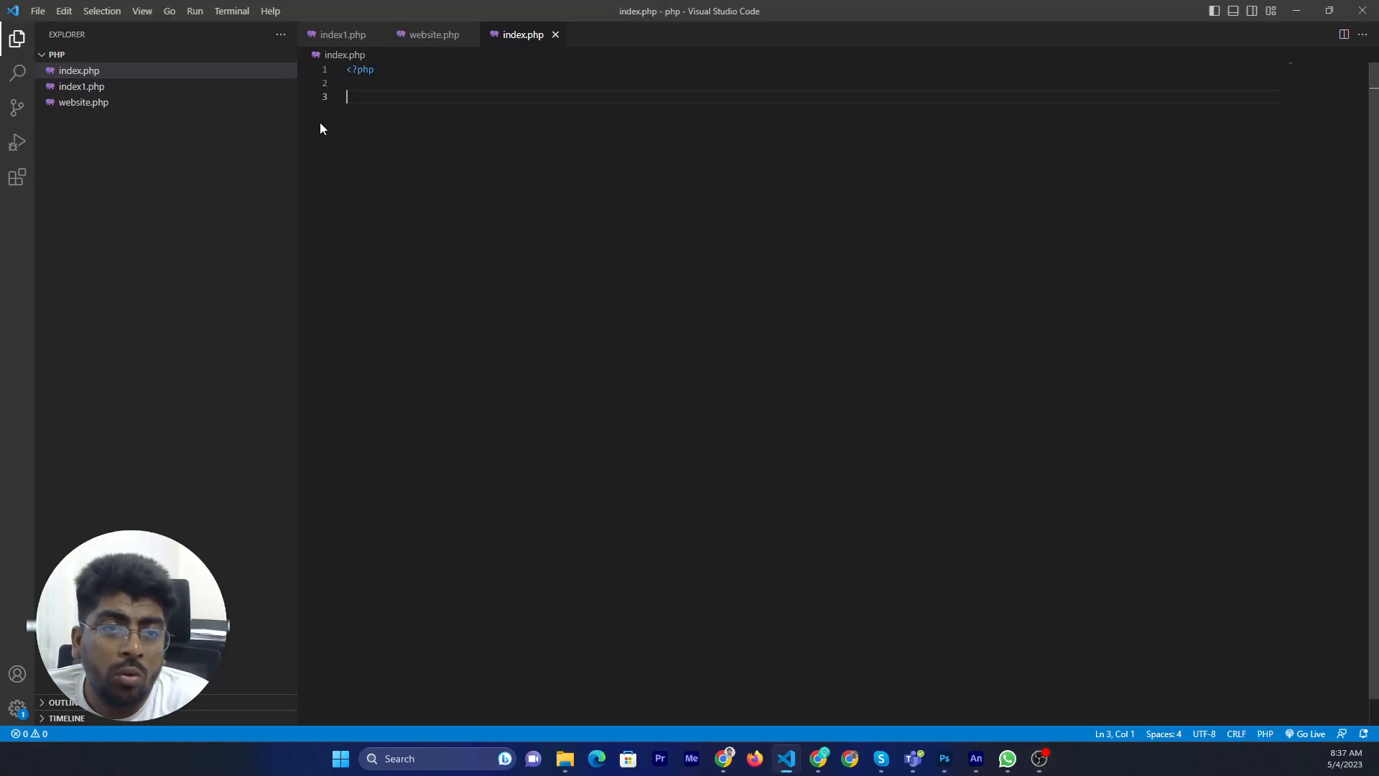
pyautogui.moveTo(651, 91)
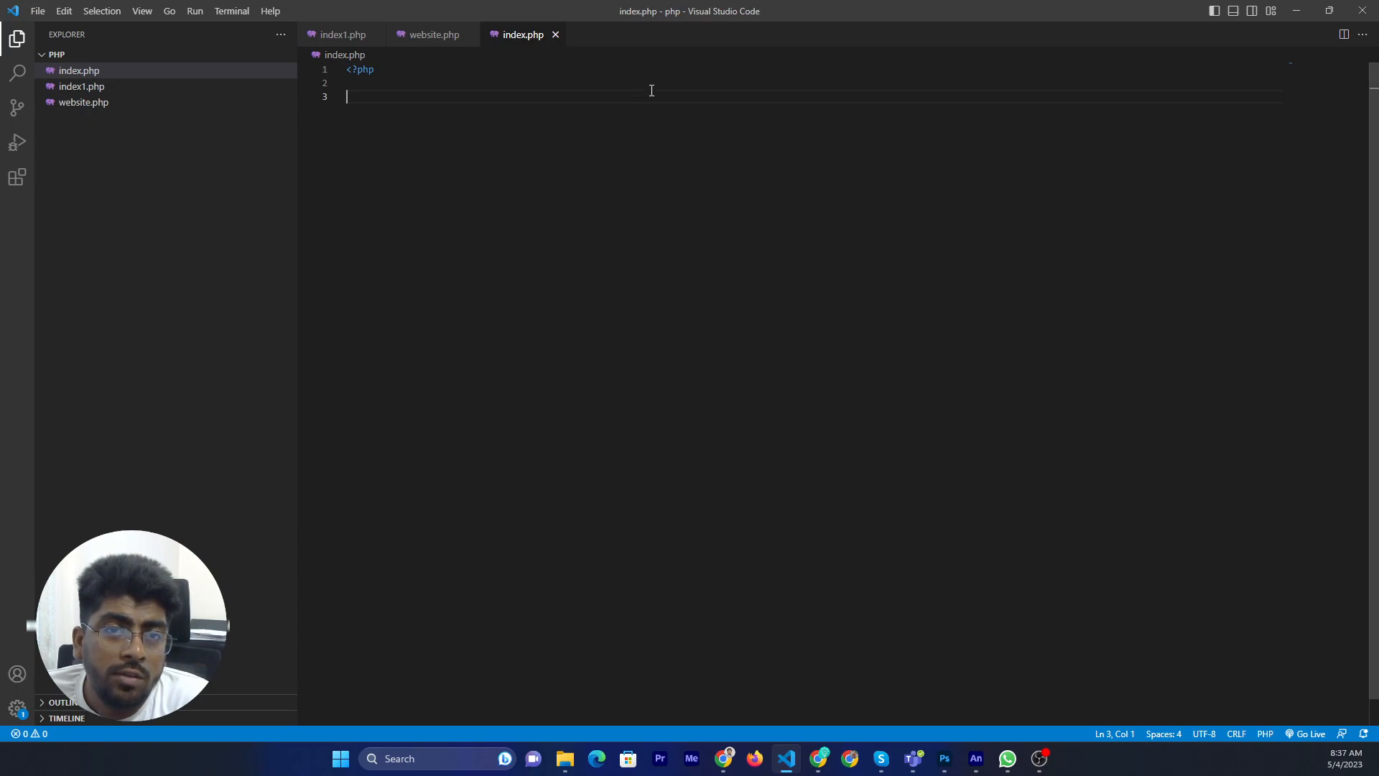
pyautogui.moveTo(1034, 687)
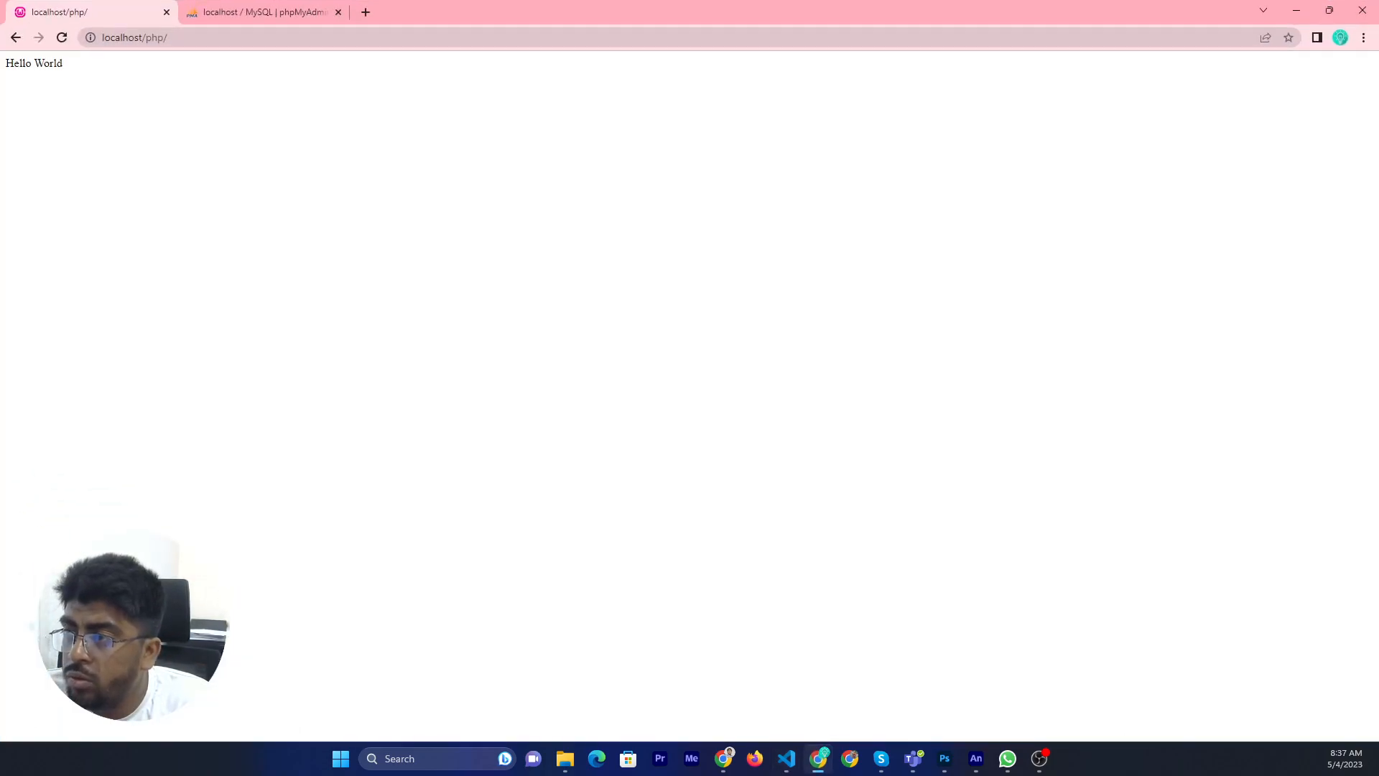
# Switch from Chrome back to index.php in Visual Studio Code
pyautogui.click(784, 758)
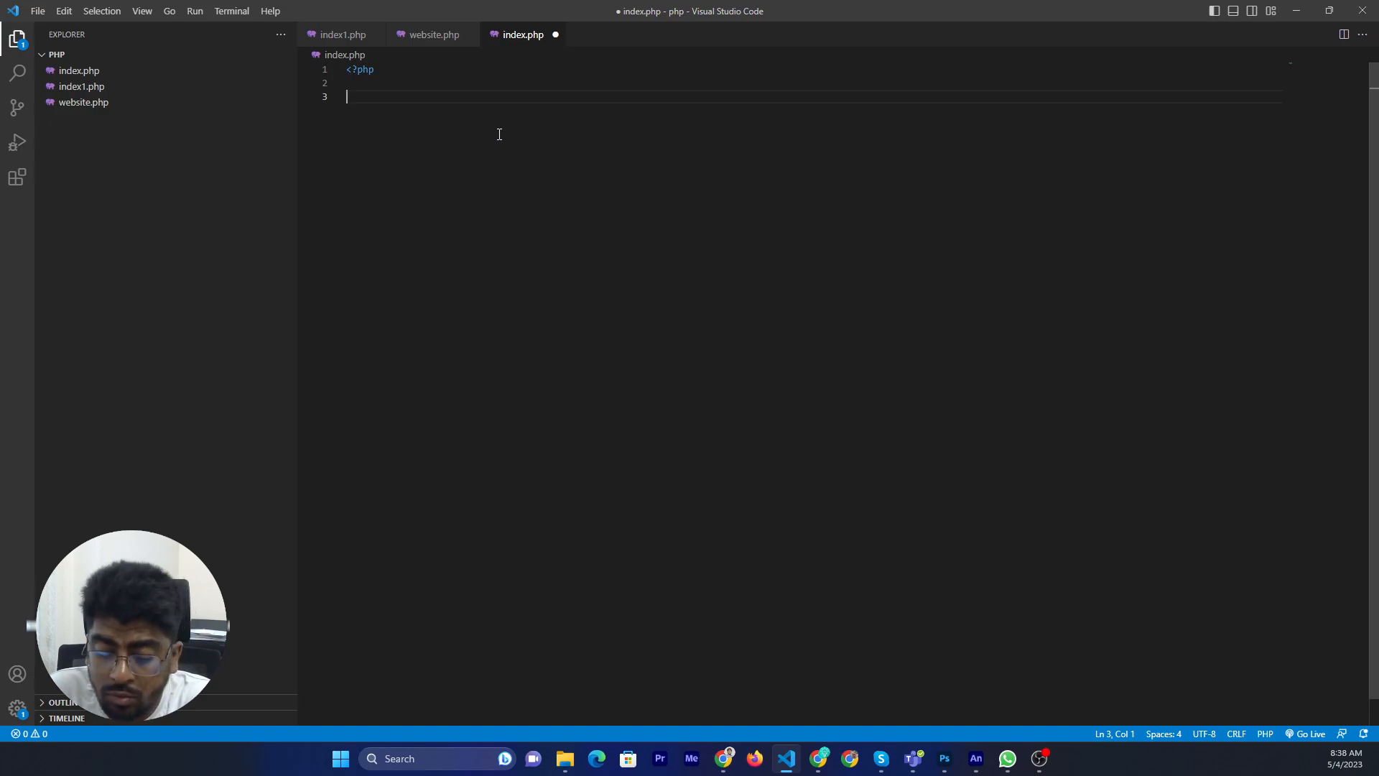
# Declare 'class Car(){' after the PHP opening tag, fixing the typo in Car
pyautogui.write('clas')
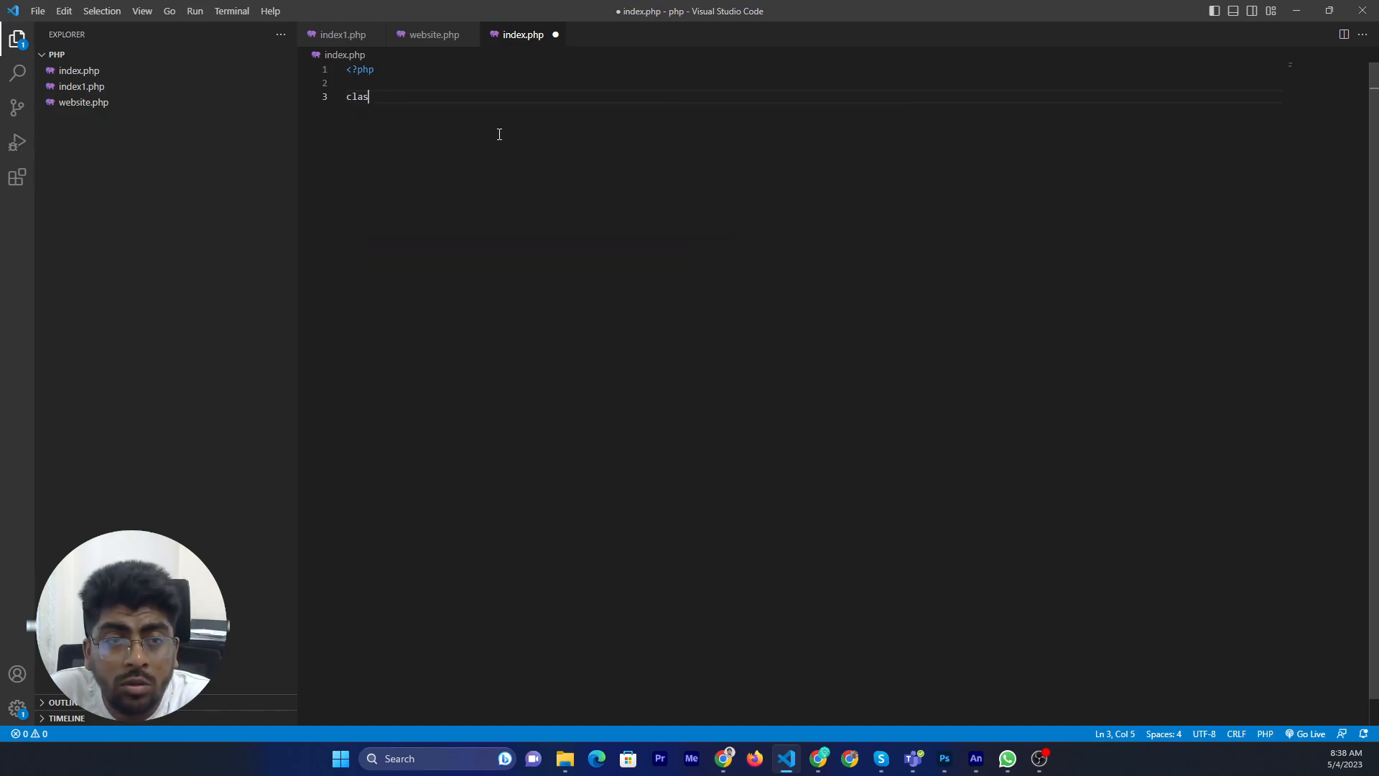
pyautogui.write('s')
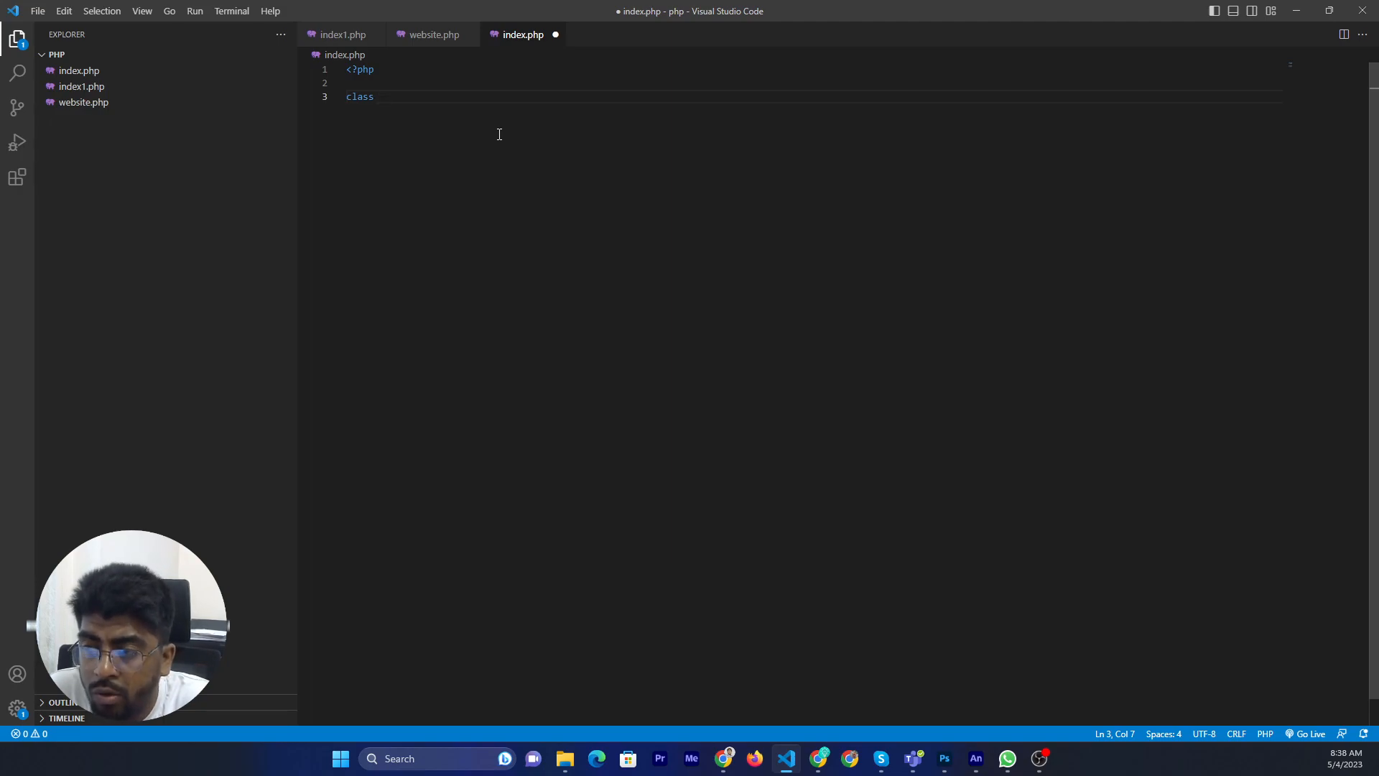
pyautogui.write('car')
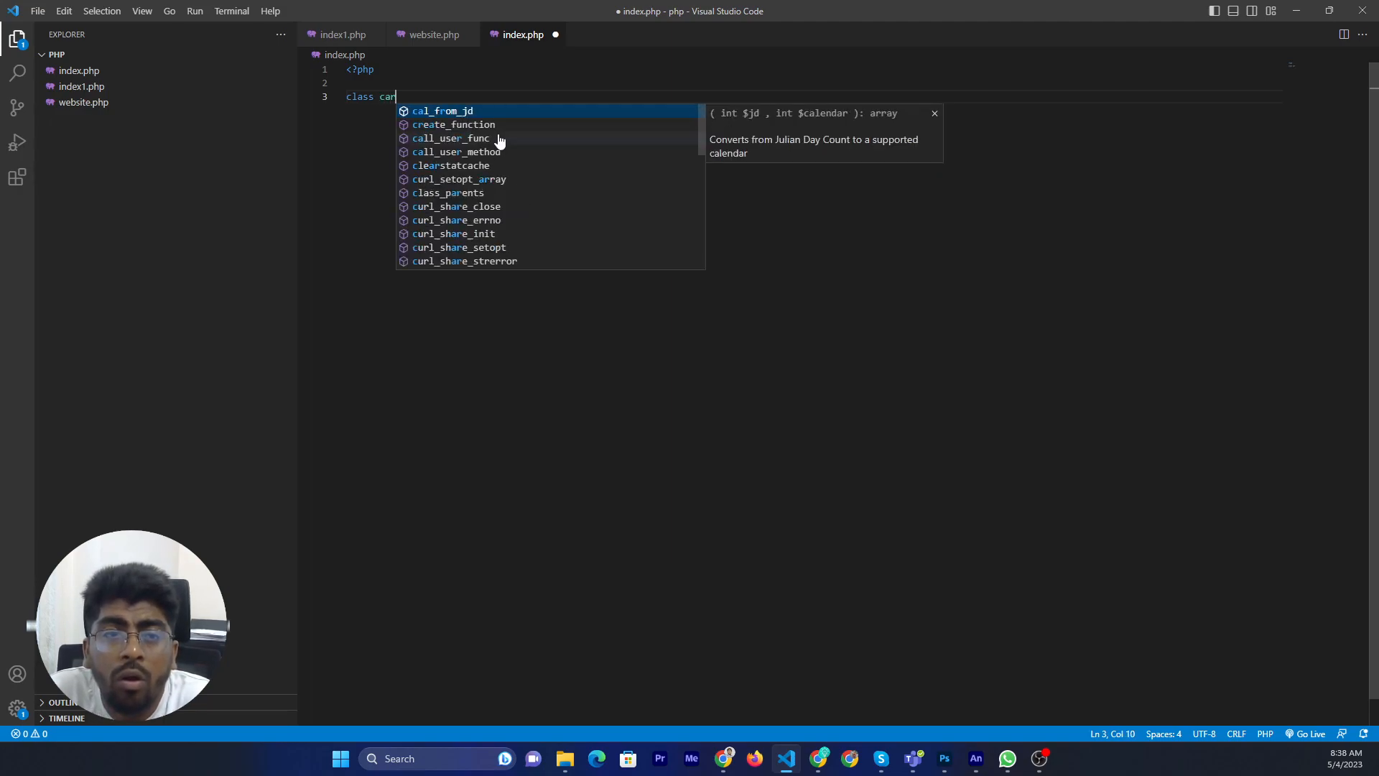
pyautogui.press('Backspace')
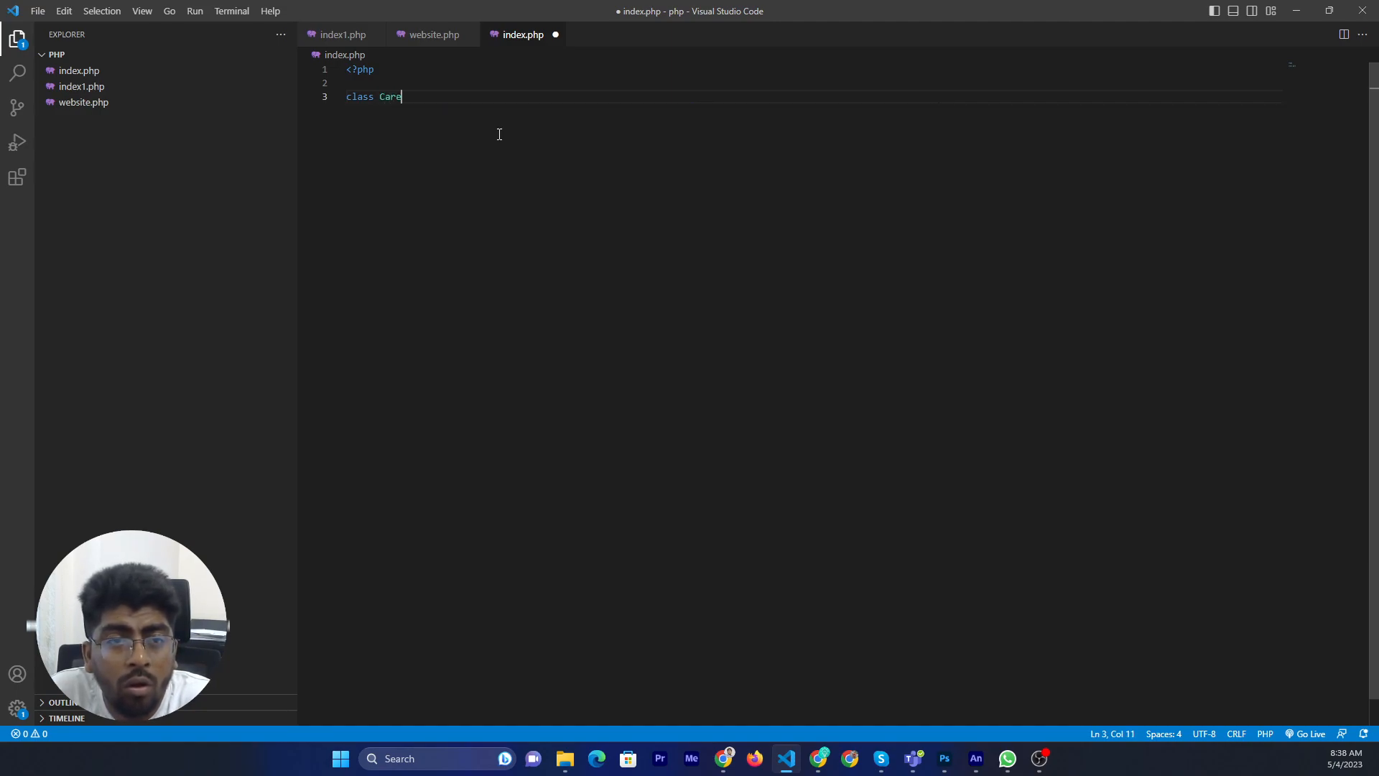
pyautogui.press('Backspace')
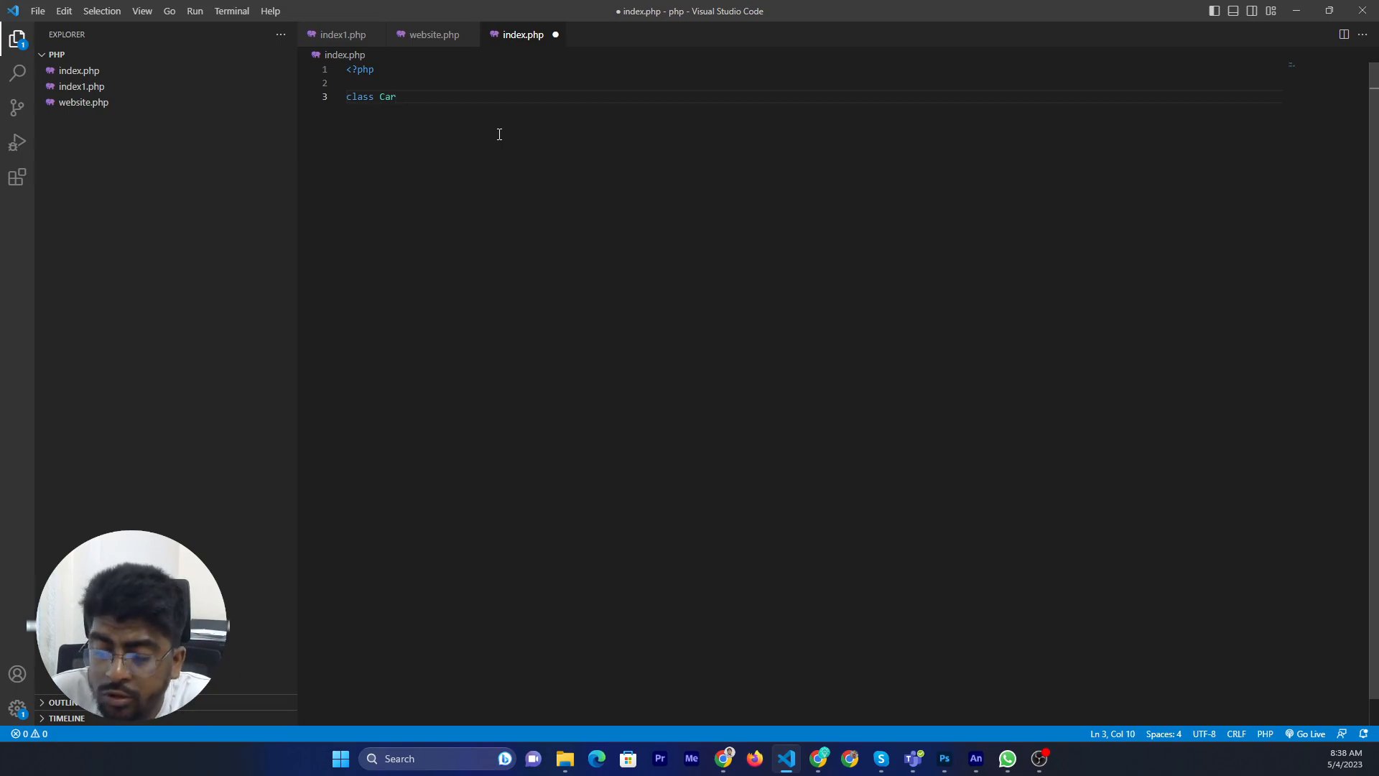
pyautogui.write('()')
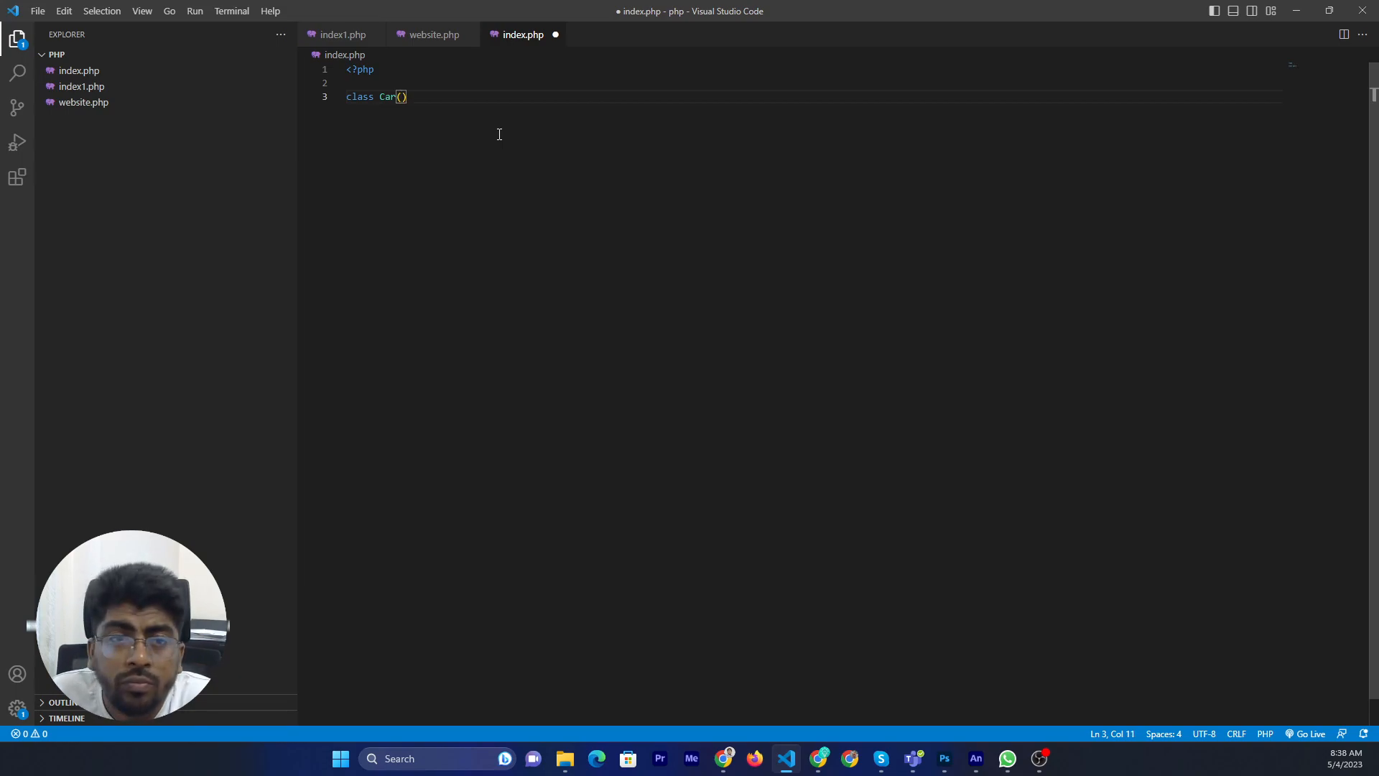
pyautogui.write('{')
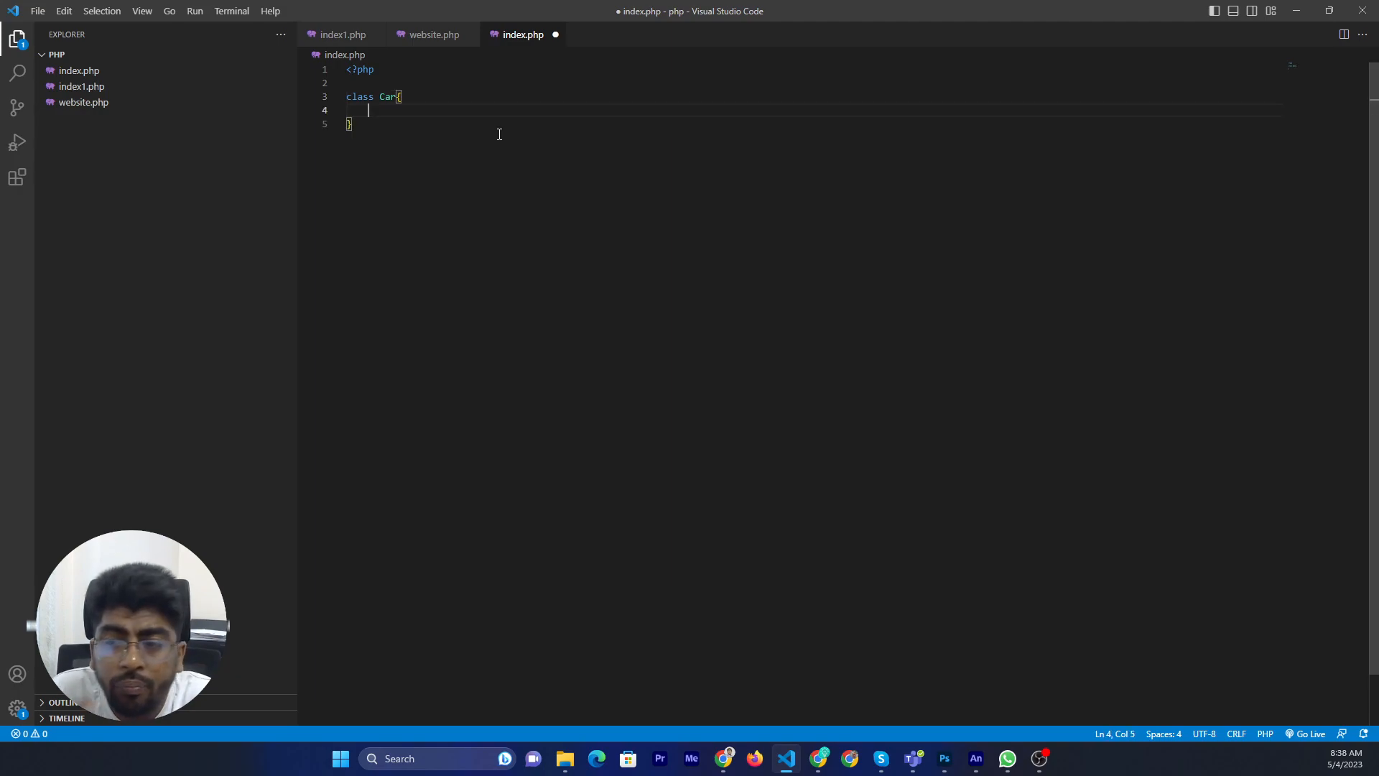
# Add public $name and public $brand properties inside the Car class
pyautogui.press('enter')
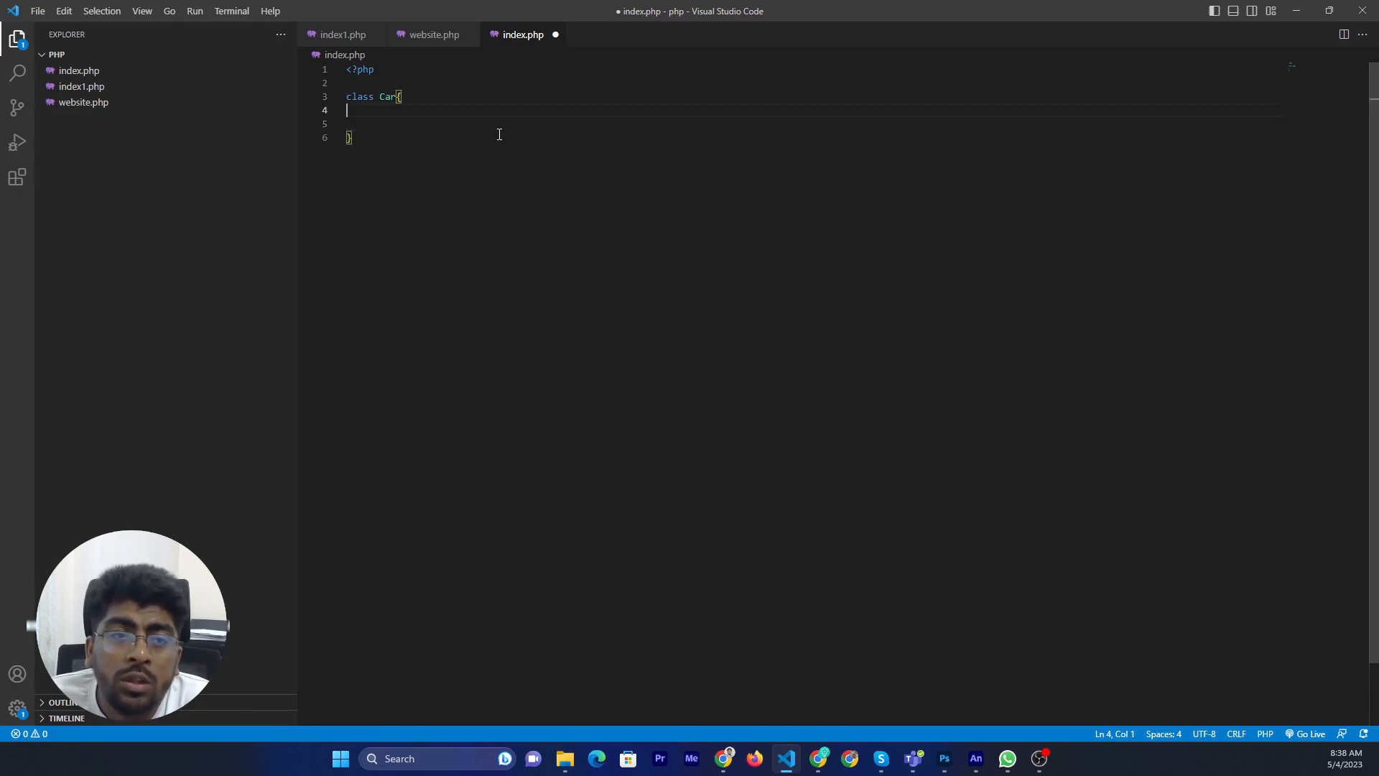
pyautogui.press('enter')
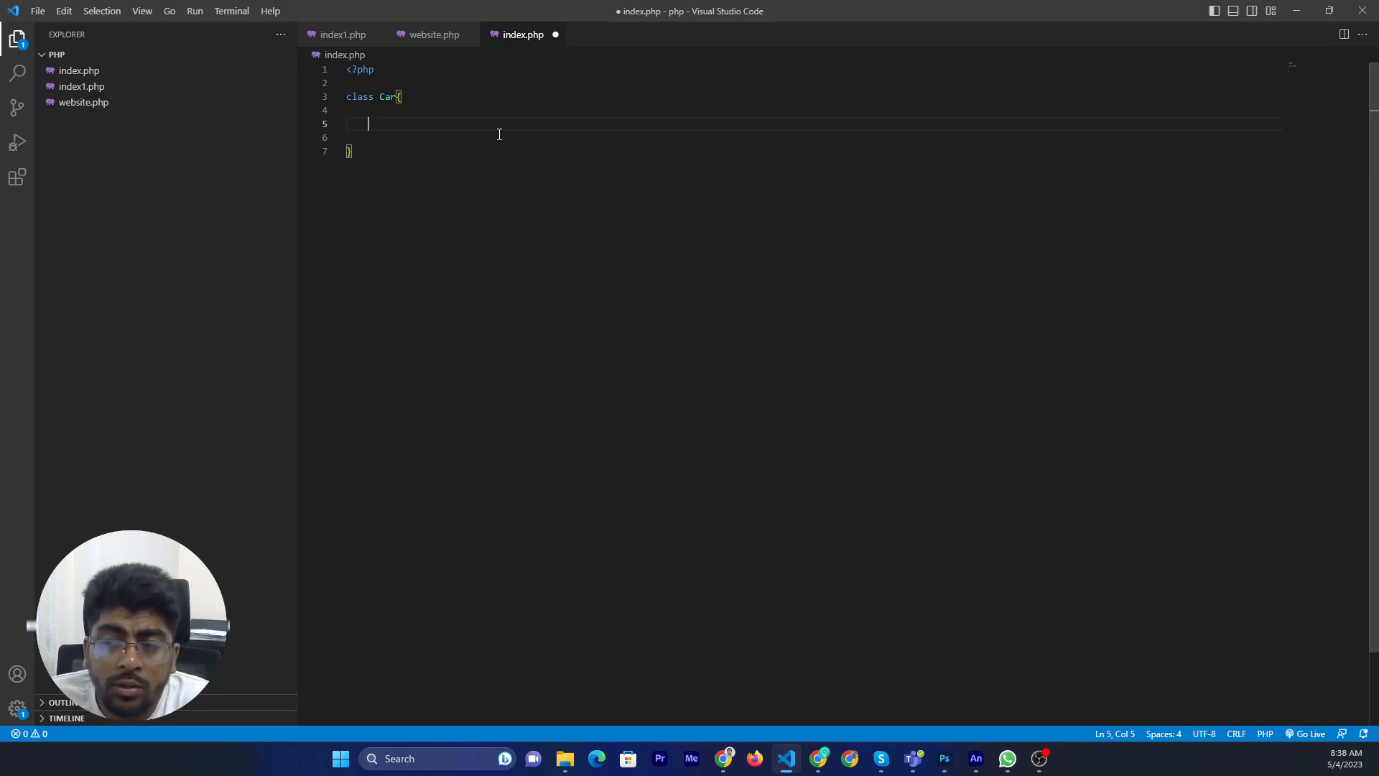
pyautogui.write('p')
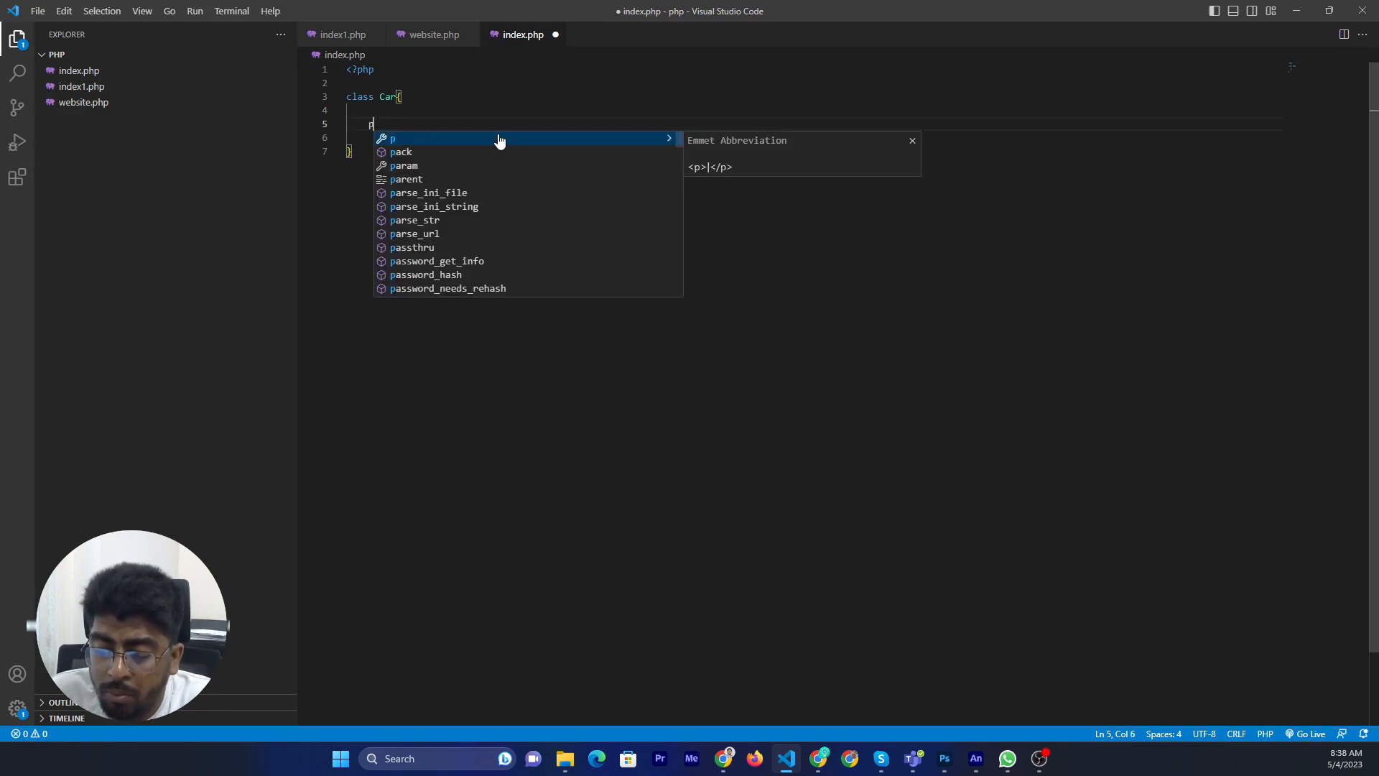
pyautogui.write('public')
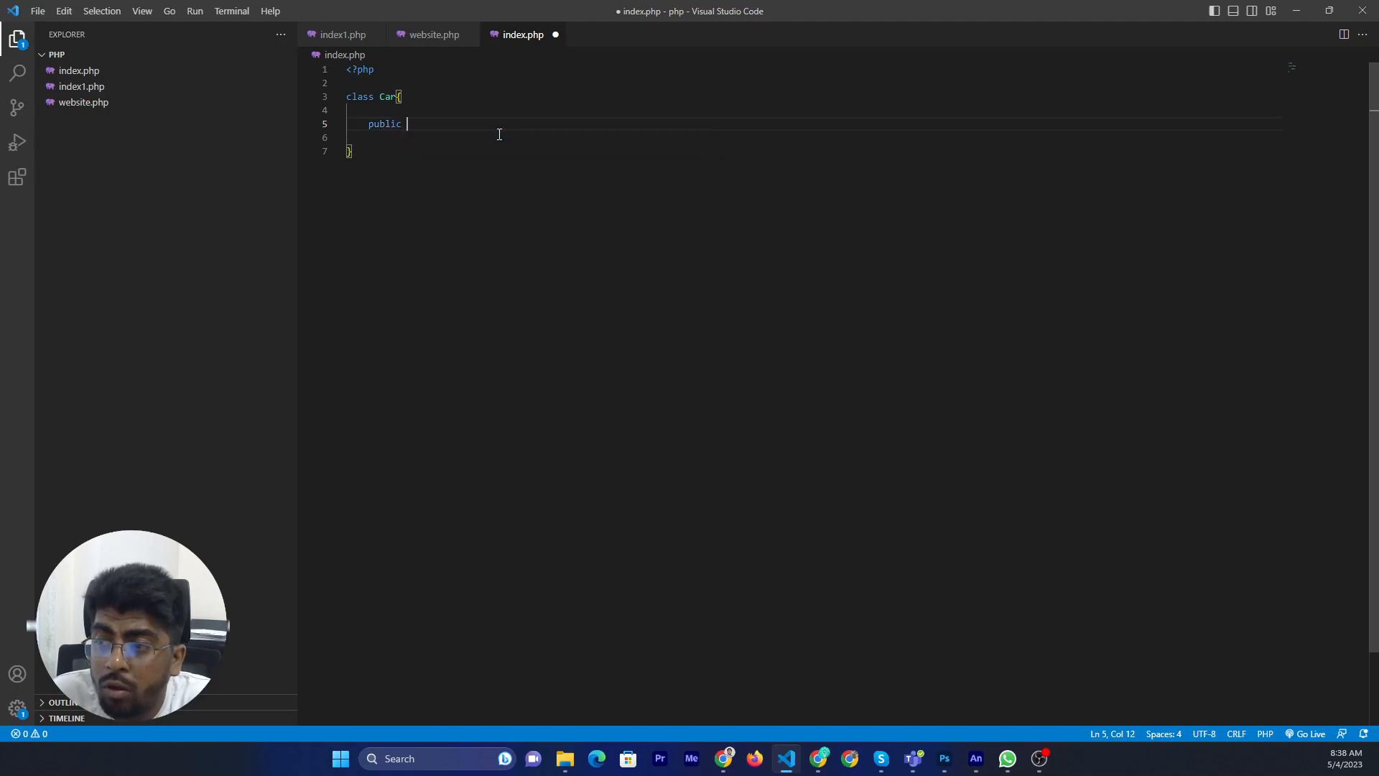
pyautogui.write('$name;')
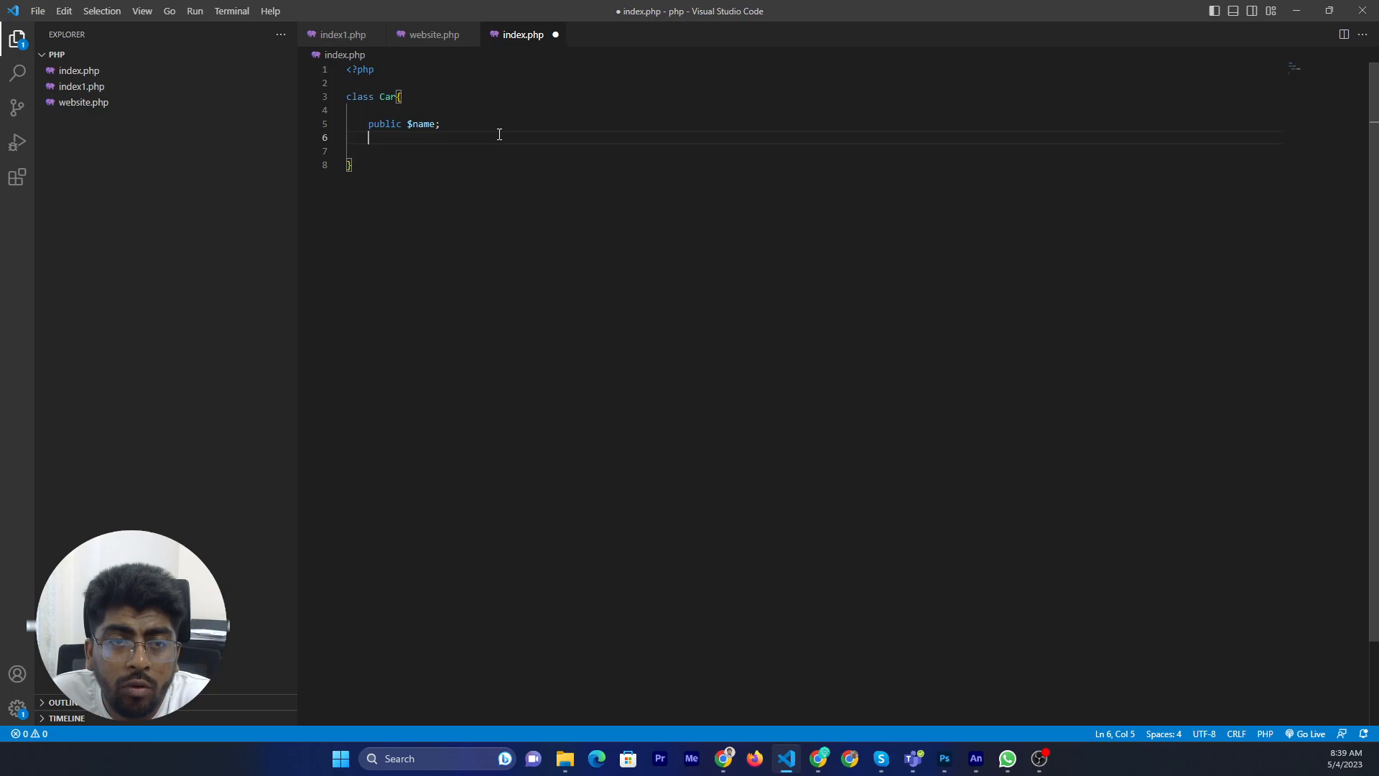
pyautogui.write('pblic')
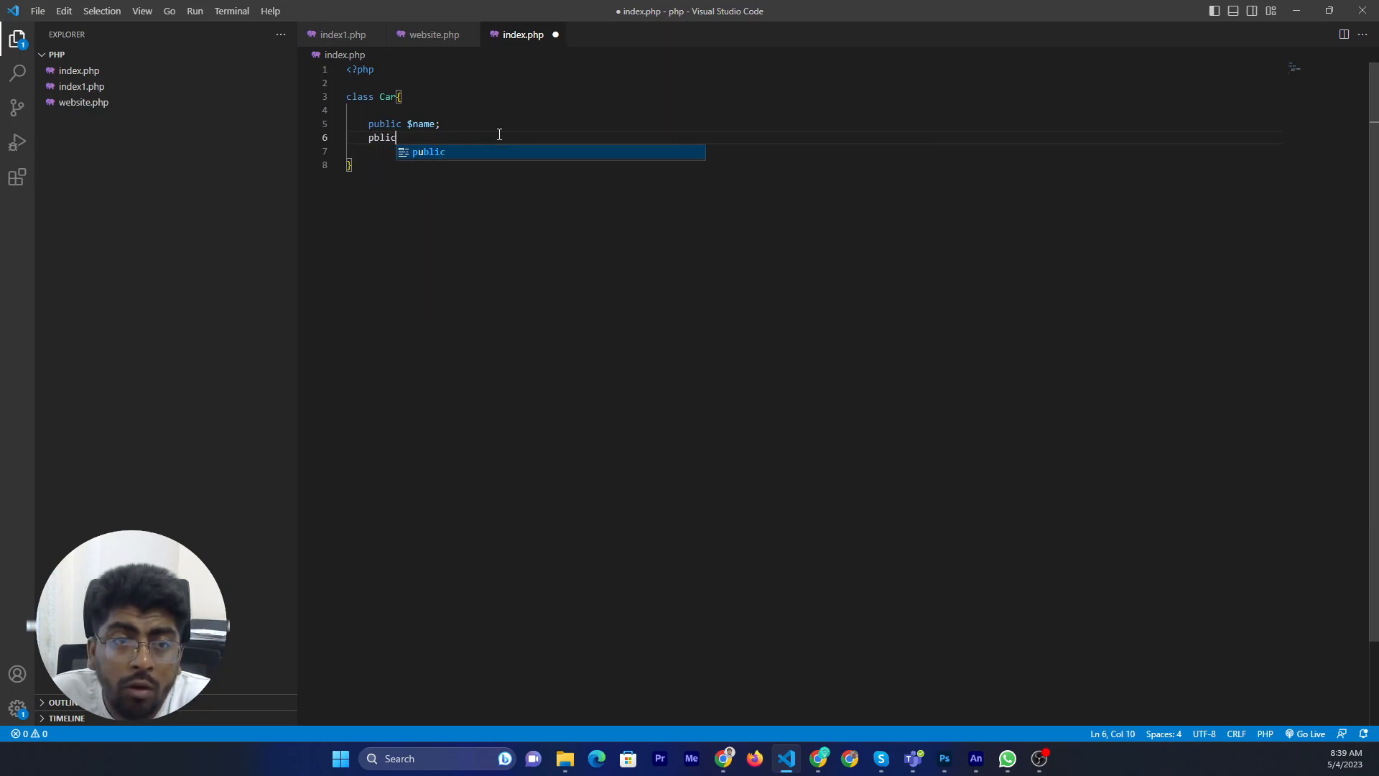
pyautogui.press('BackSpace')
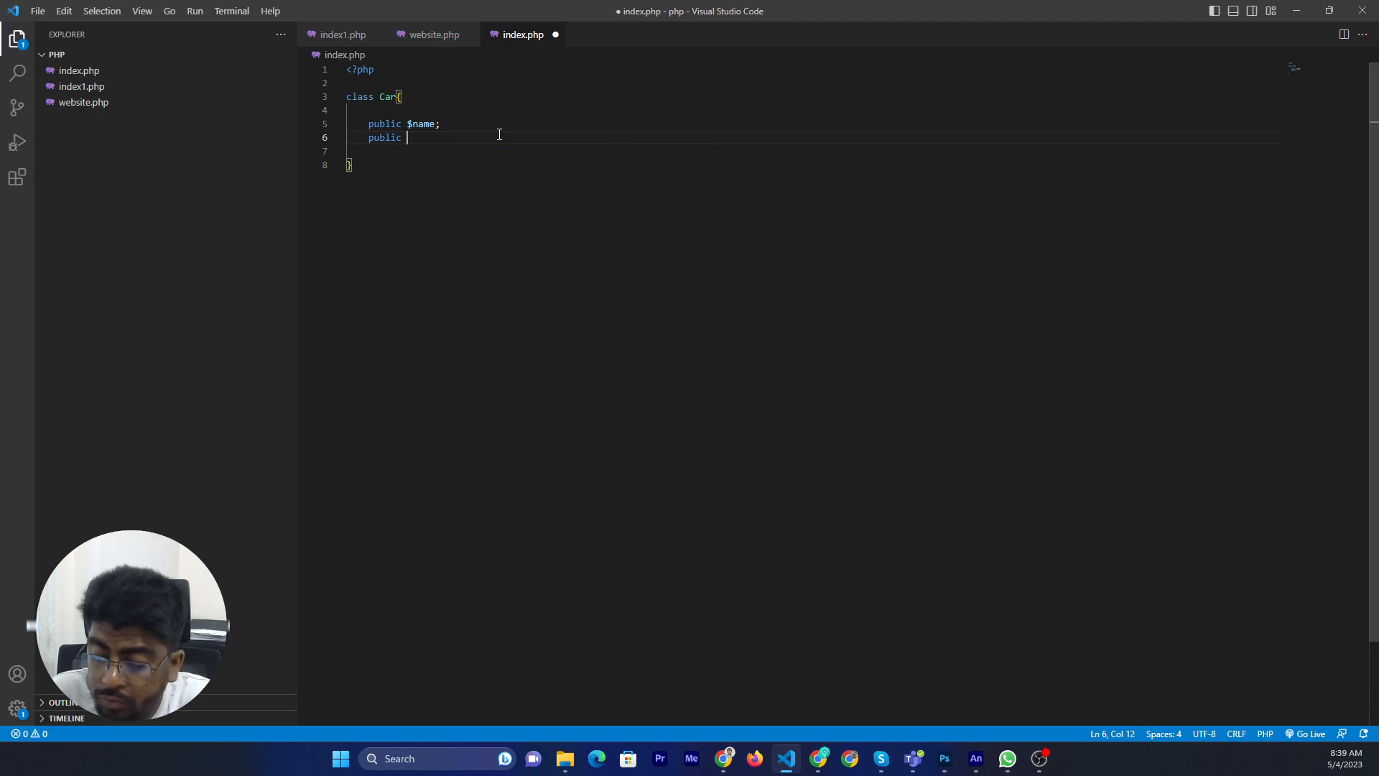
pyautogui.write('$brand;')
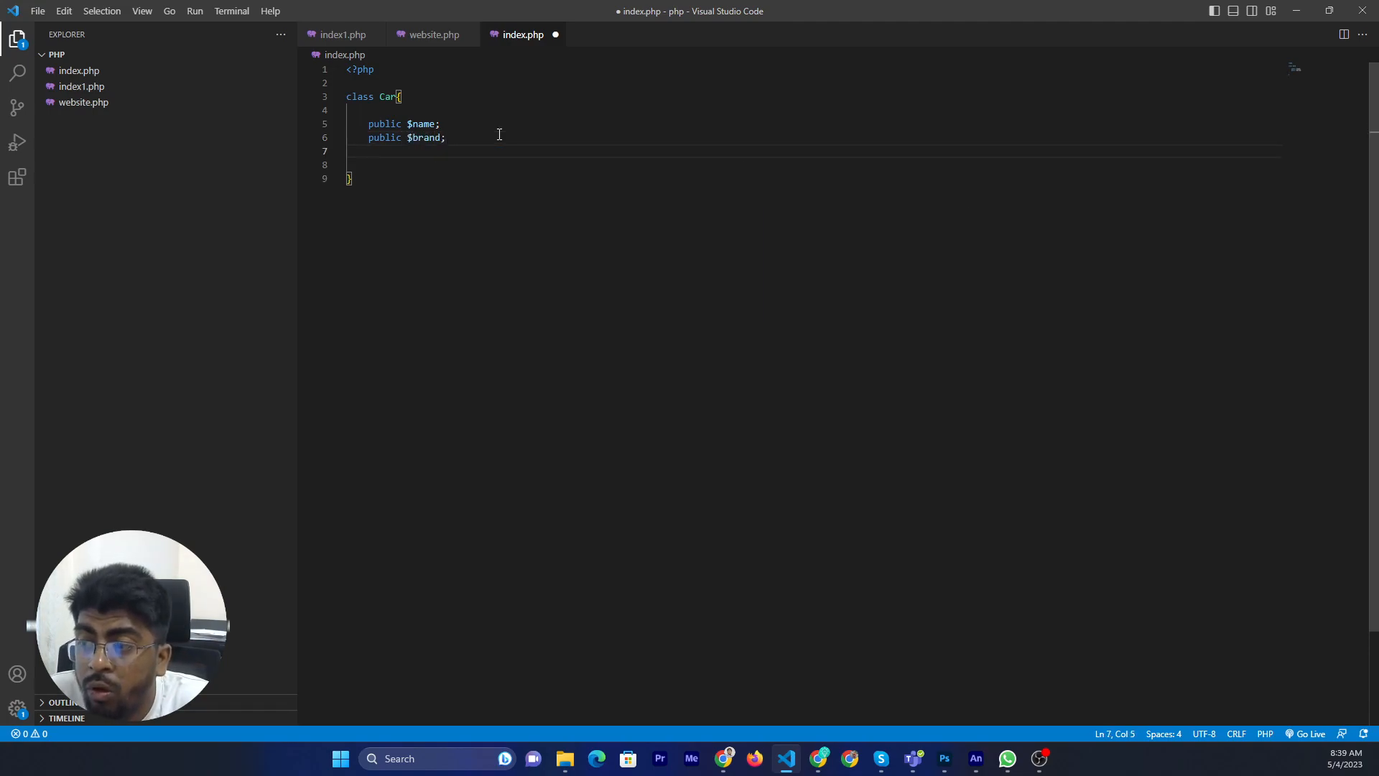
pyautogui.press('Enter')
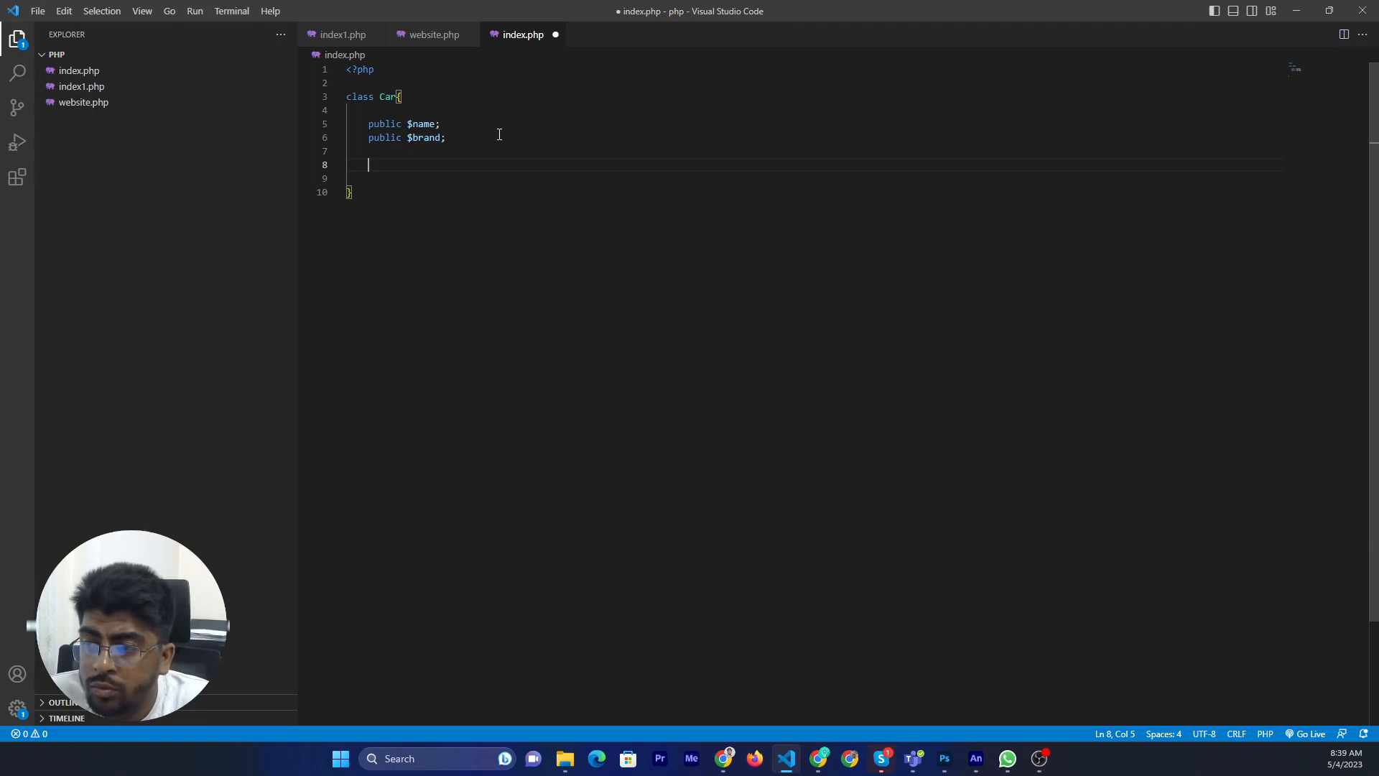
# Begin the method signature function set_name($name){ inside the Car class
pyautogui.write('se')
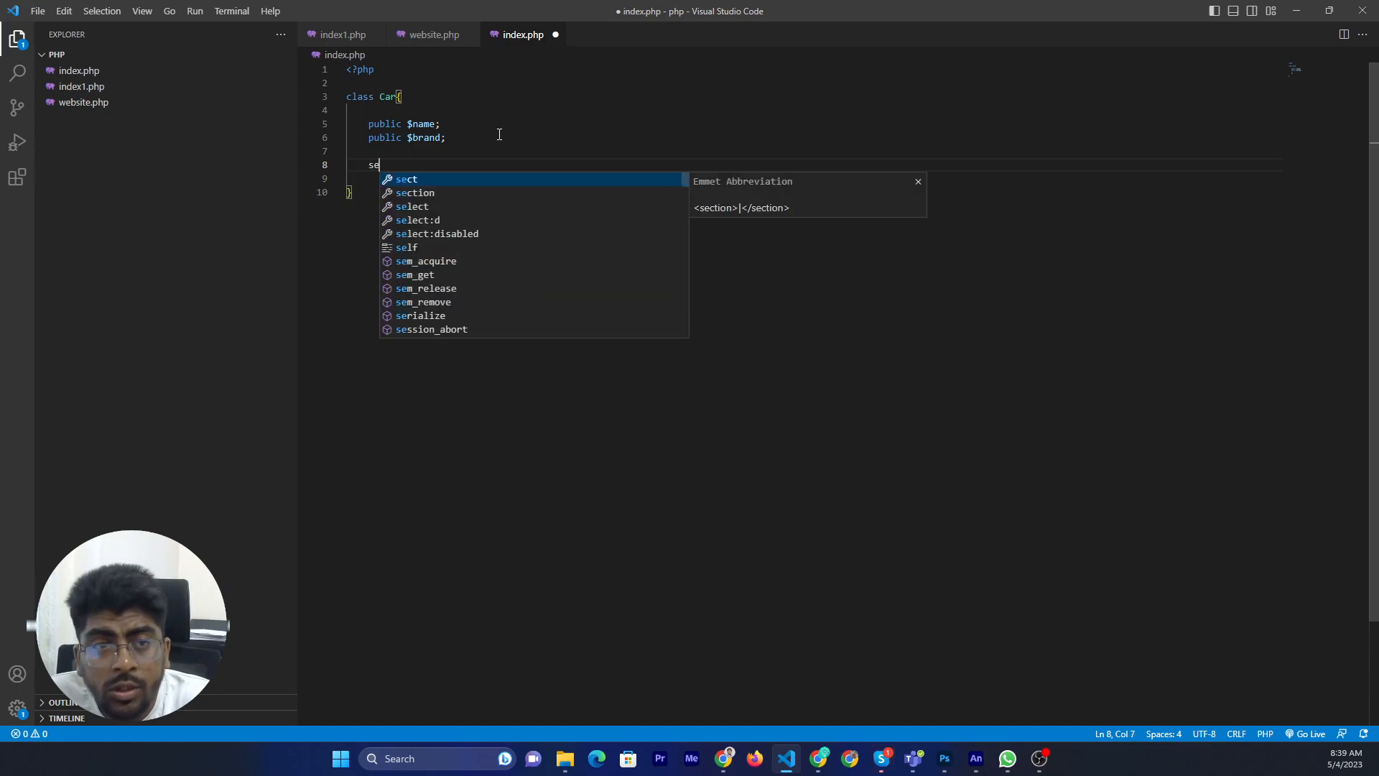
pyautogui.write('tName')
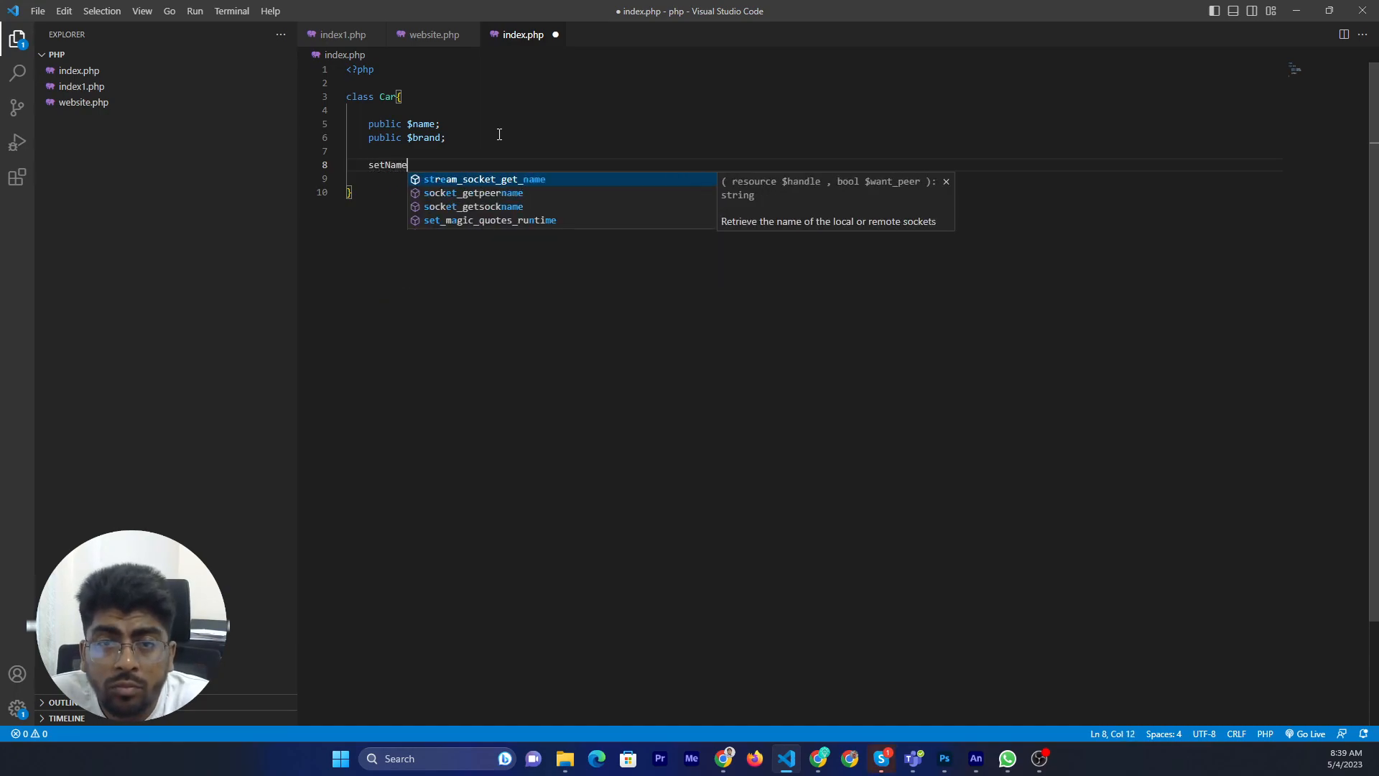
pyautogui.press('BackSpace')
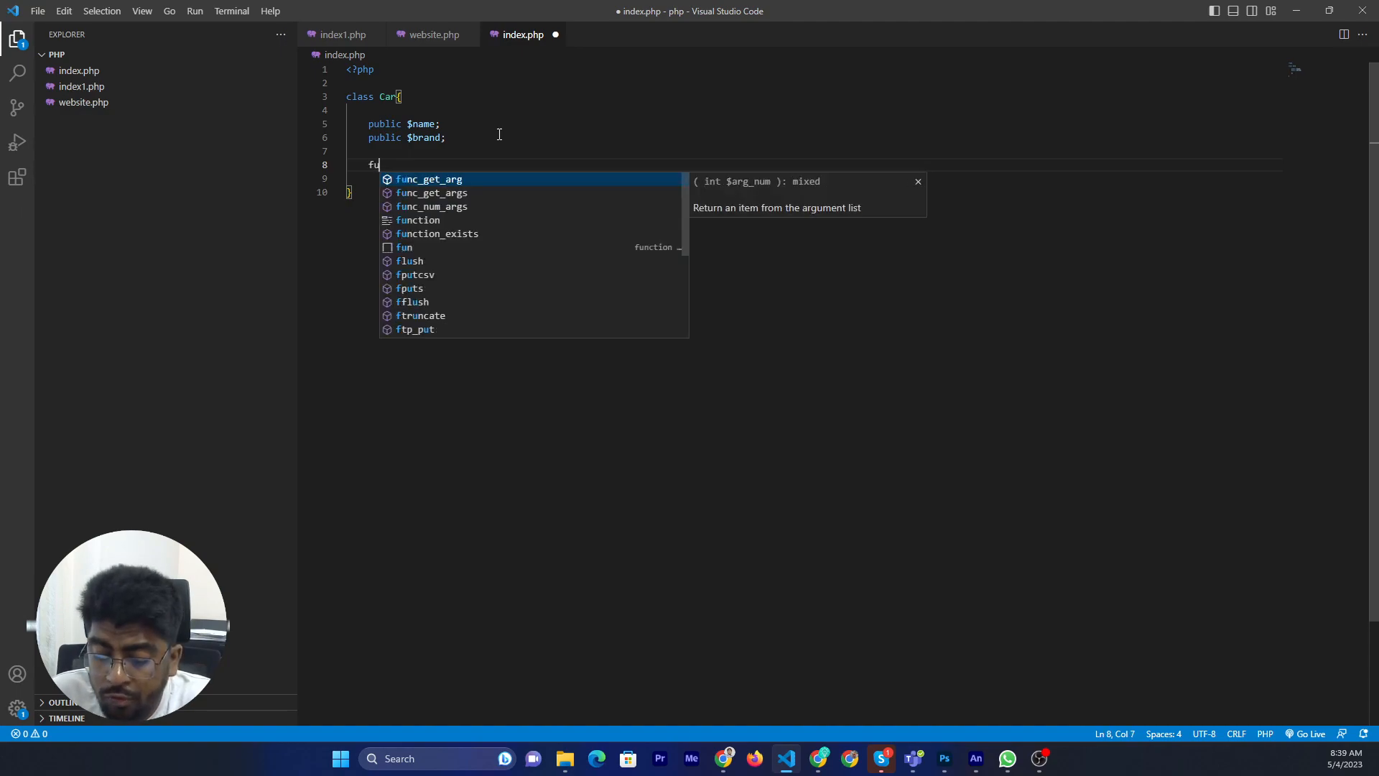
pyautogui.write('nction ser')
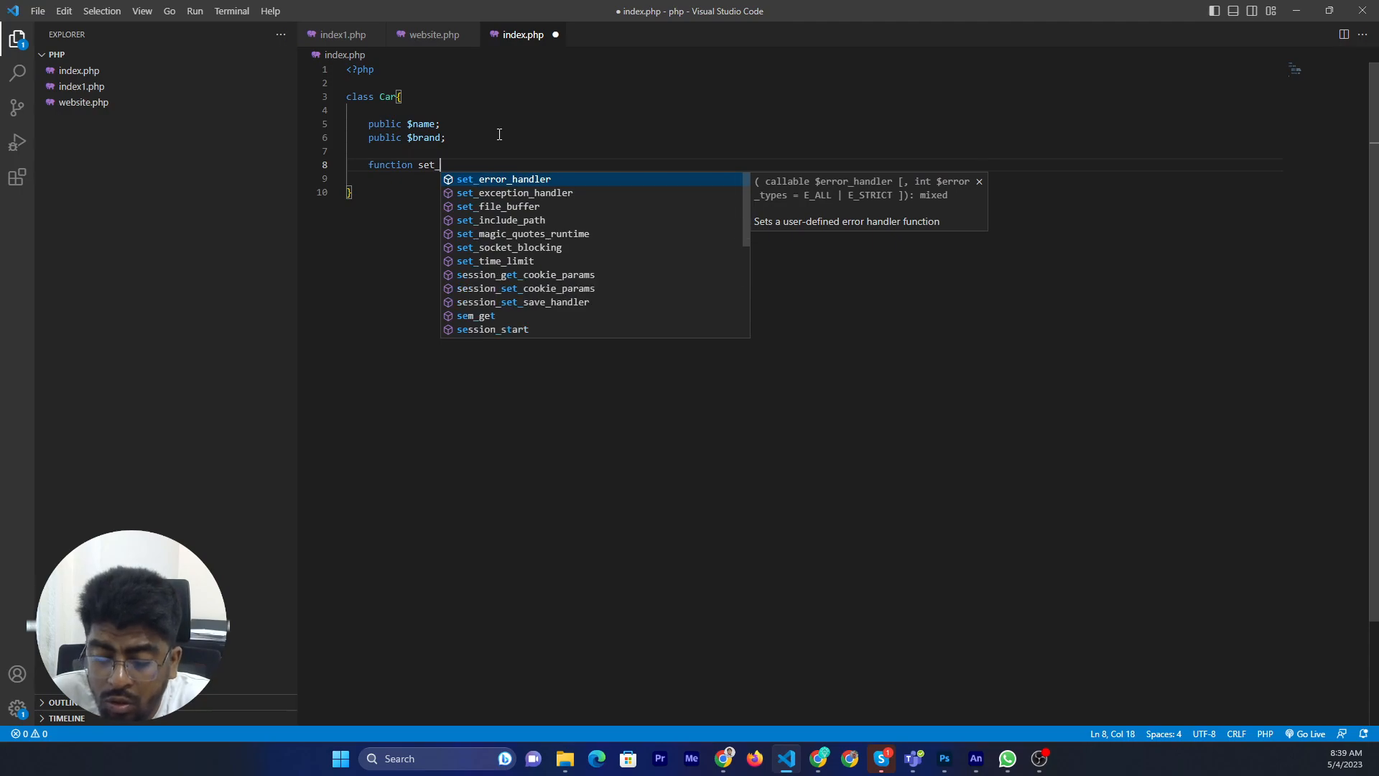
pyautogui.write('name')
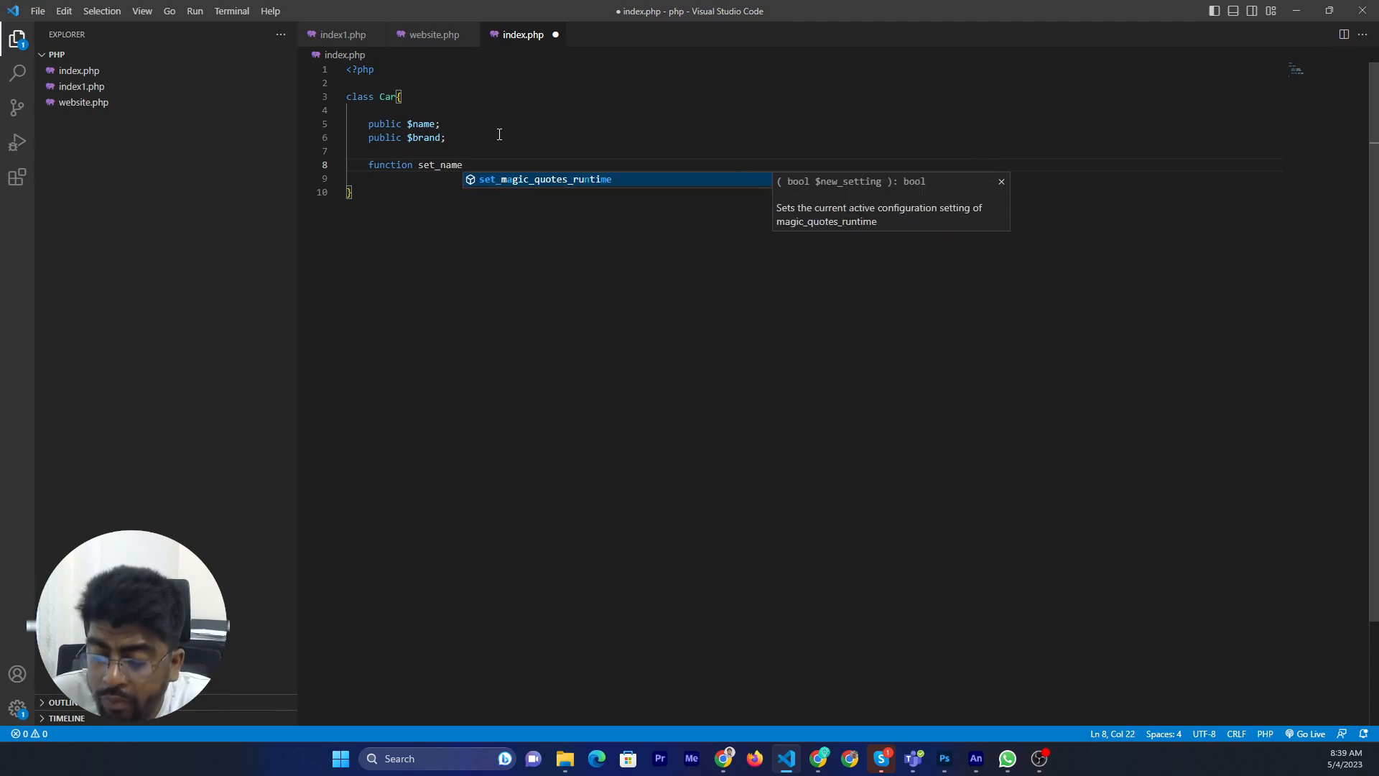
pyautogui.write('($')
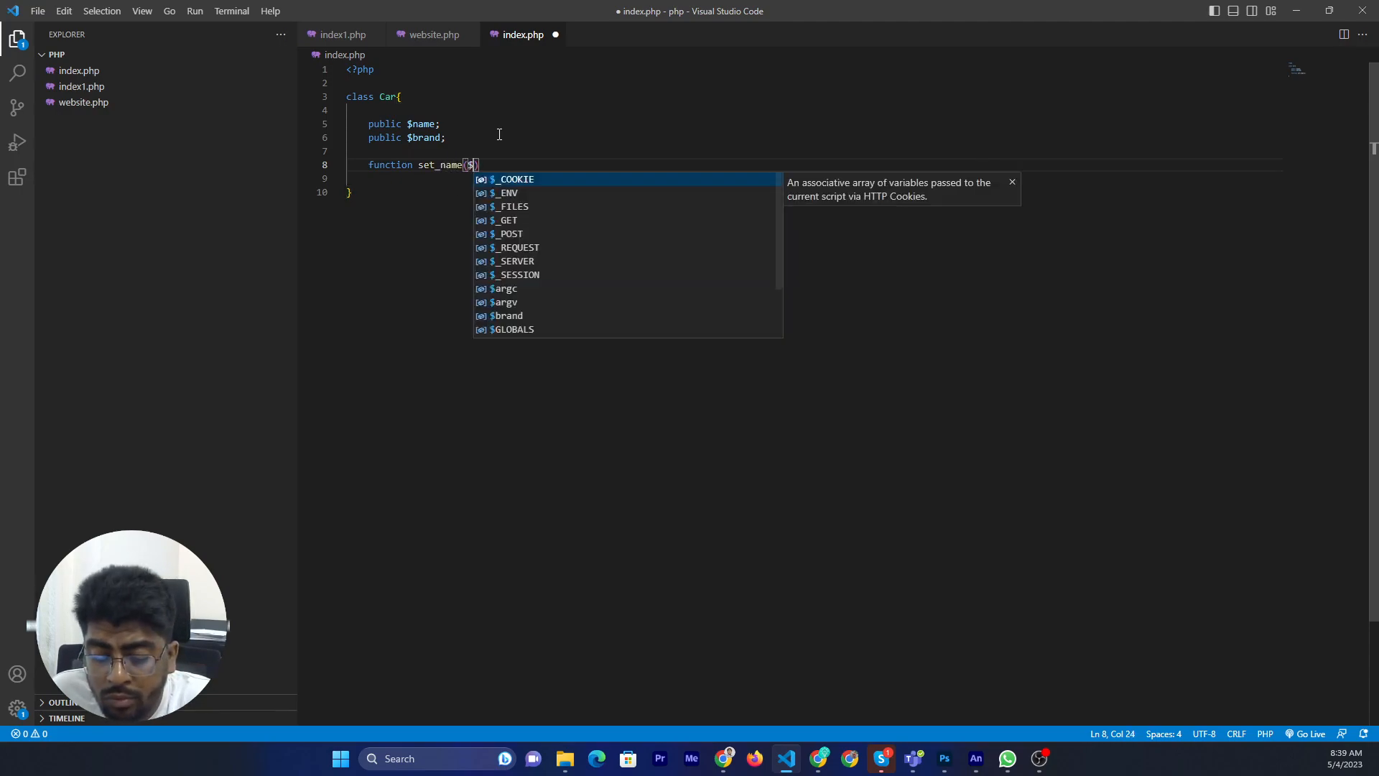
pyautogui.write('name')
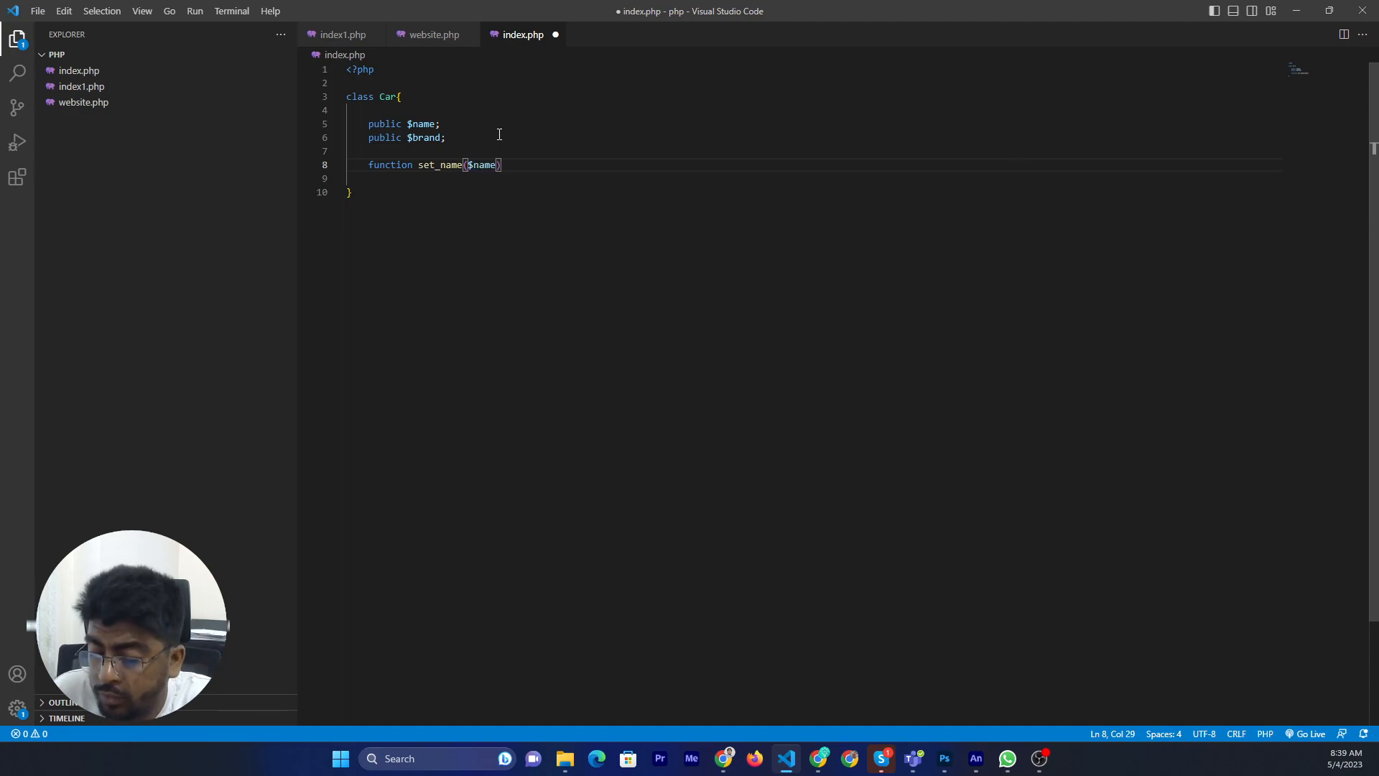
pyautogui.write('{')
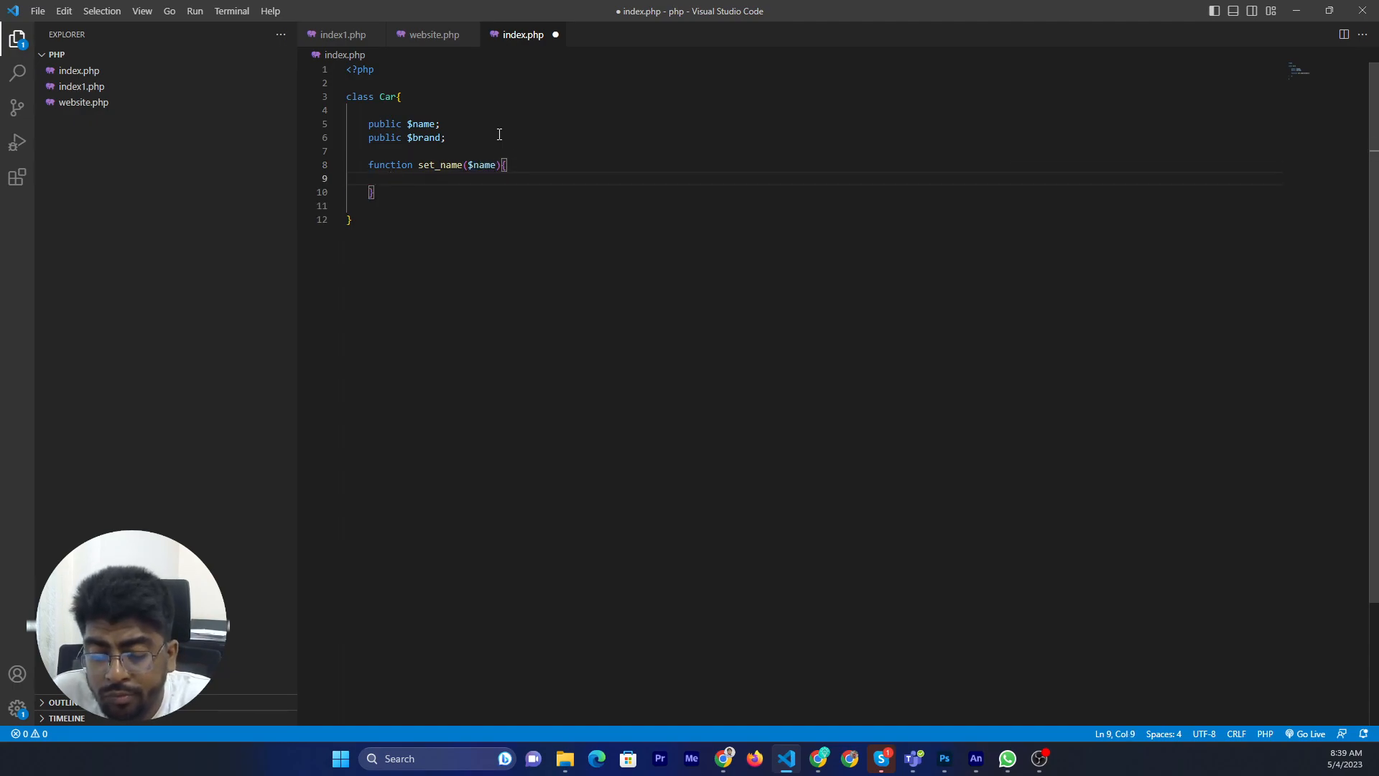
# Write the body assigning $this->name = $name in set_name
pyautogui.write('$this->')
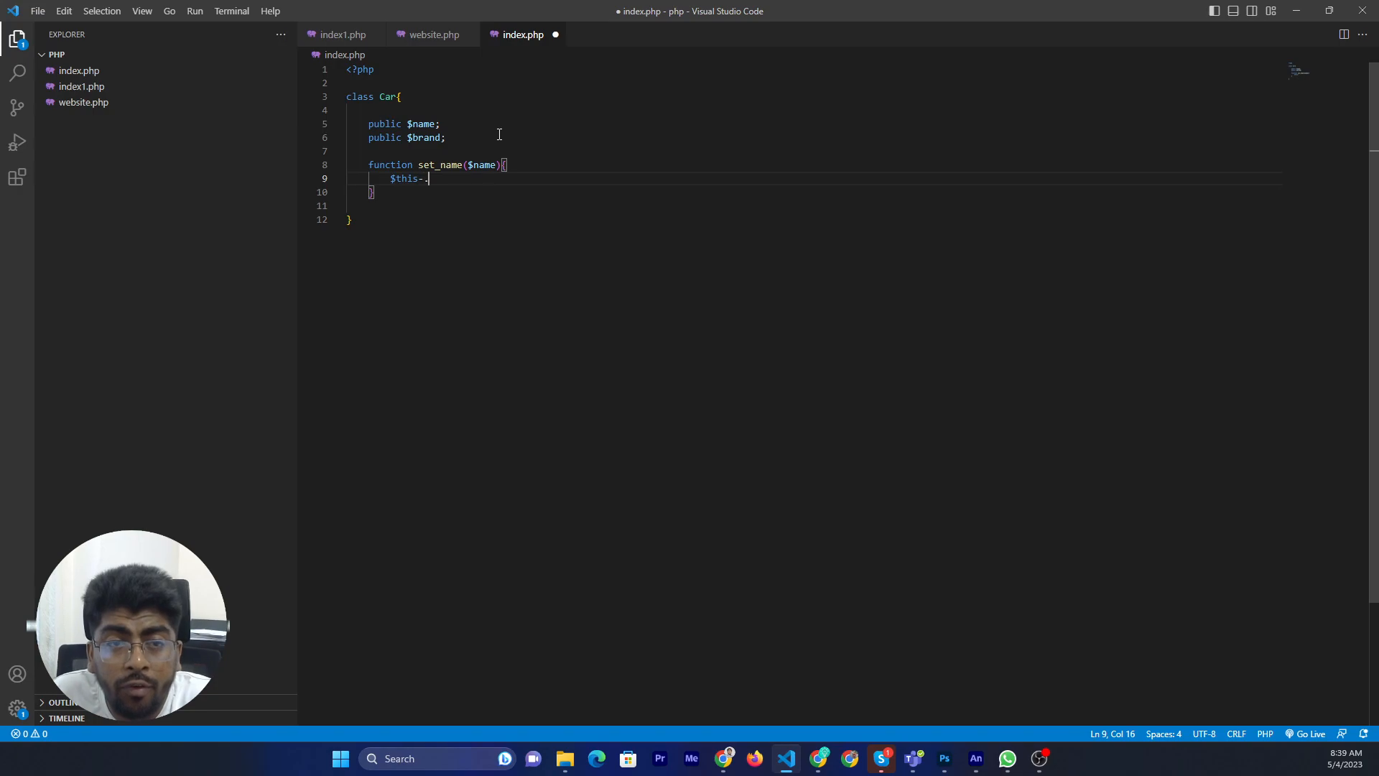
pyautogui.write('>')
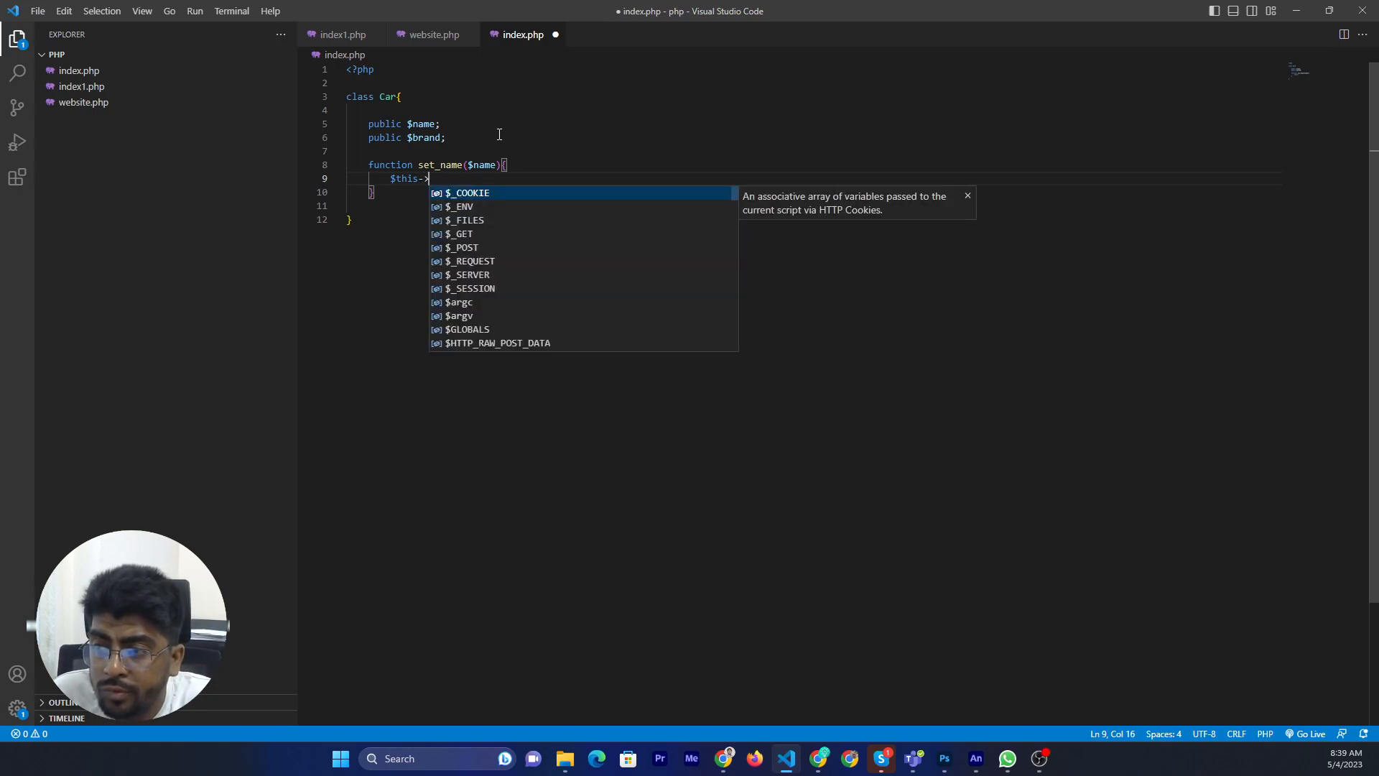
pyautogui.write('name = $')
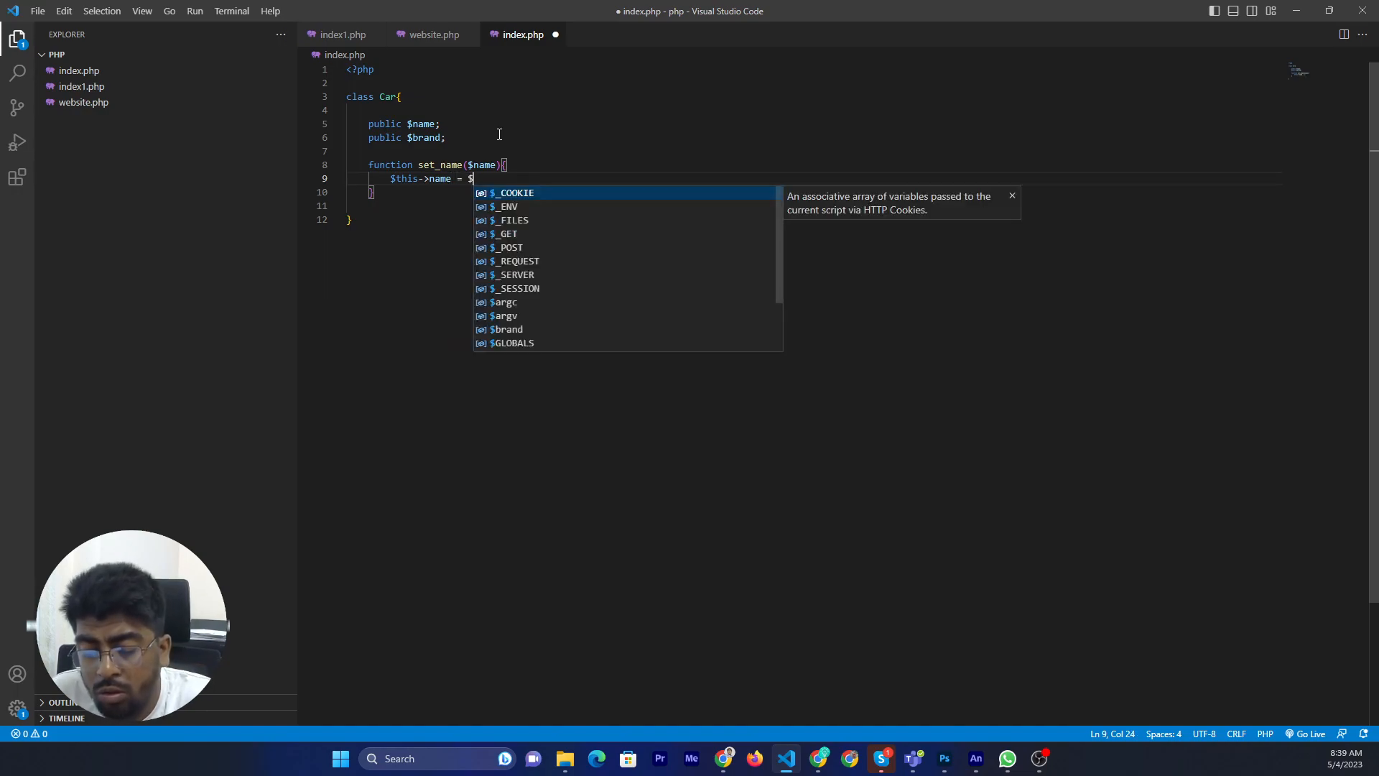
pyautogui.write('name')
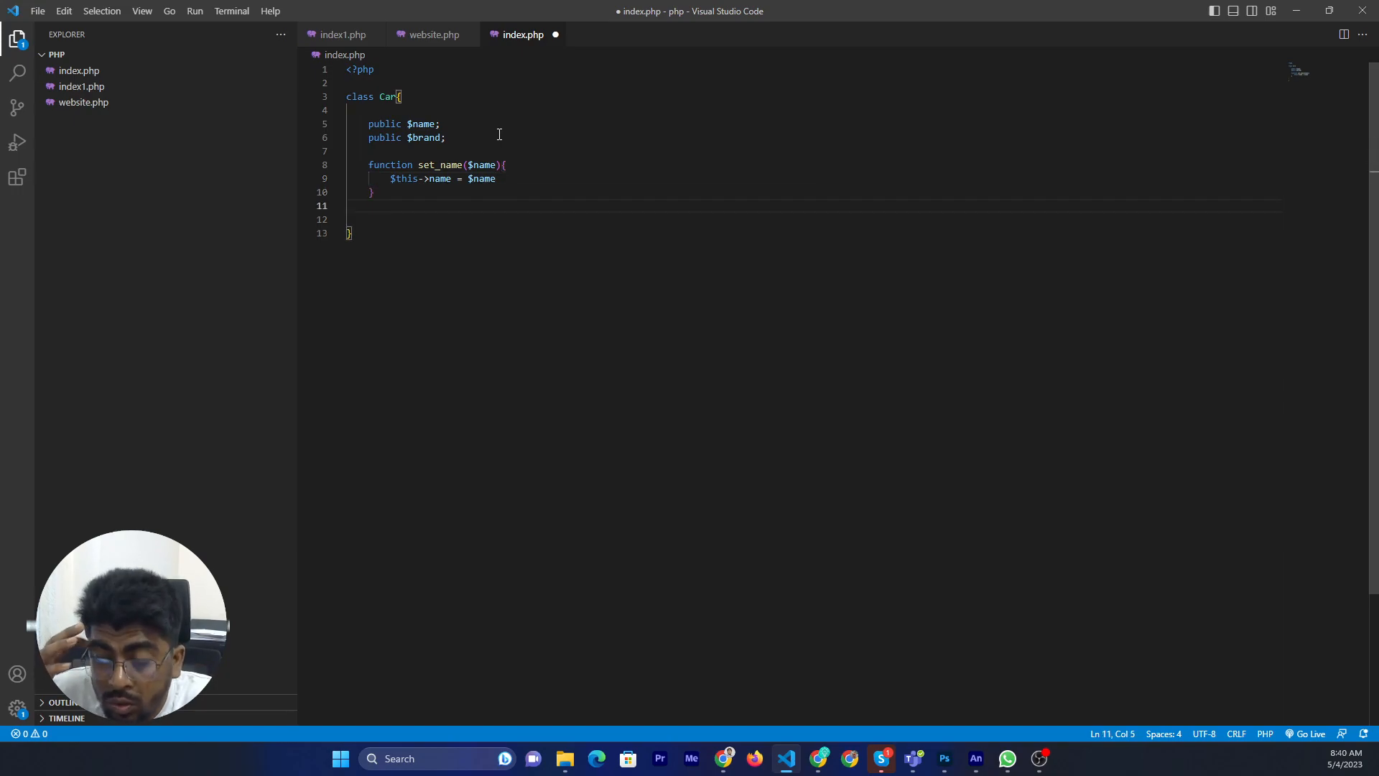
# Begin the method signature function get_name(){ below set_name
pyautogui.write('func')
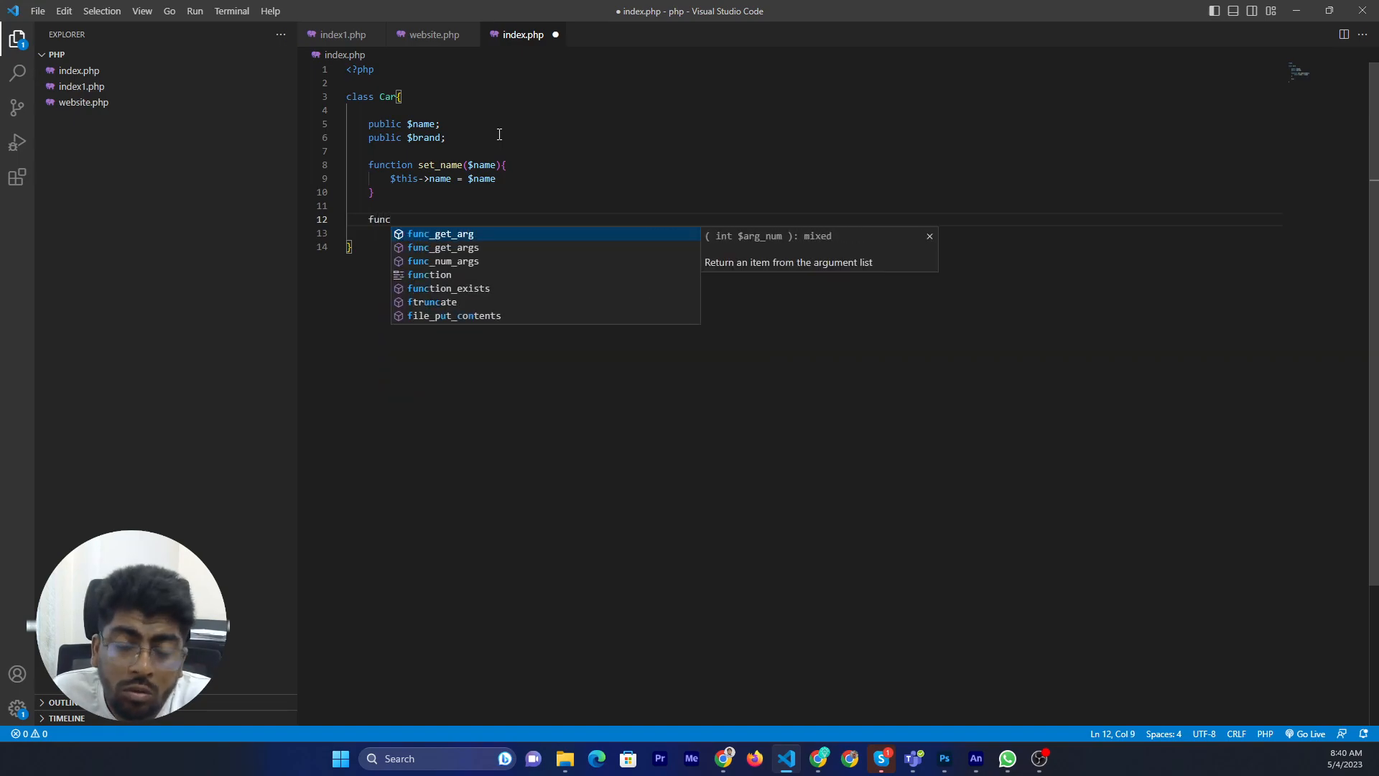
pyautogui.write('tion')
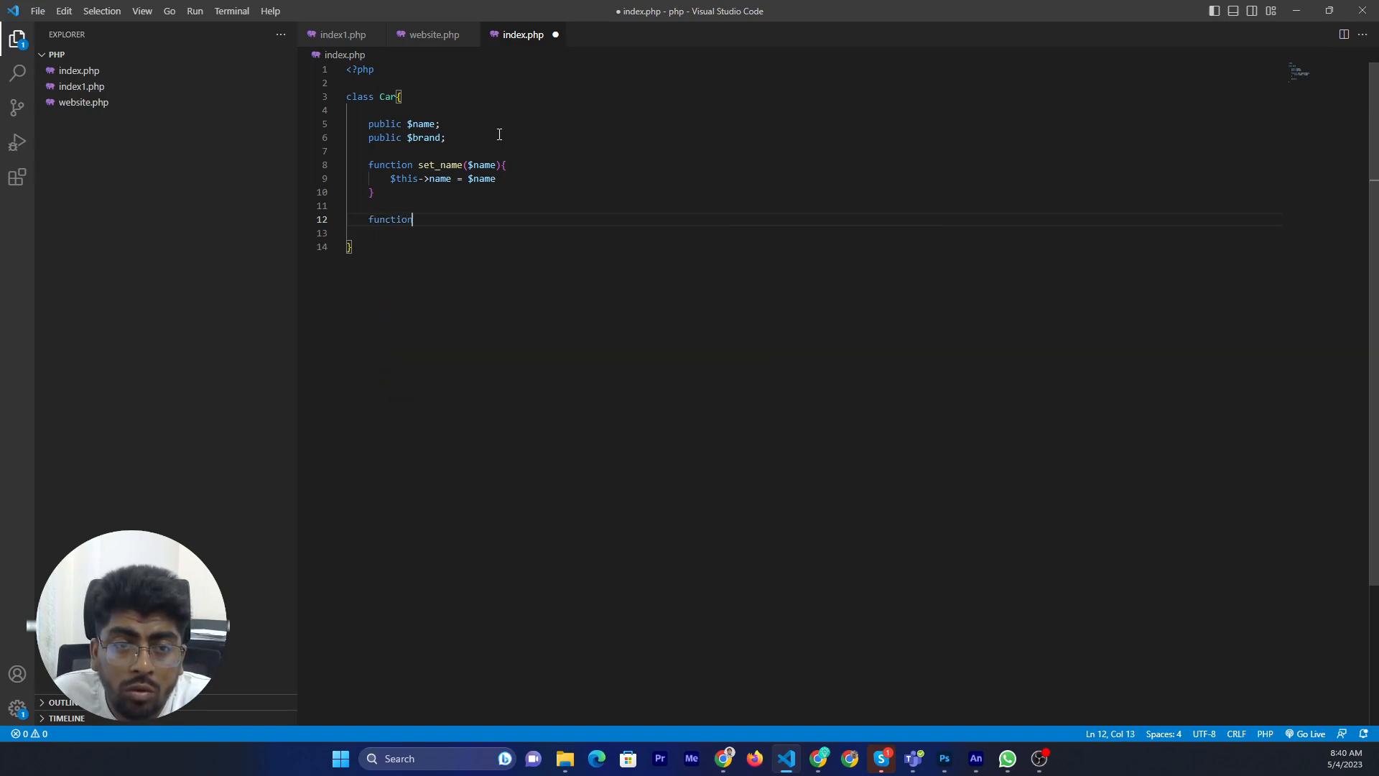
pyautogui.write('get')
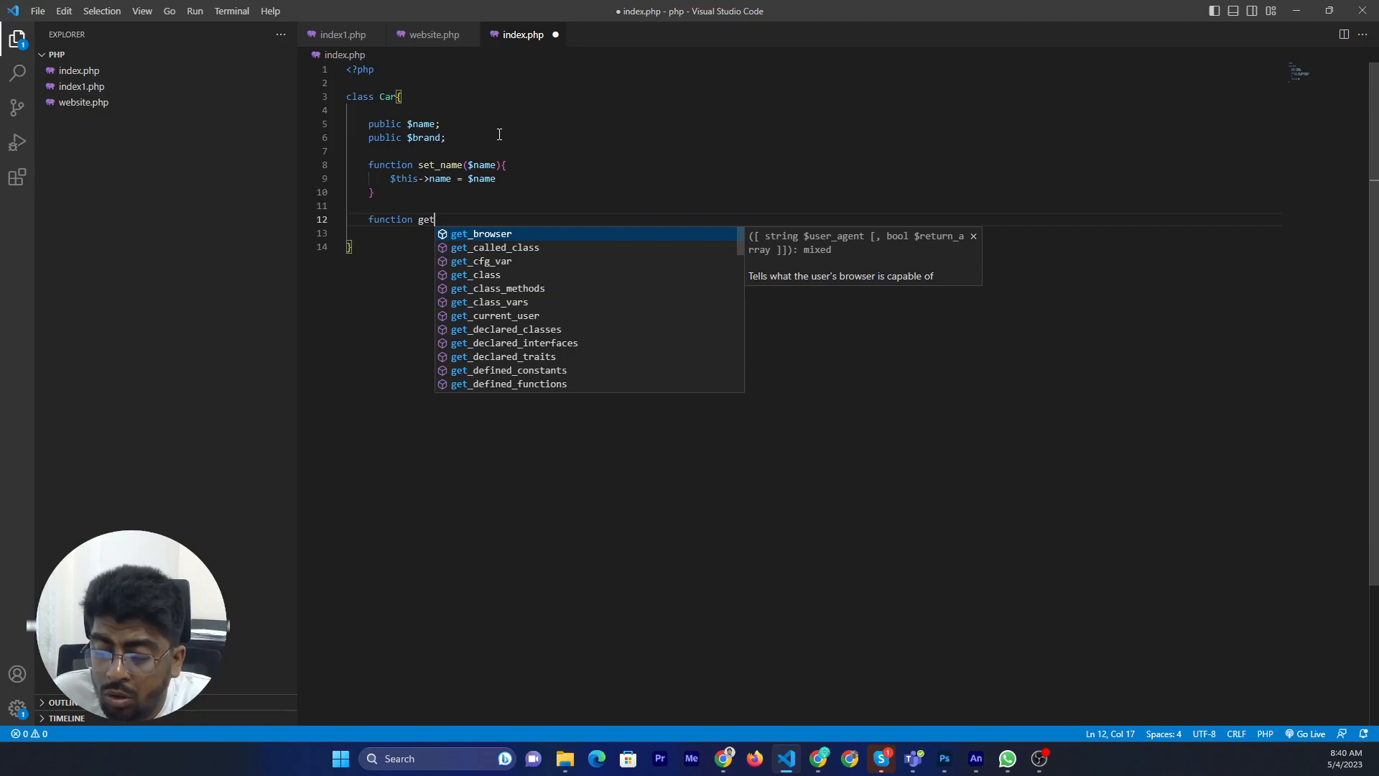
pyautogui.write('_name')
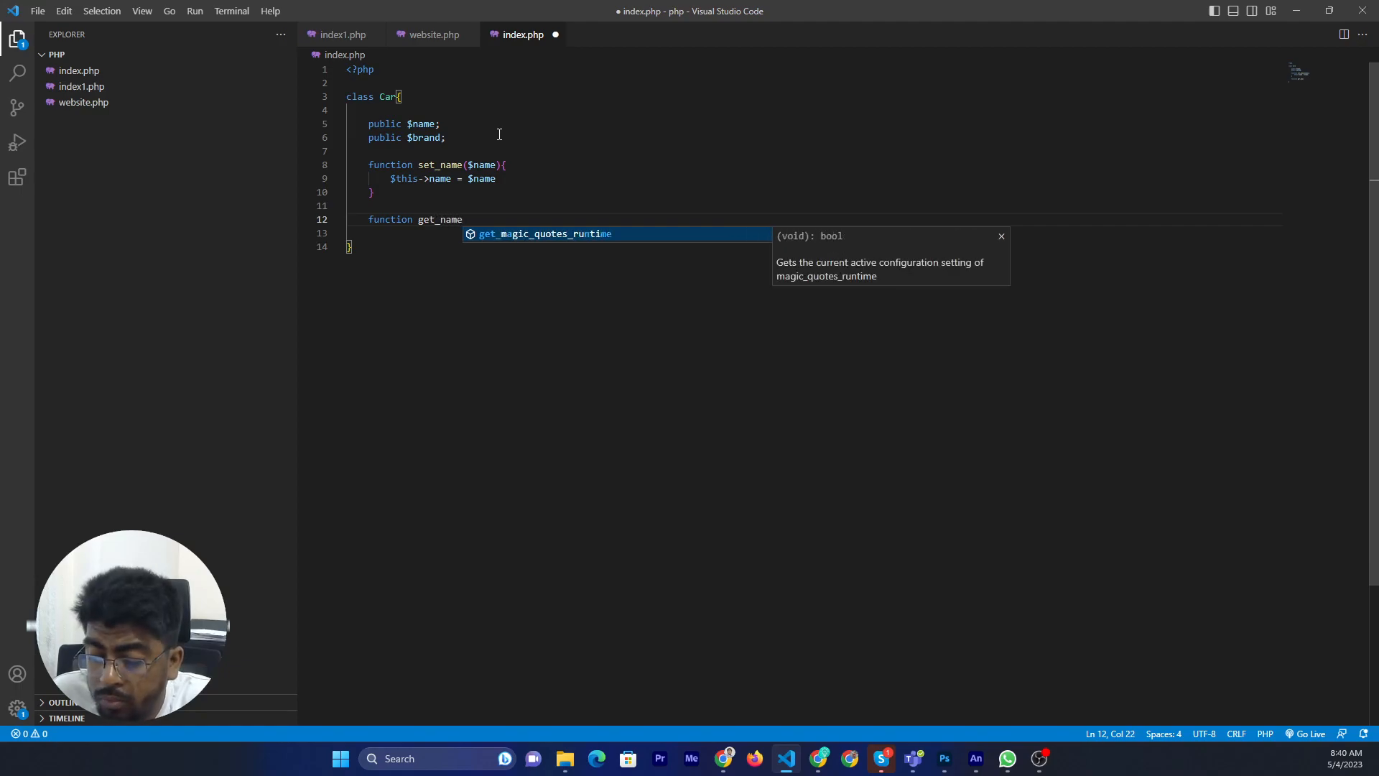
pyautogui.write('(')
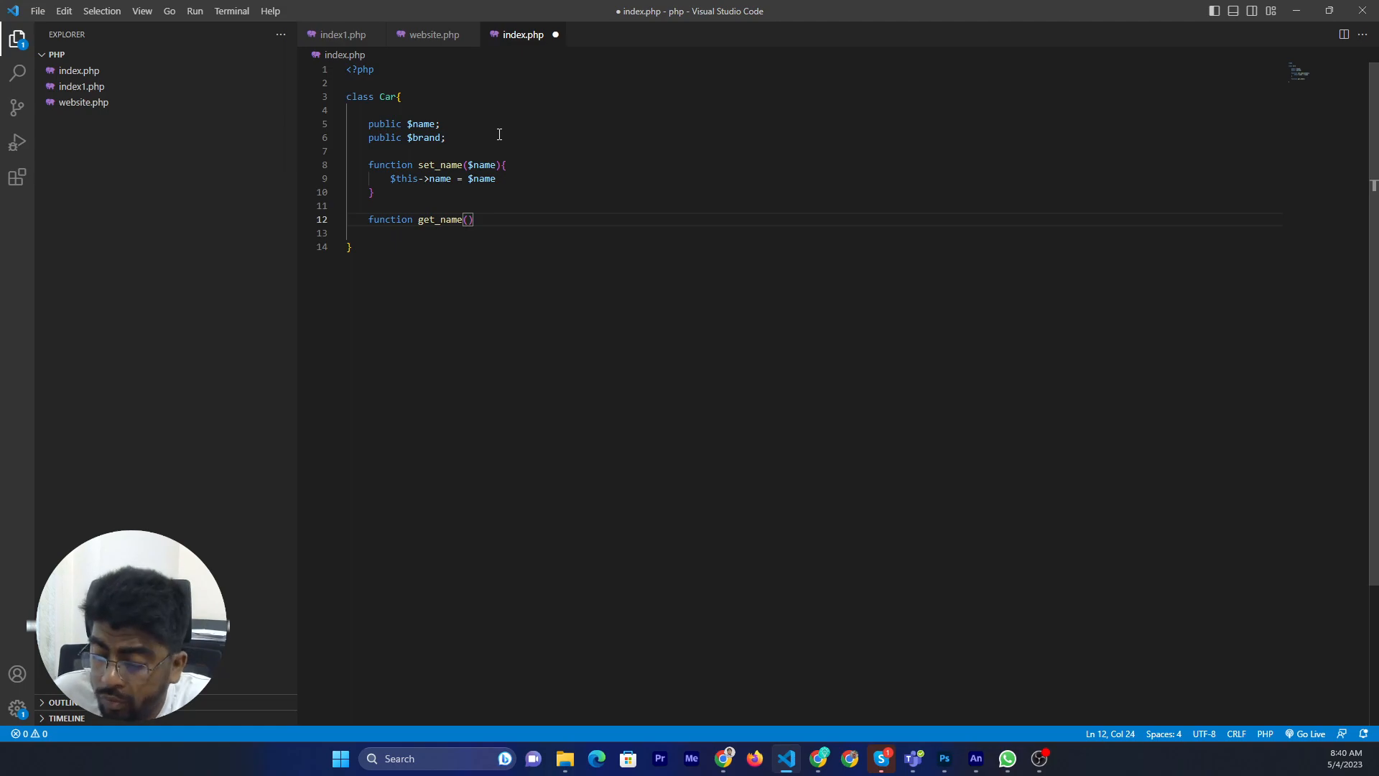
pyautogui.write('{')
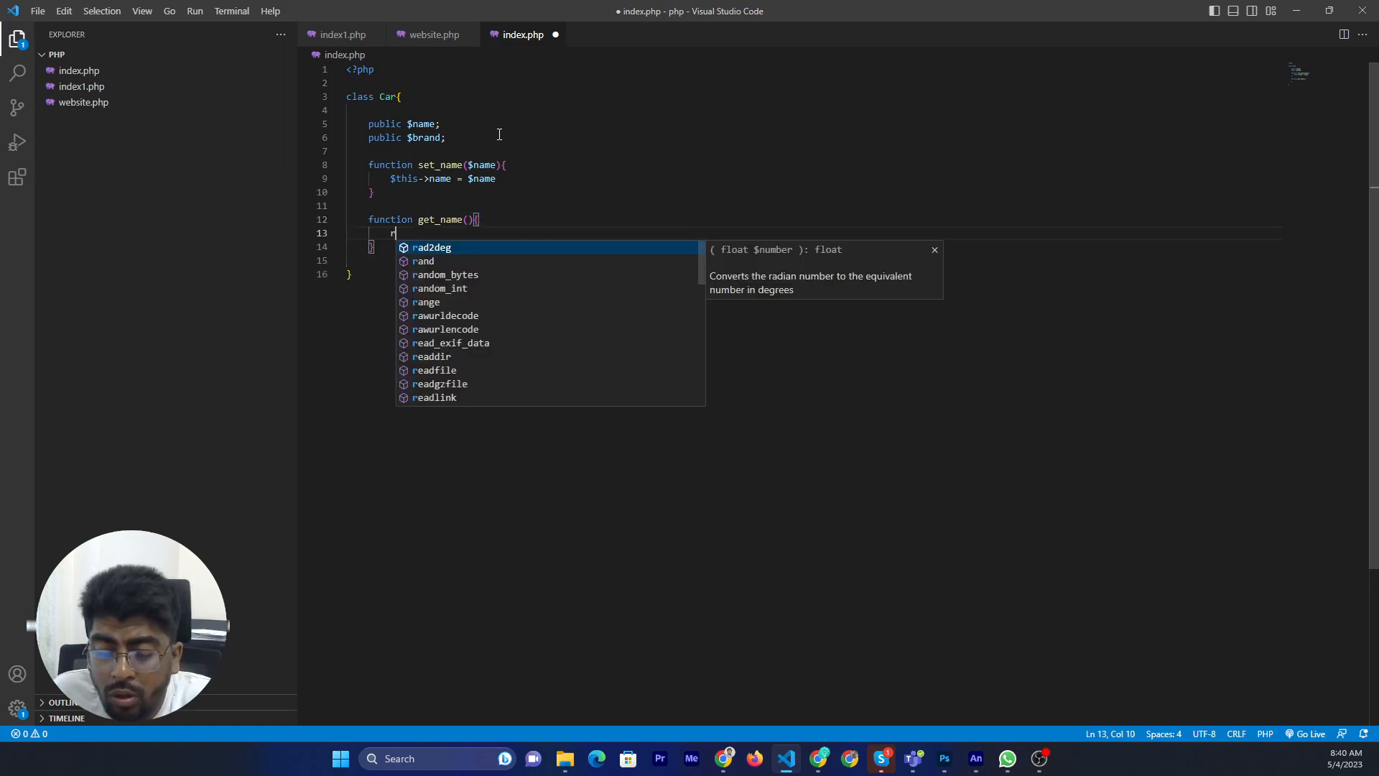
# Return $this->name from get_name and add set_name's missing semicolon
pyautogui.write('eturn')
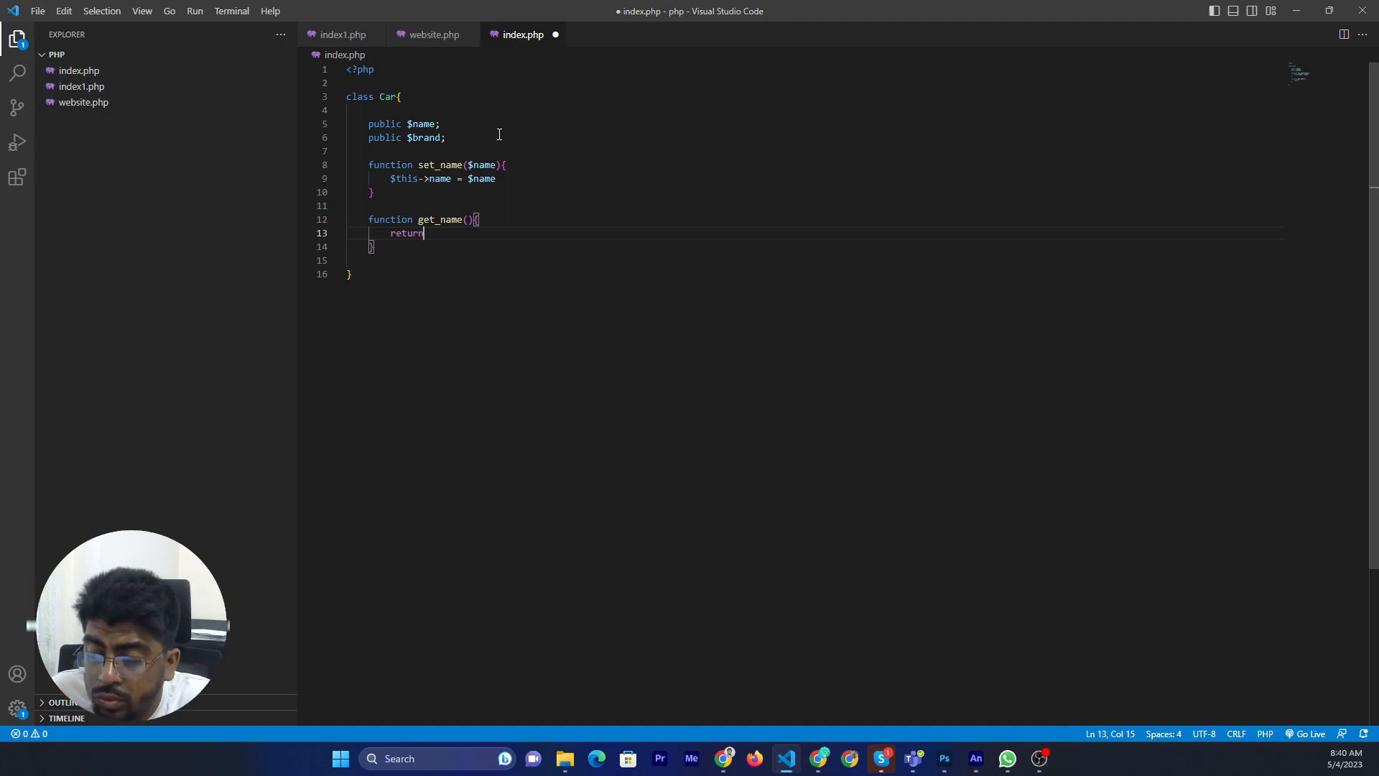
pyautogui.write('$thi')
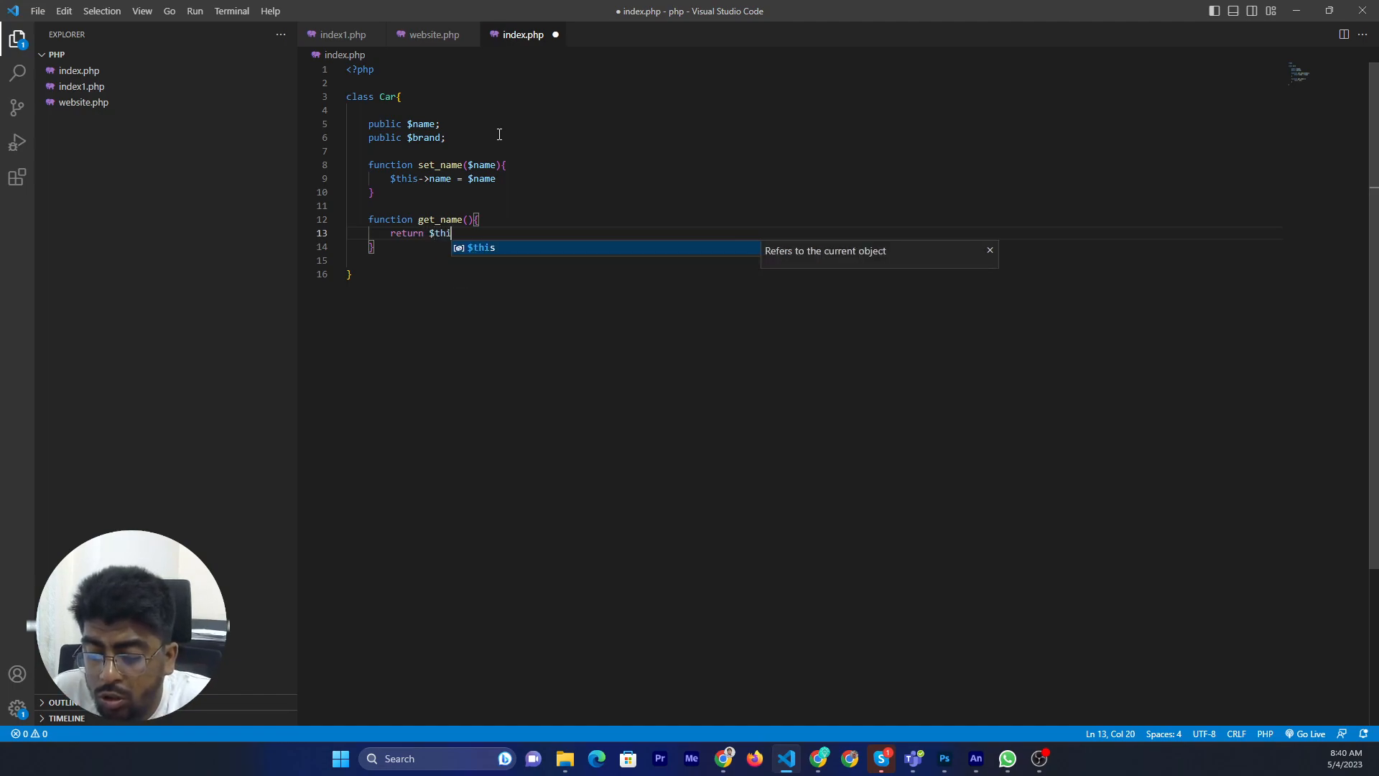
pyautogui.write('->')
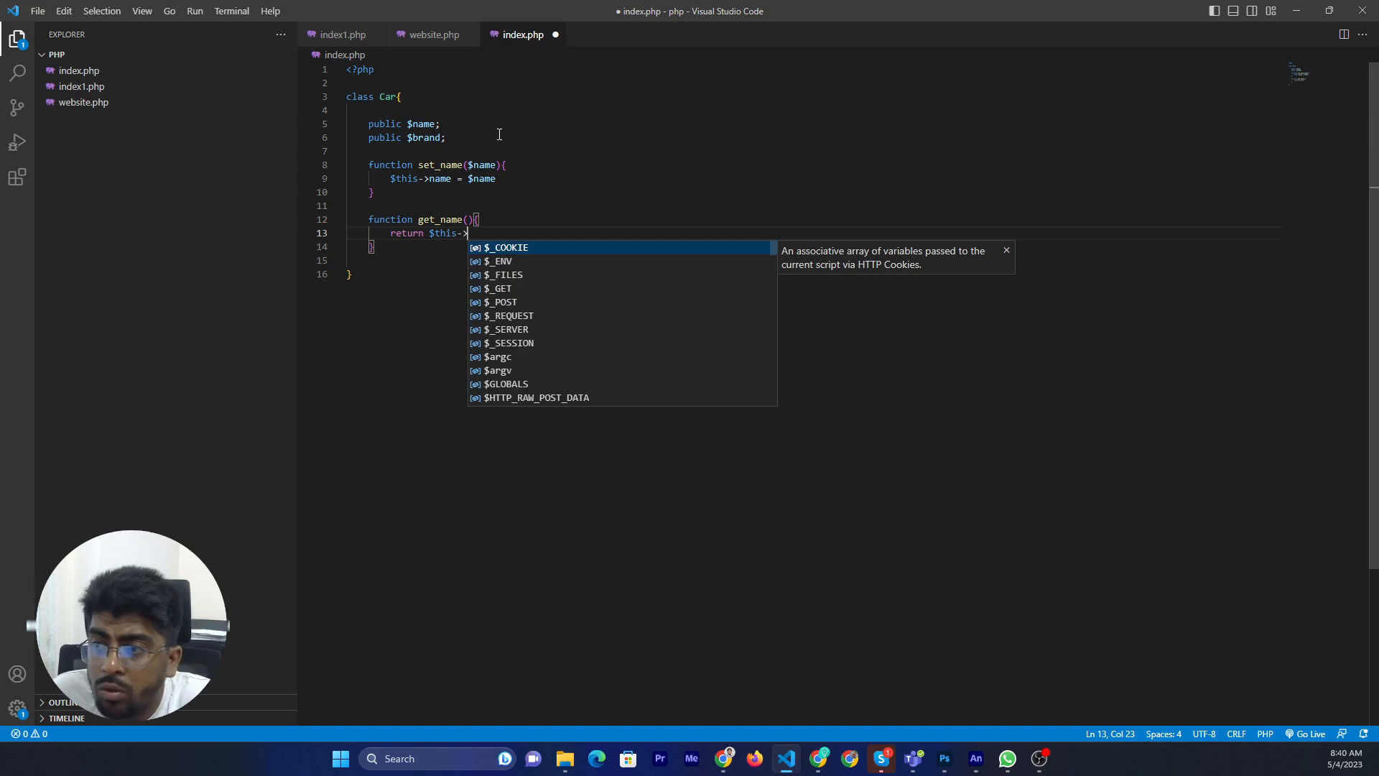
pyautogui.write('name')
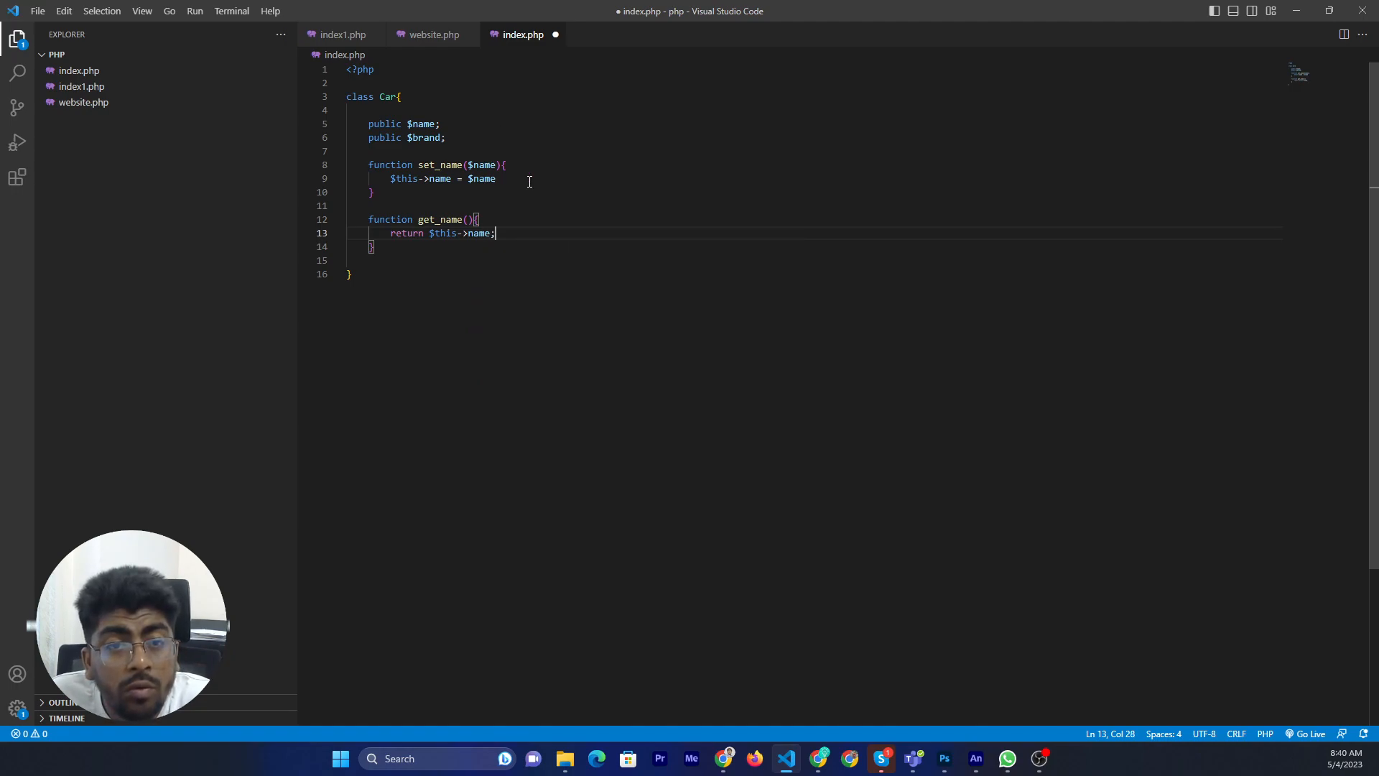
pyautogui.write(';')
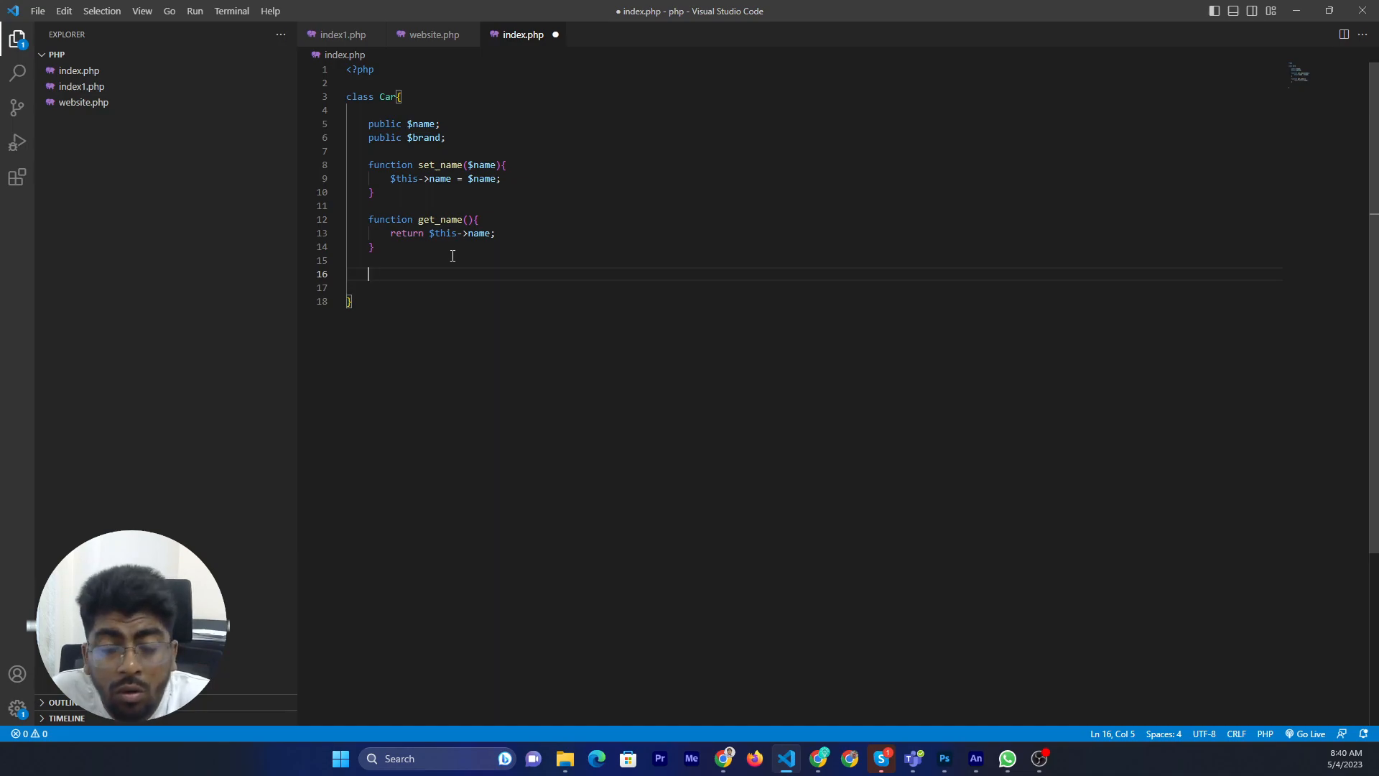
# Begin the method signature function set_brand($brand){ inside the Car class
pyautogui.write('fun')
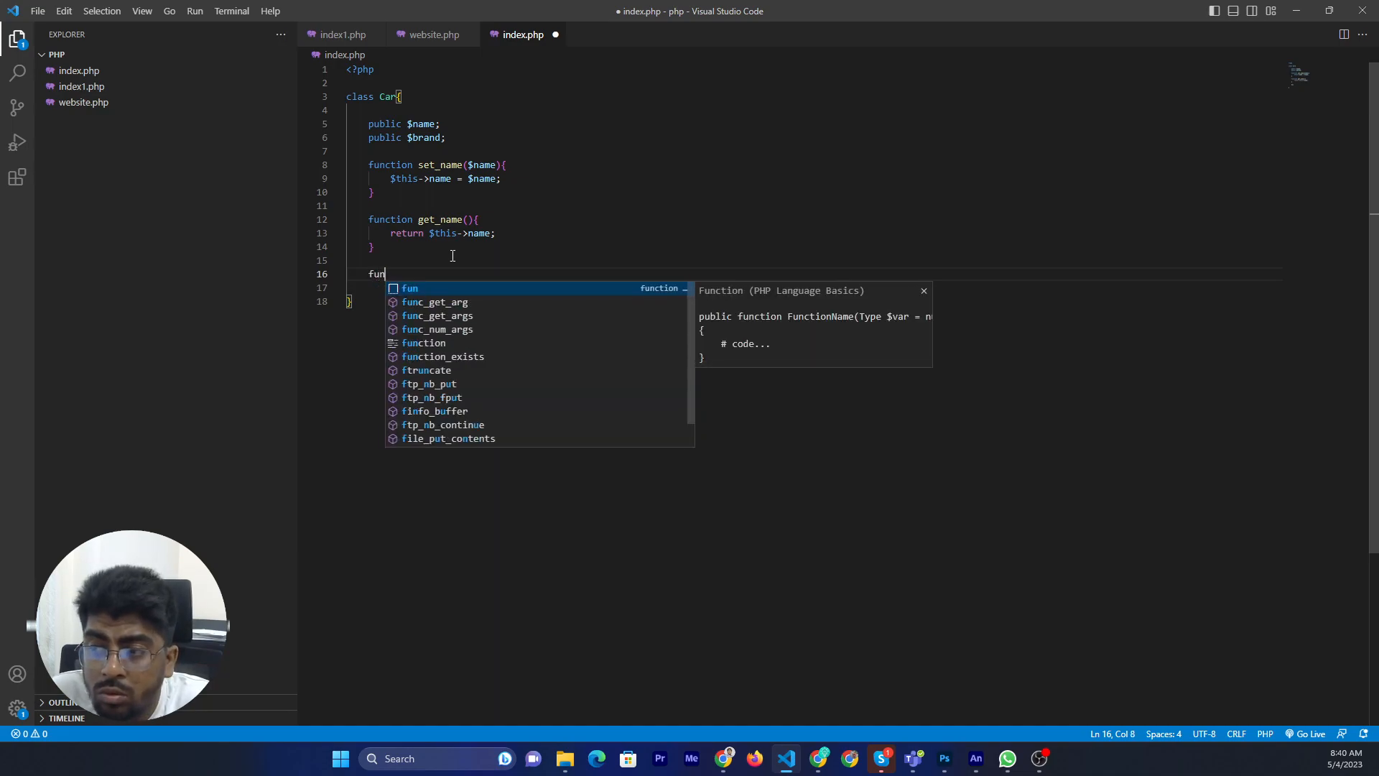
pyautogui.press('Escape')
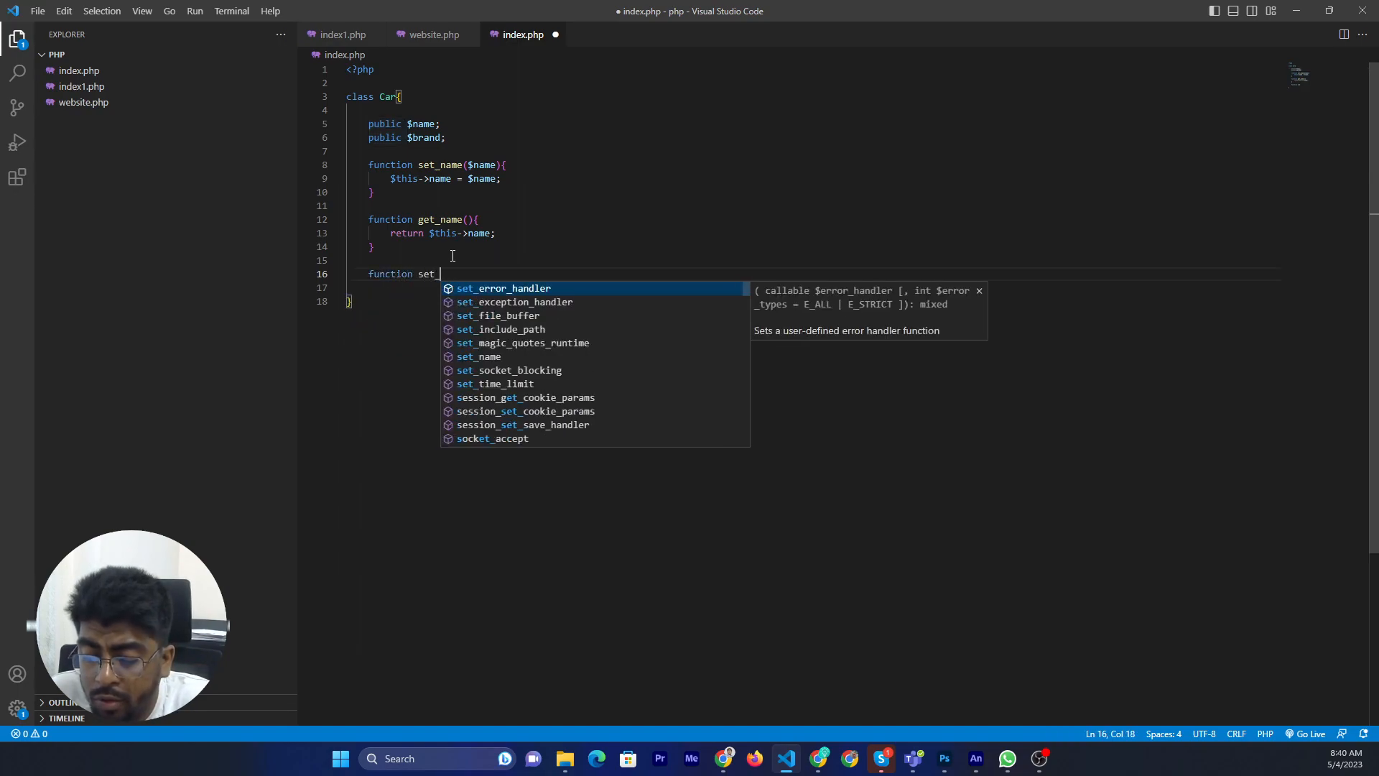
pyautogui.write('brand')
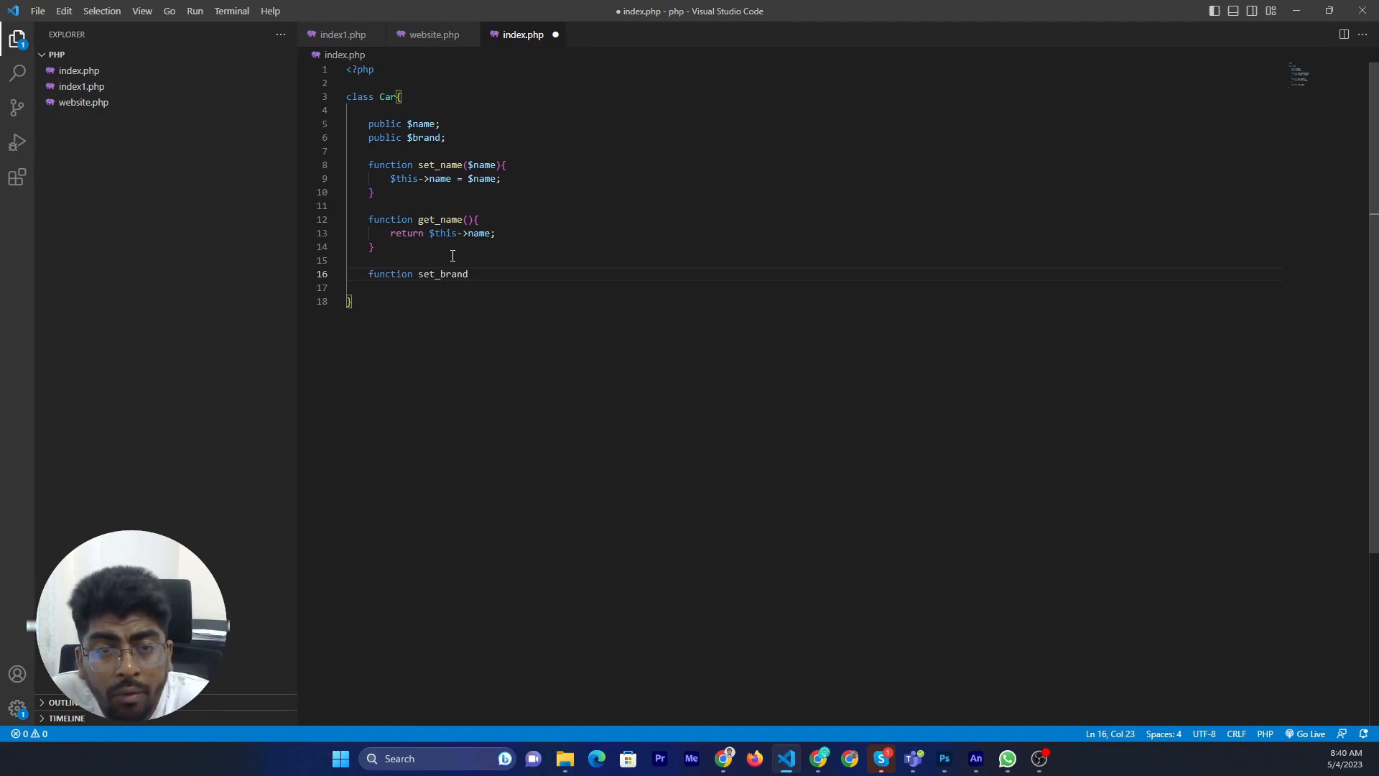
pyautogui.write('()')
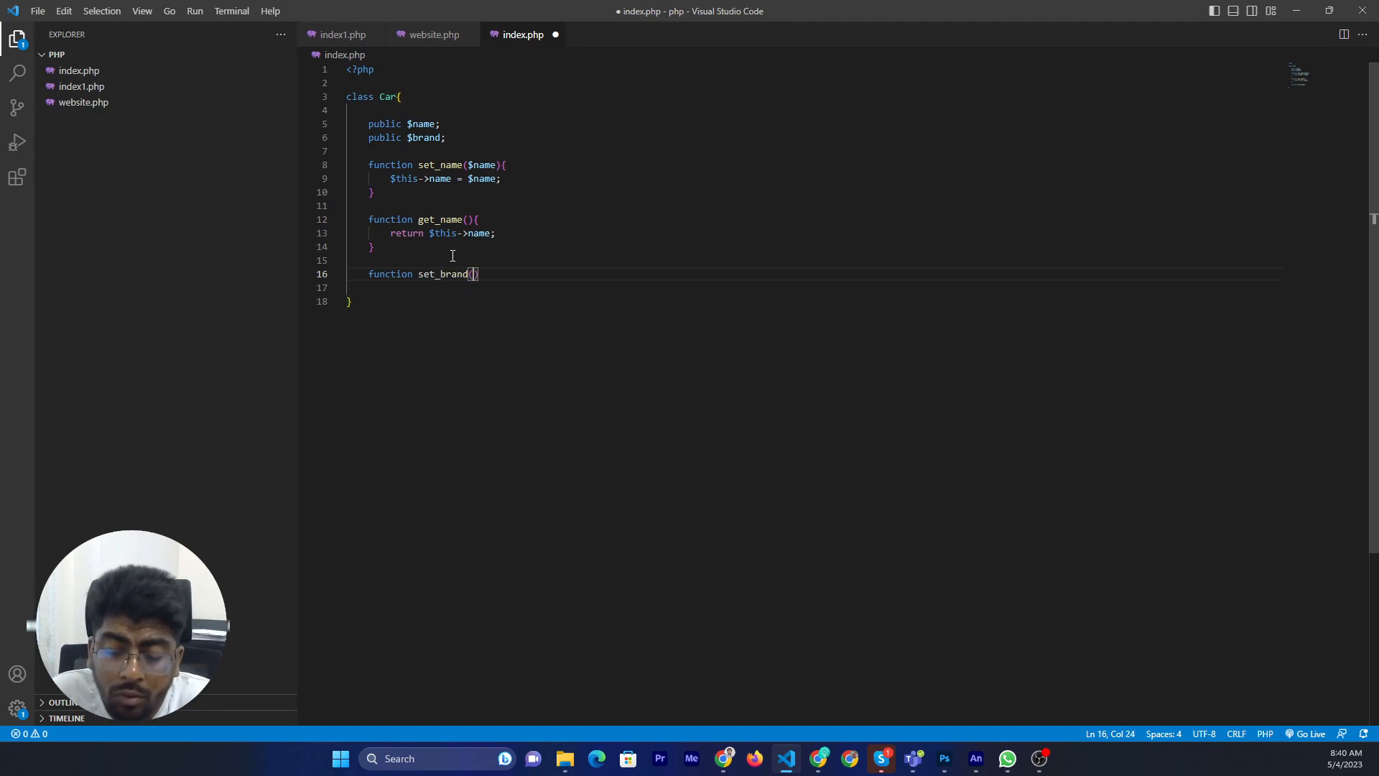
pyautogui.write('$br')
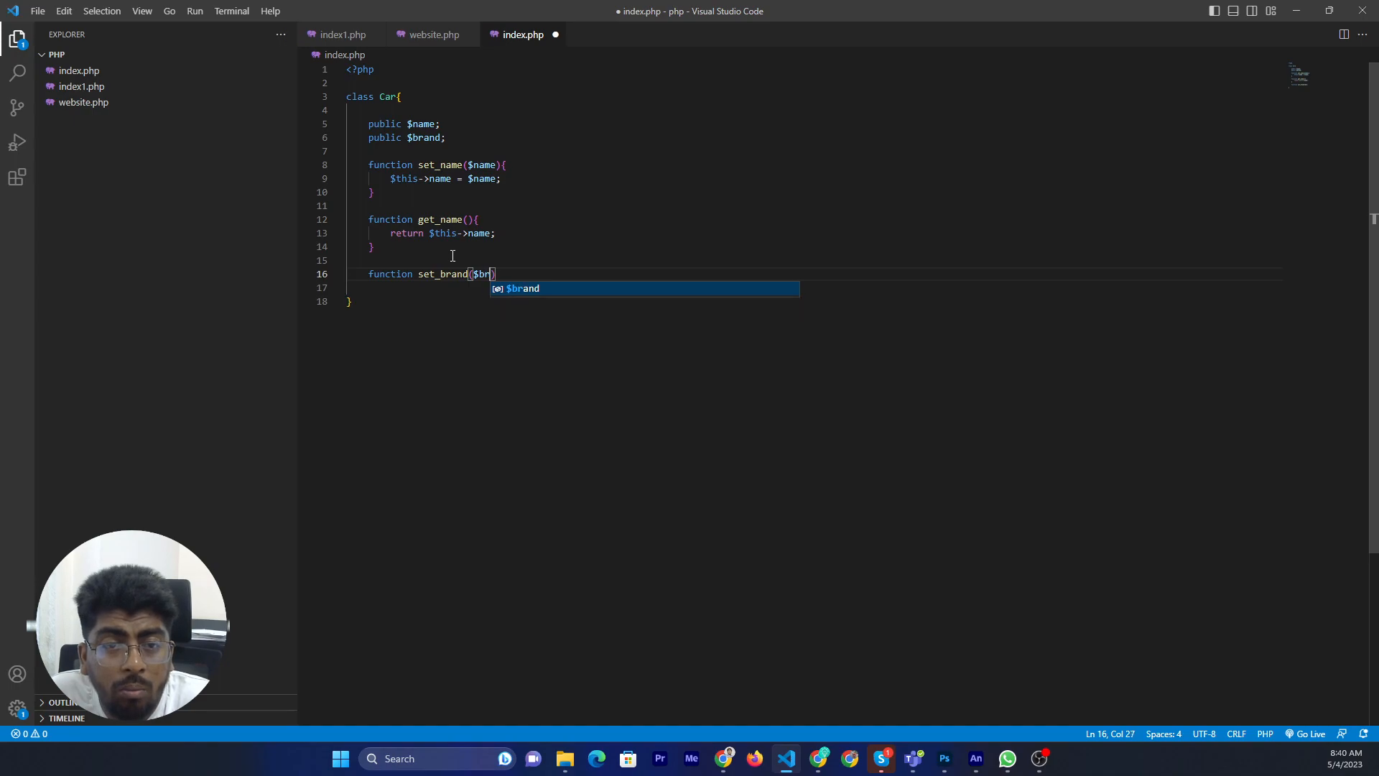
pyautogui.write('{')
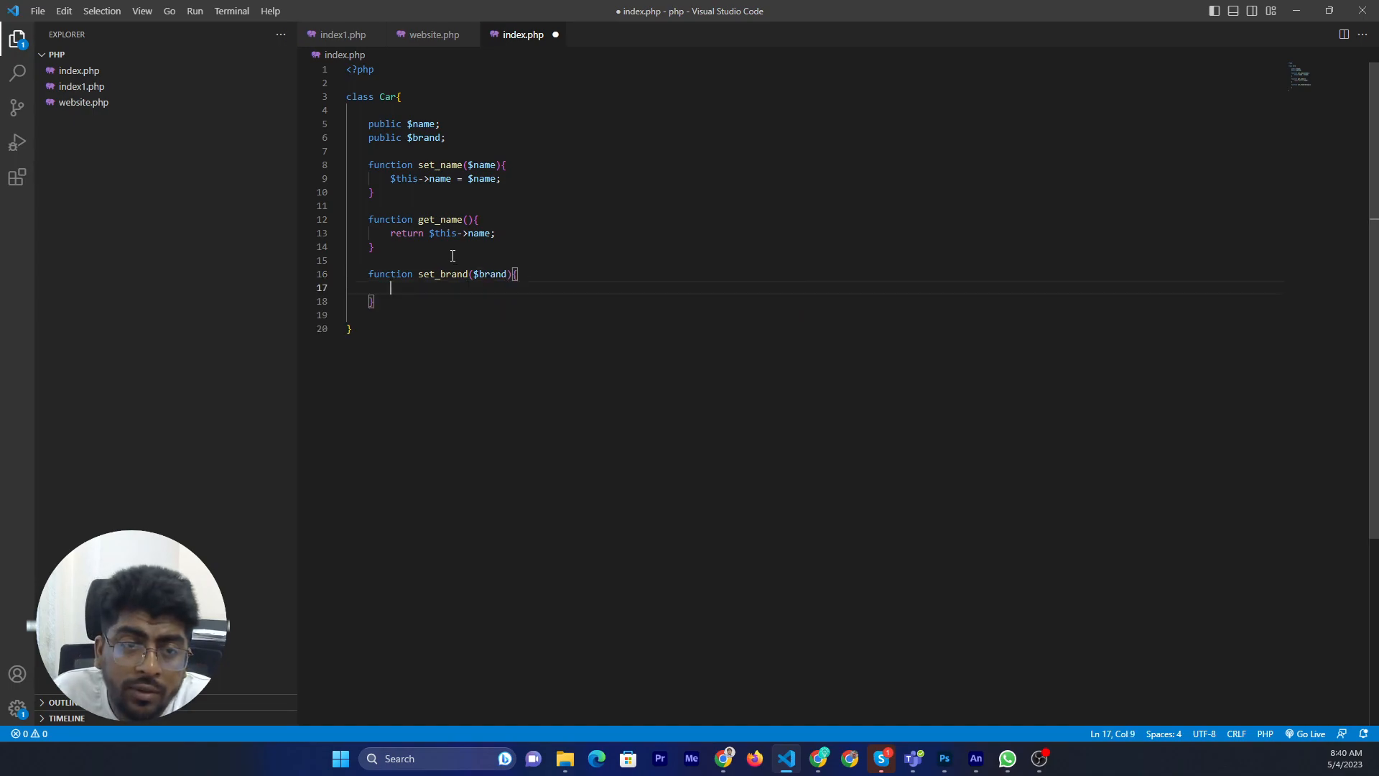
pyautogui.moveTo(663, 364)
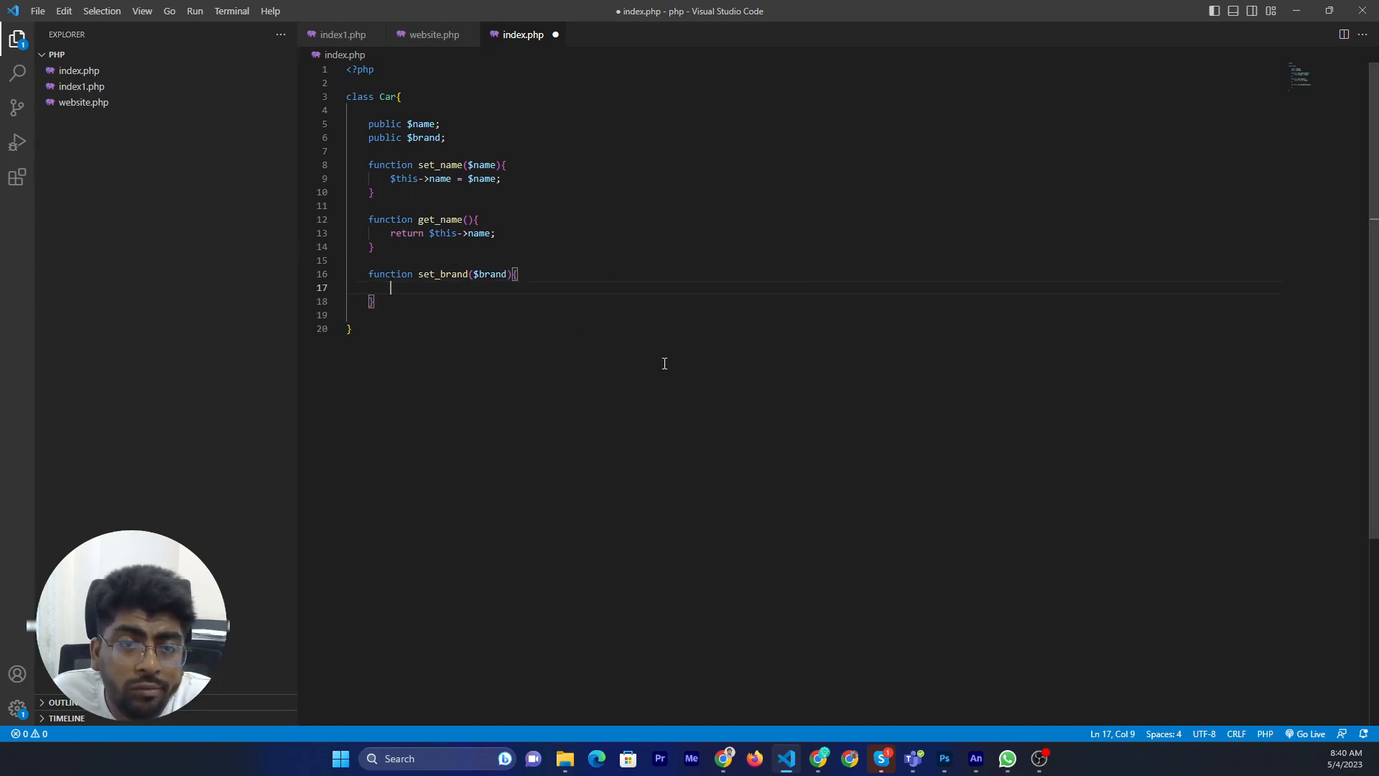
pyautogui.moveTo(681, 388)
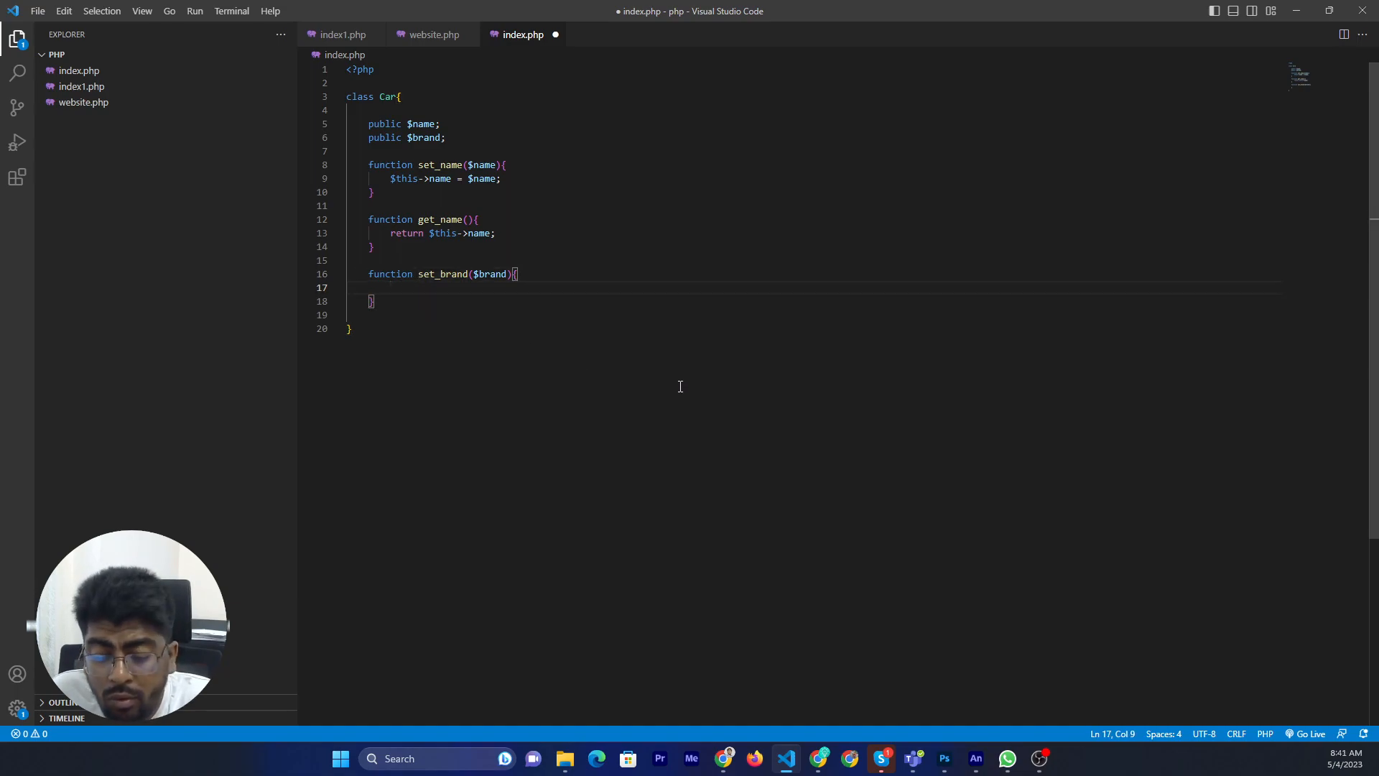
# Write the body assigning $this->brand = $brand; in set_brand
pyautogui.write('$this-')
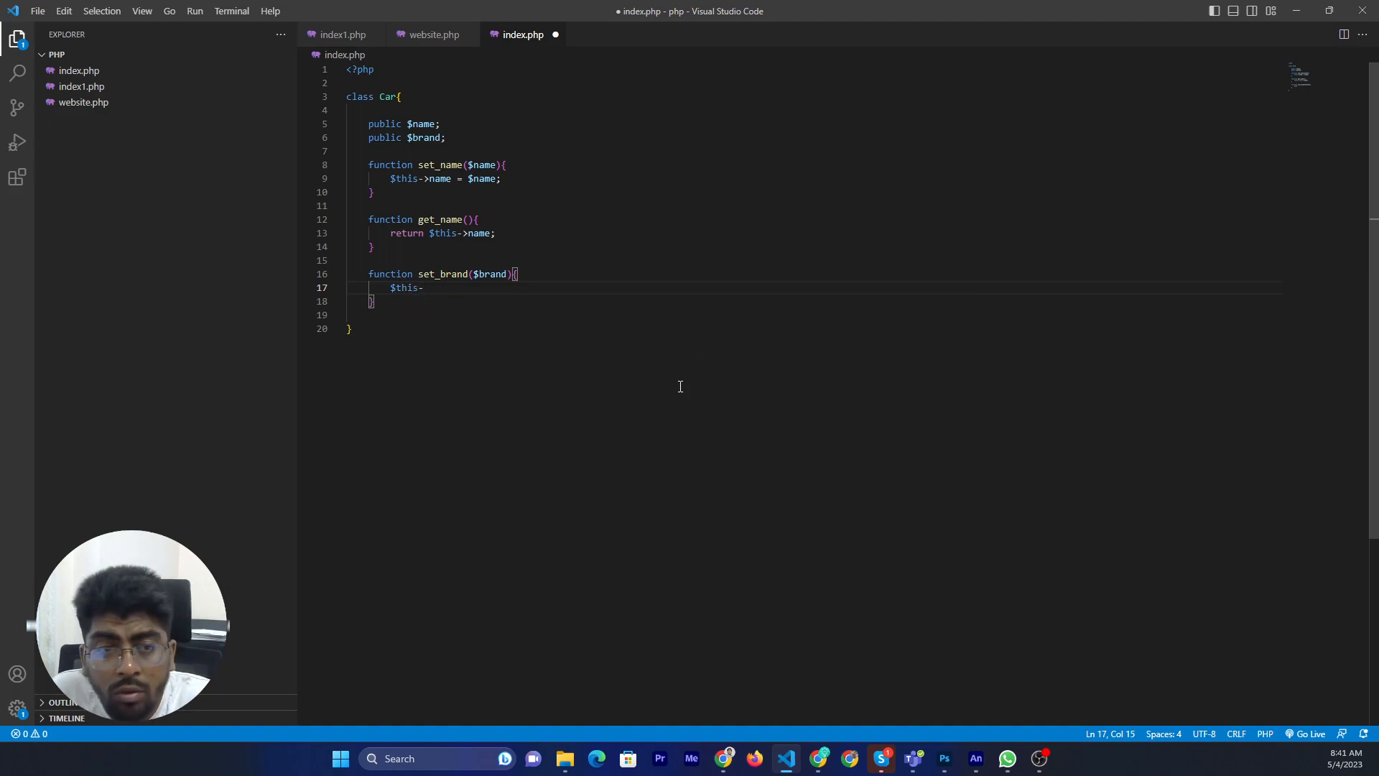
pyautogui.write('>brand =')
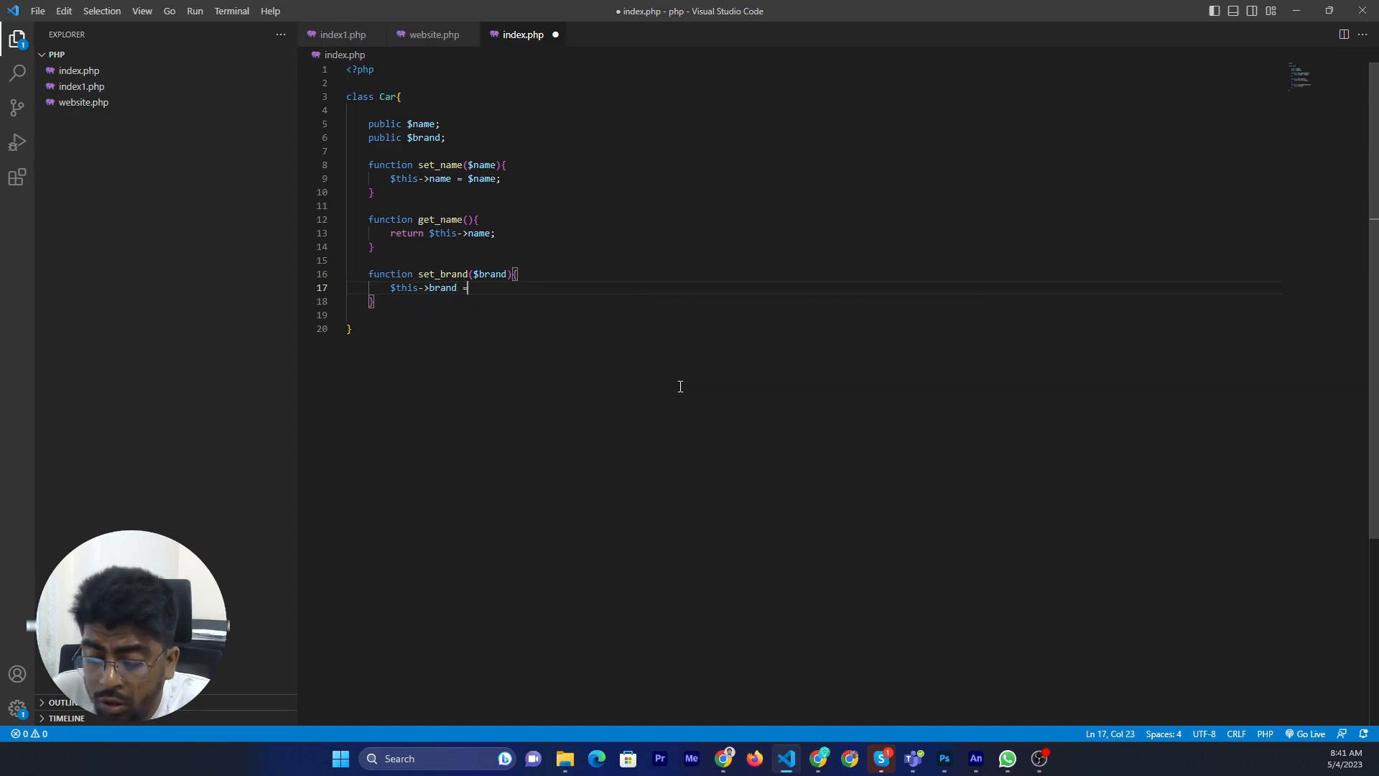
pyautogui.write('$')
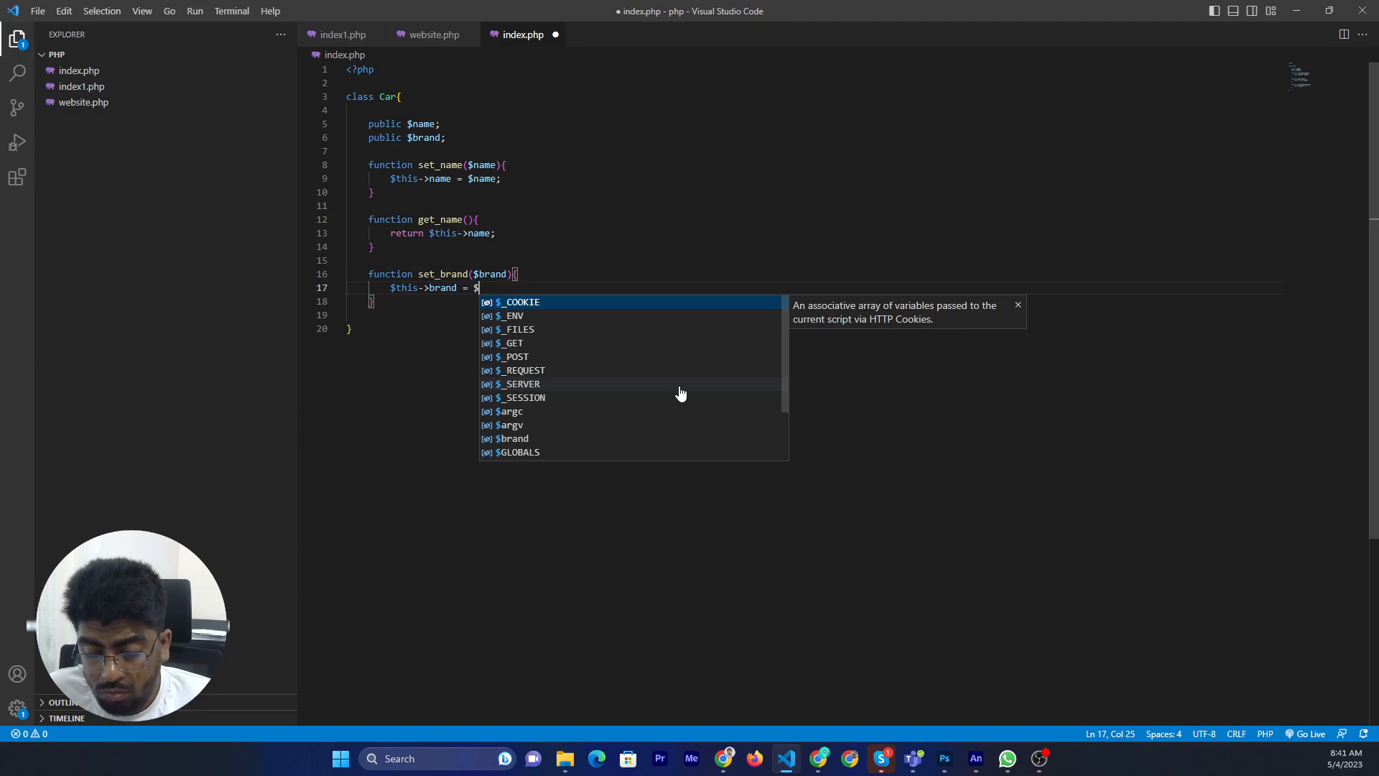
pyautogui.write('brand;')
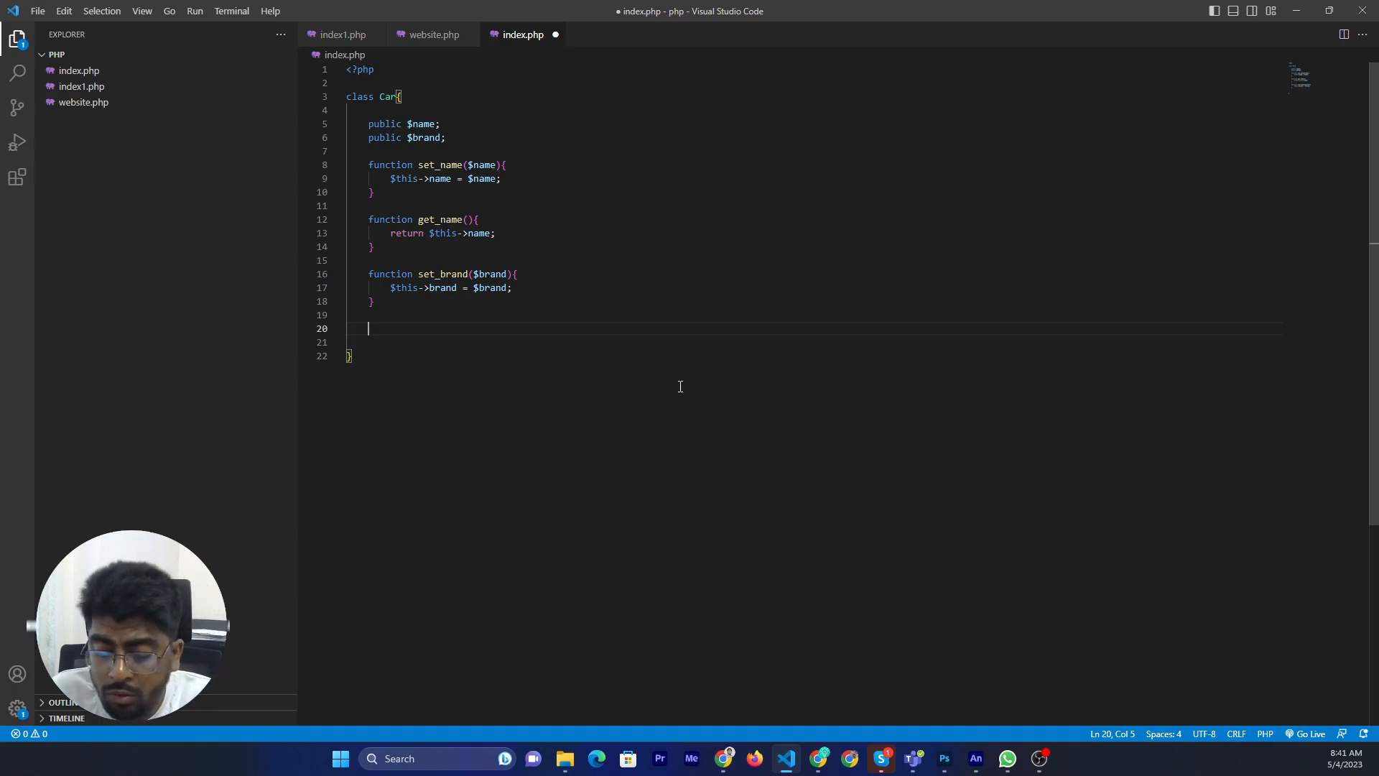
# Begin the method signature function get_brand(){ below set_brand
pyautogui.write('function')
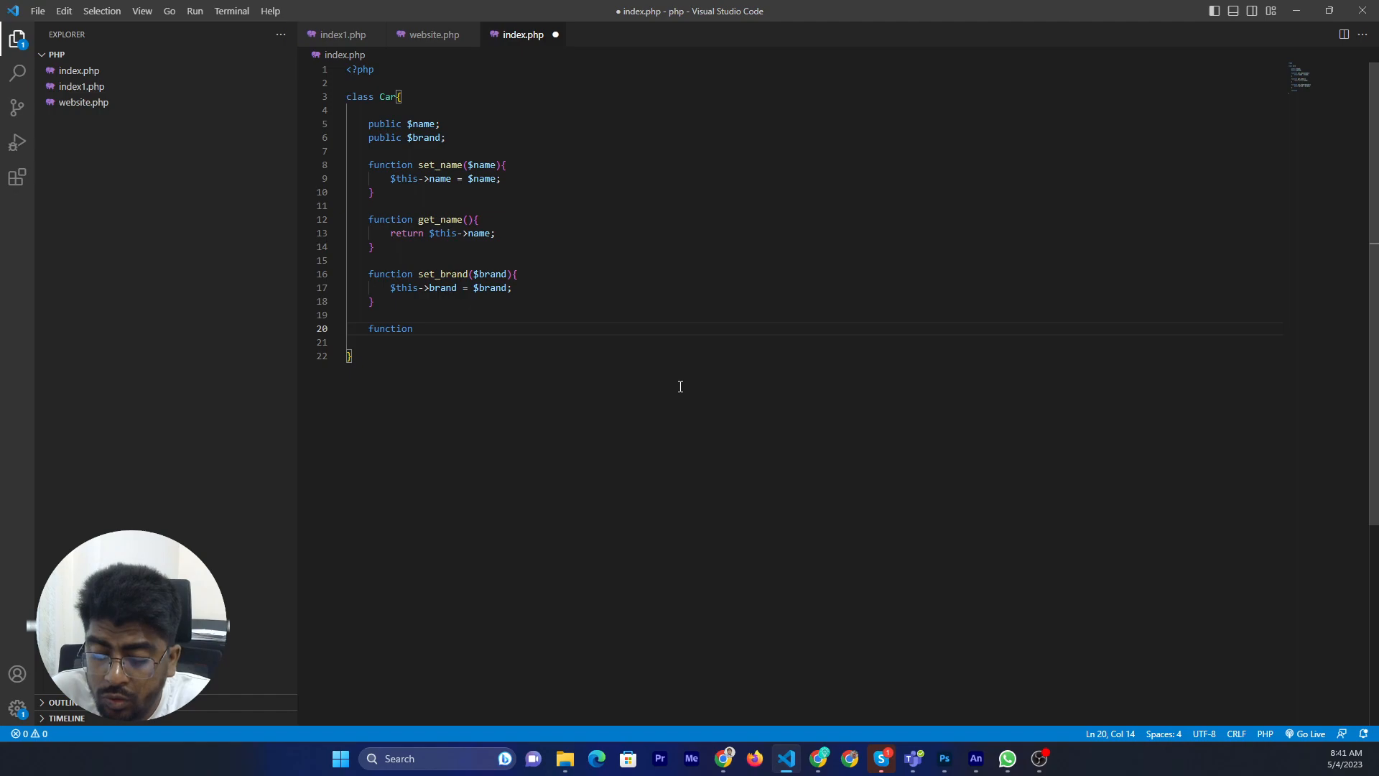
pyautogui.write('get_brand')
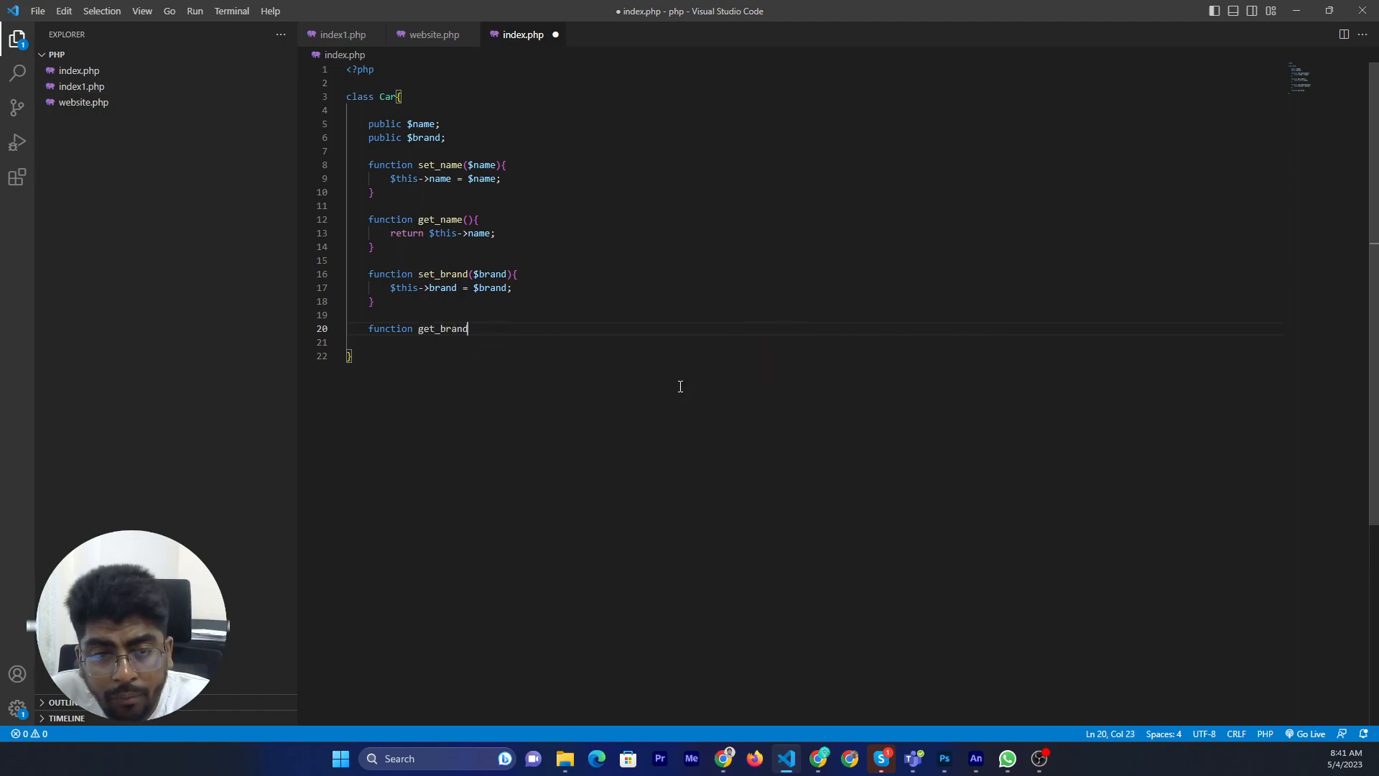
pyautogui.write('()')
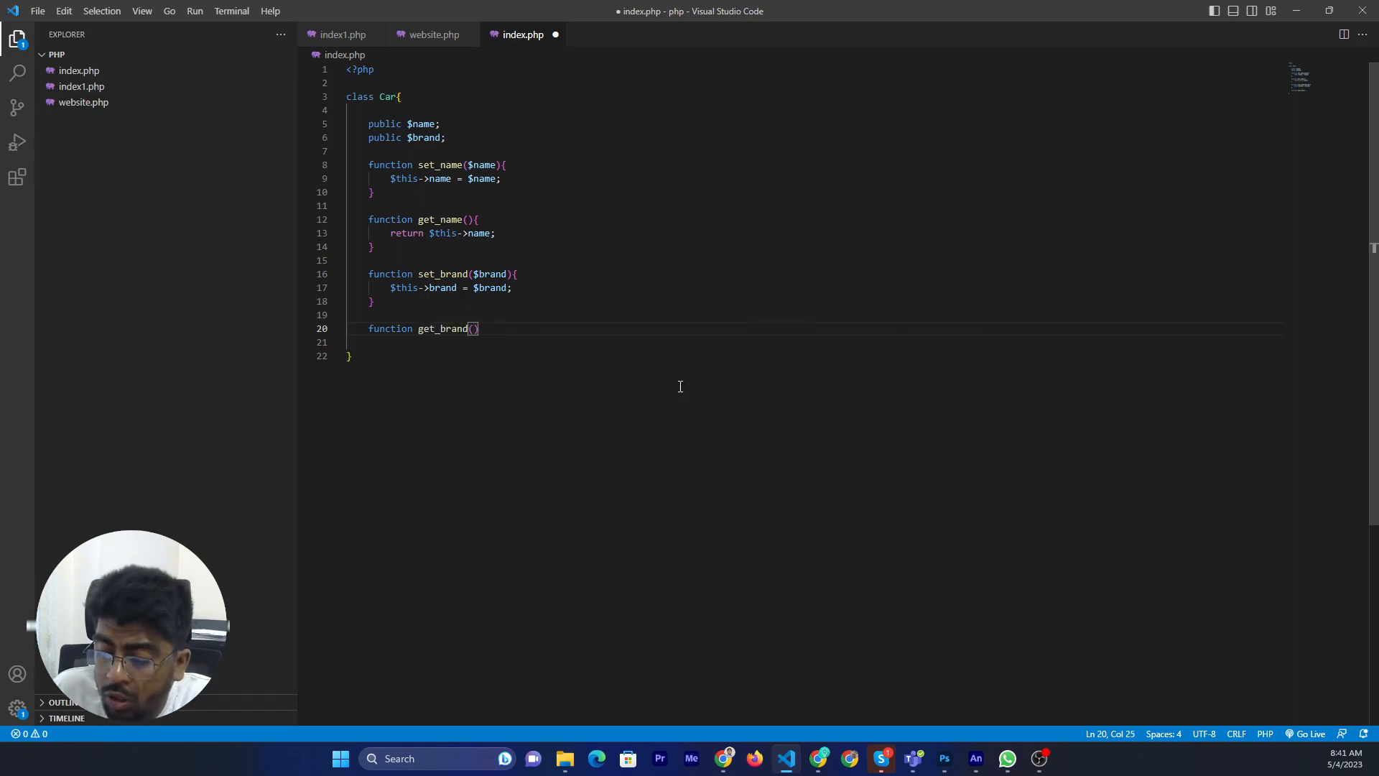
pyautogui.write('{')
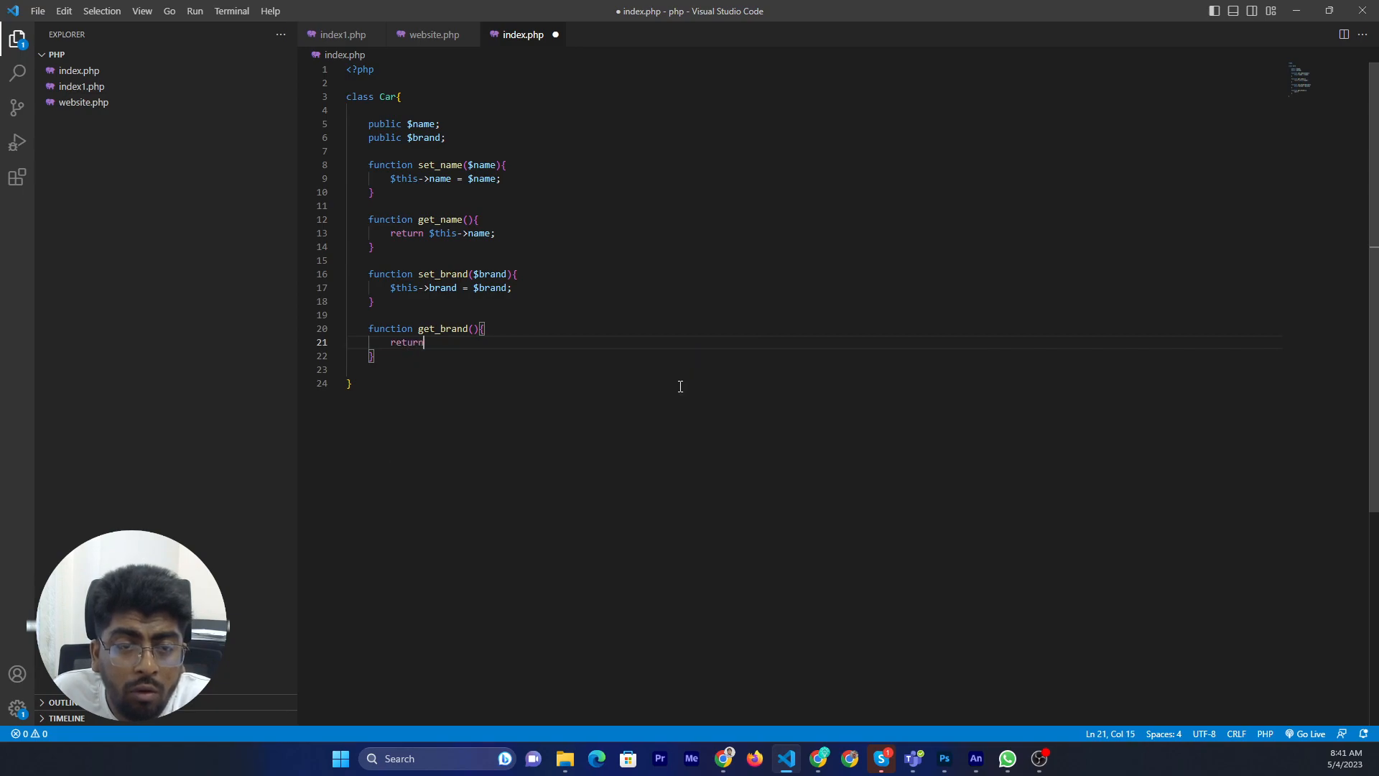
# Return $this->brand from get_brand, then move below the class's closing brace
pyautogui.write('$')
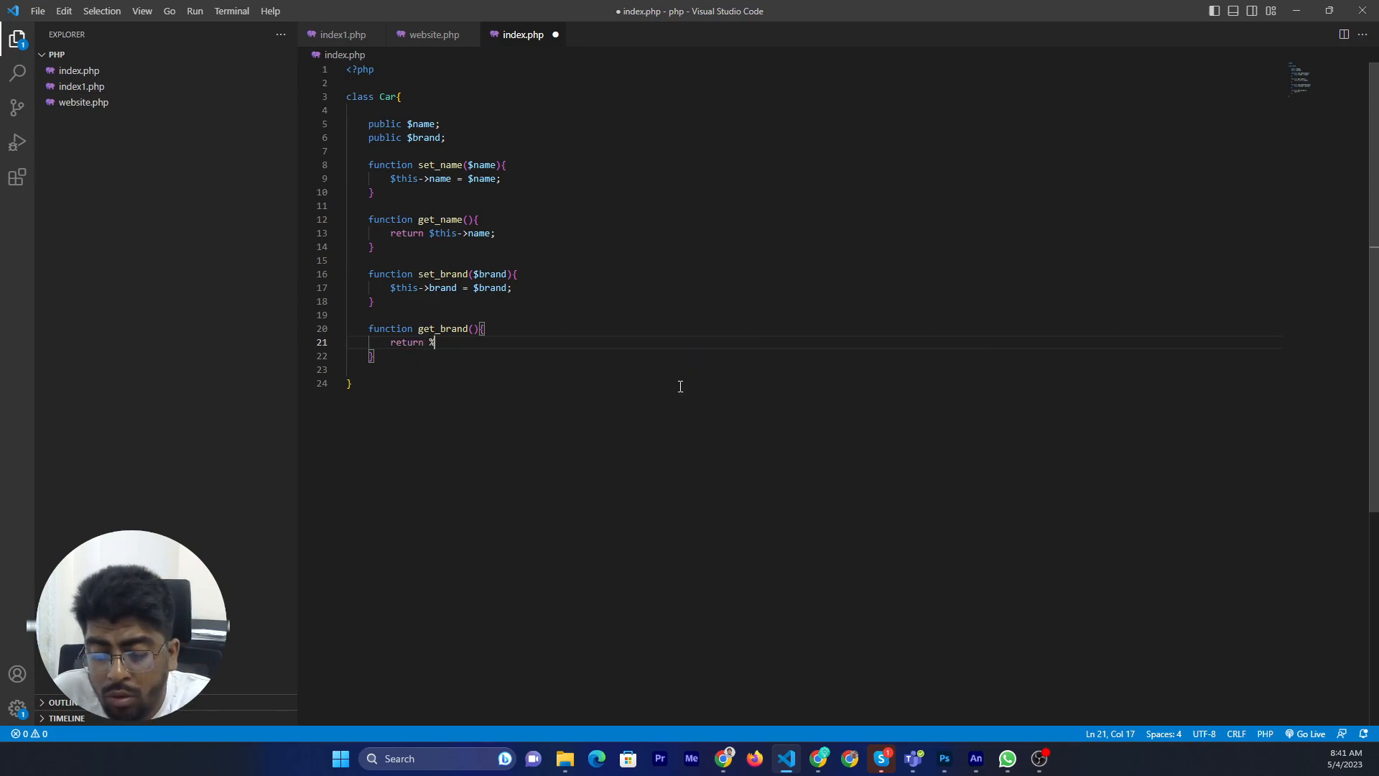
pyautogui.write('this')
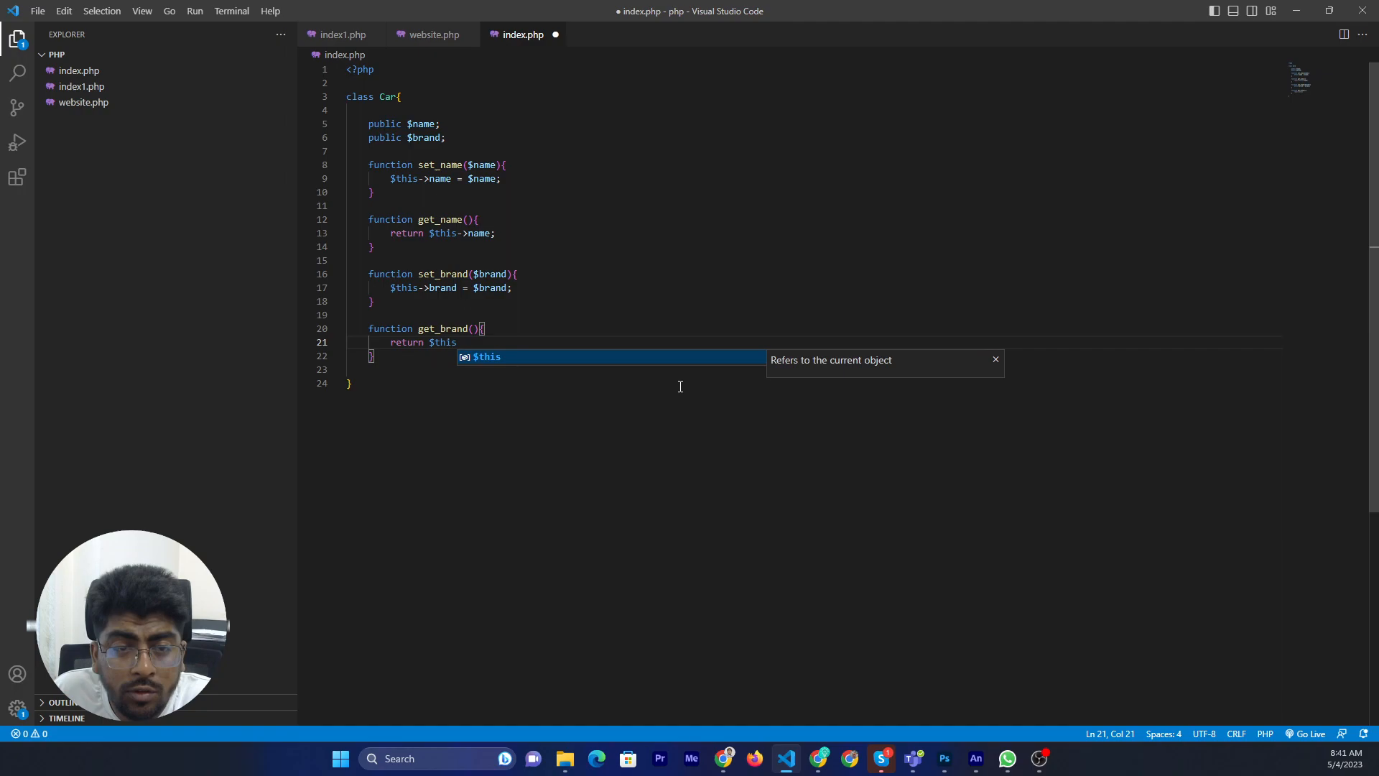
pyautogui.write('->')
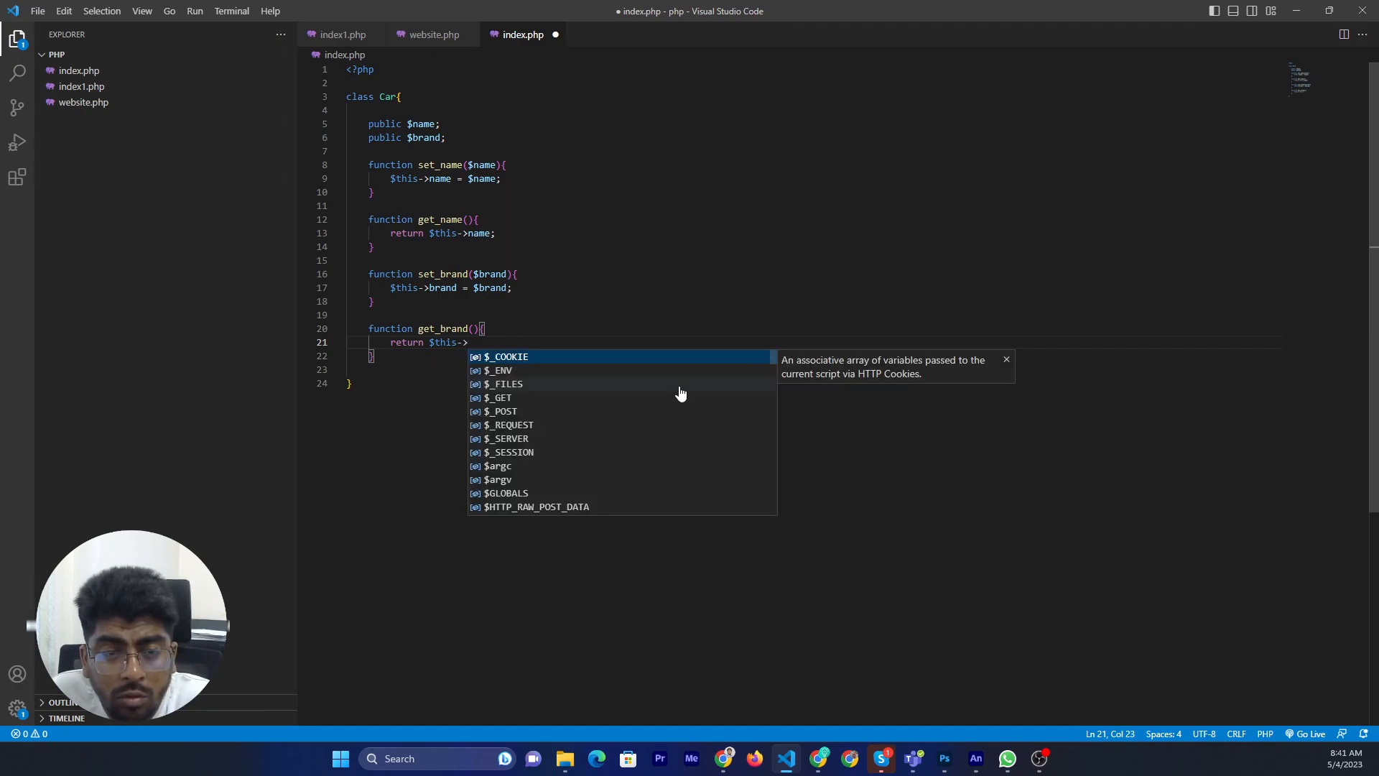
pyautogui.write('brand;')
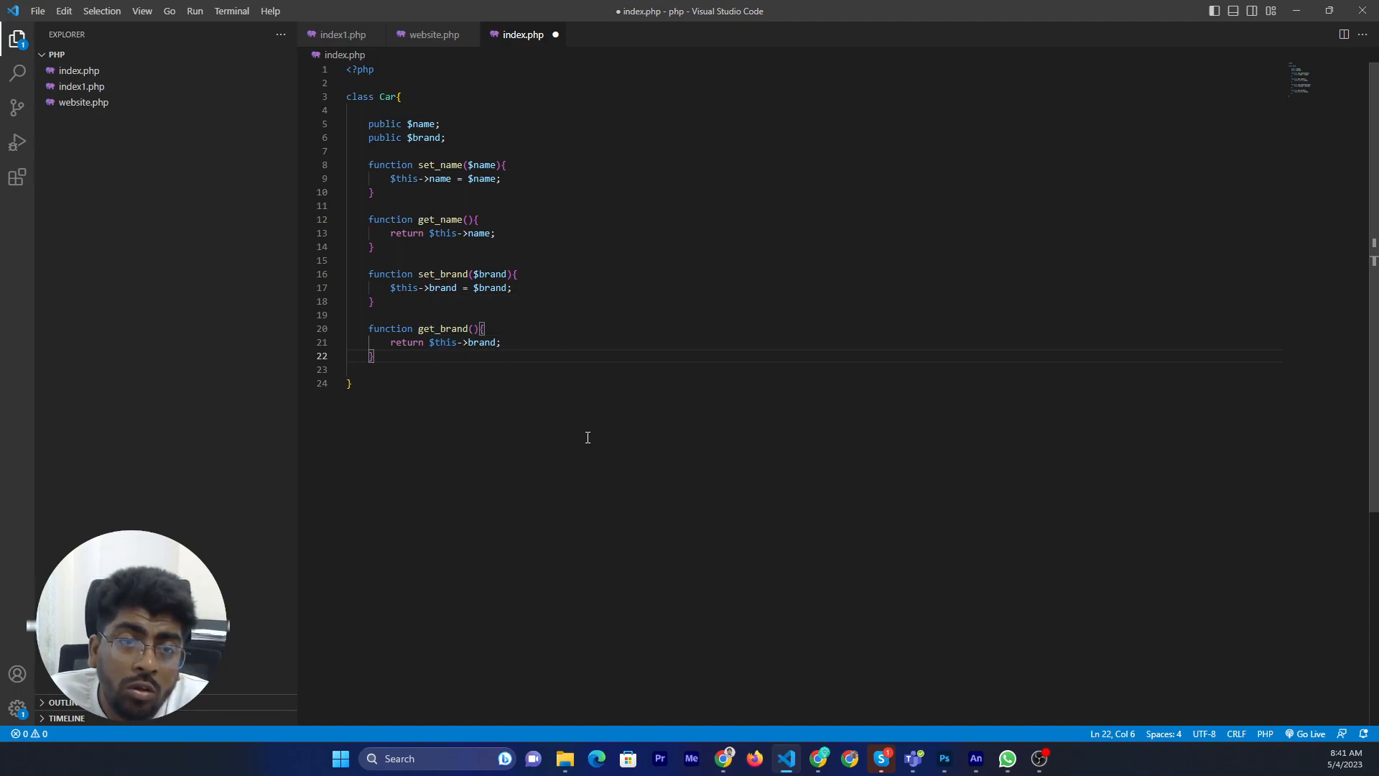
pyautogui.moveTo(428, 359)
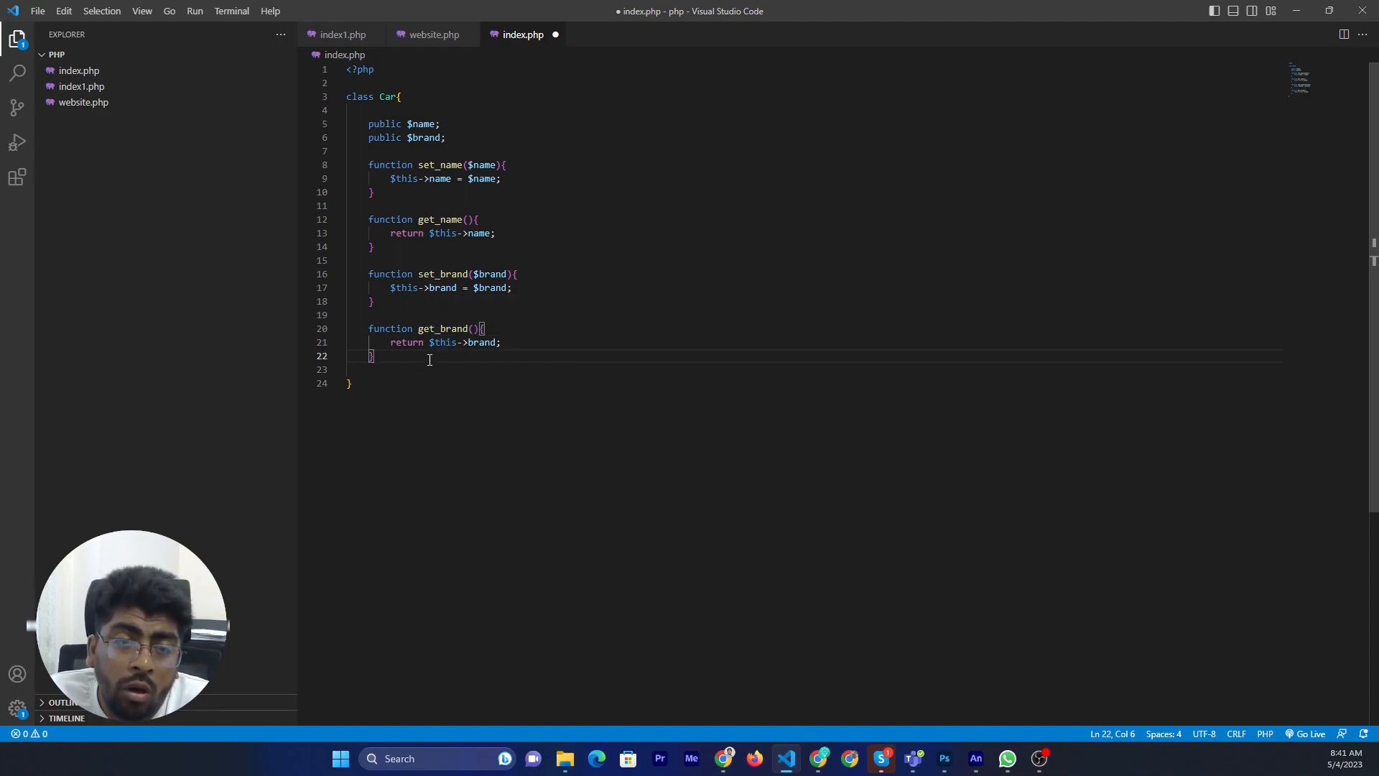
pyautogui.moveTo(561, 407)
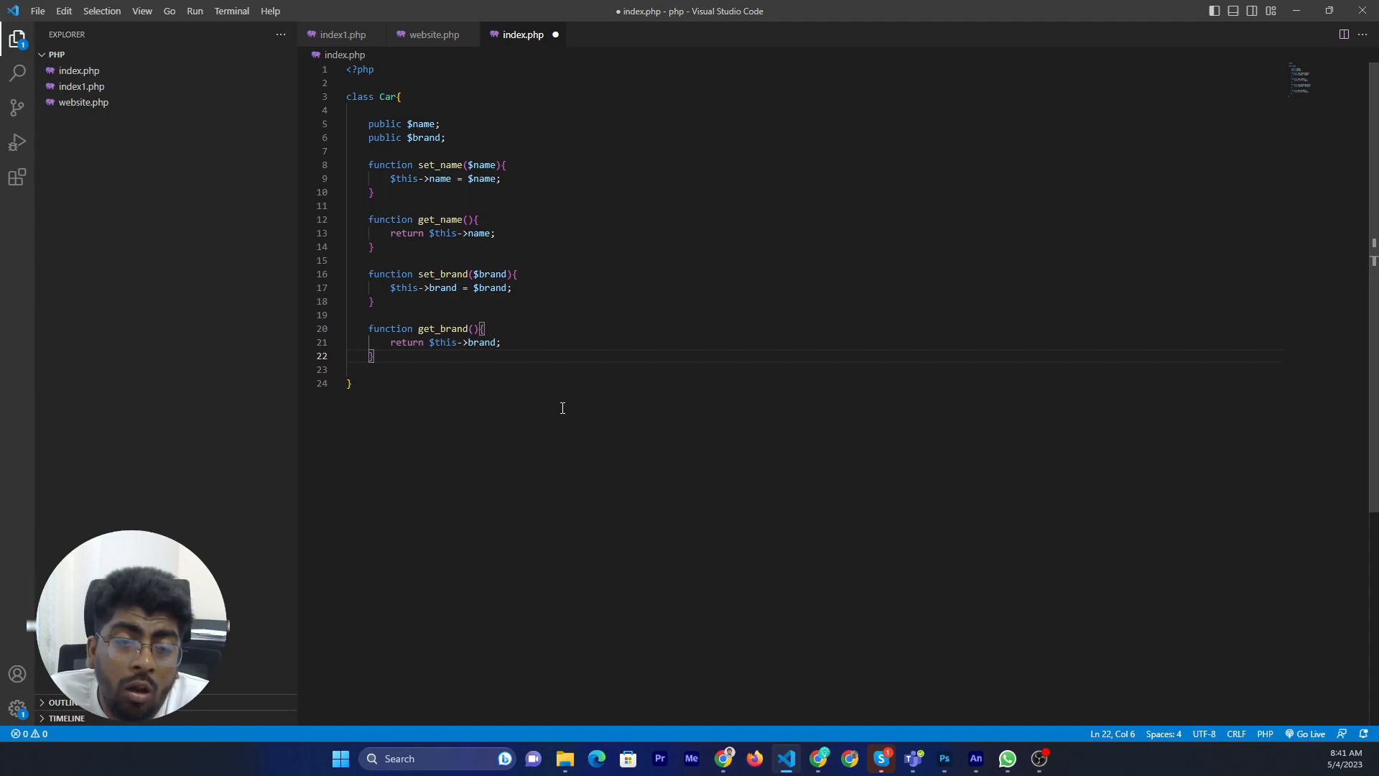
pyautogui.moveTo(371, 314); pyautogui.dragTo(469, 328)
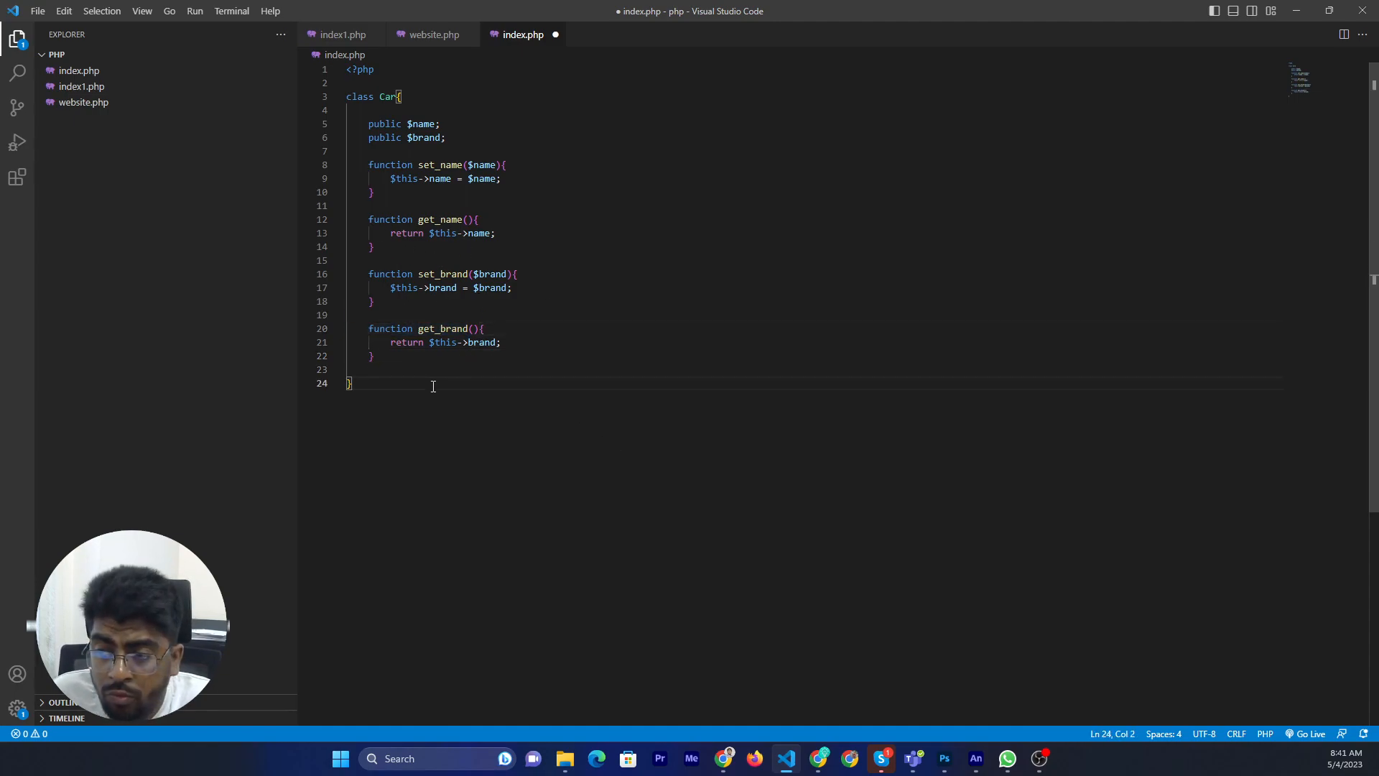
# Instantiate $car = new Car(); below the class and start a new line
pyautogui.write('$')
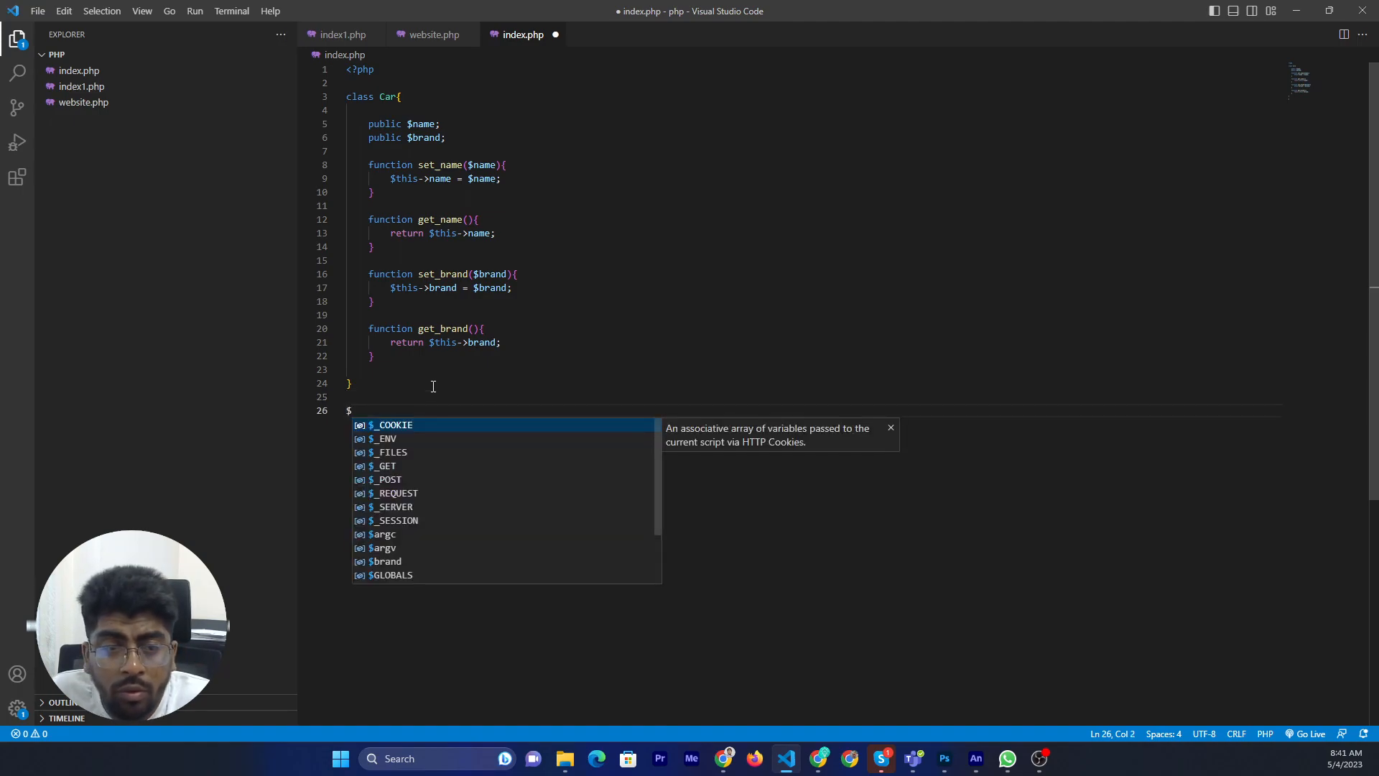
pyautogui.write('car')
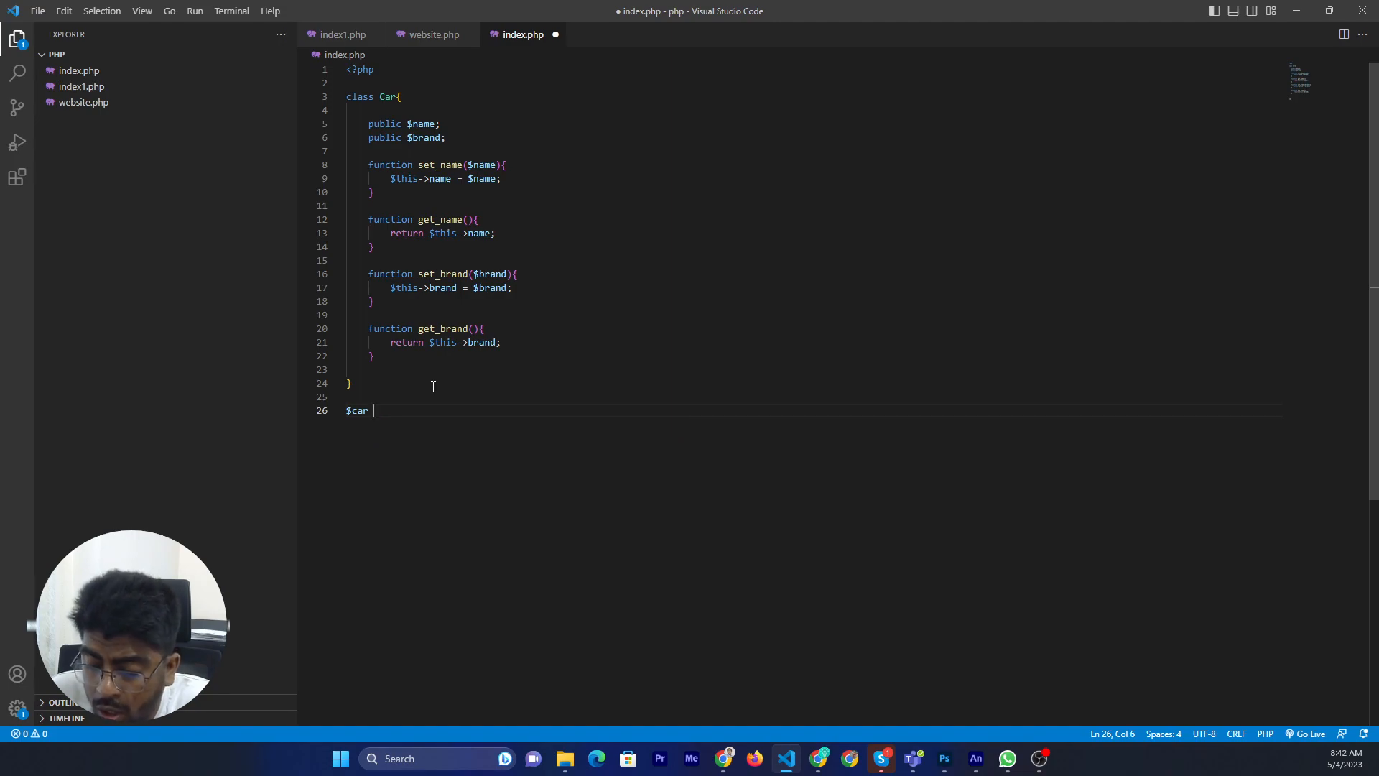
pyautogui.write('= new')
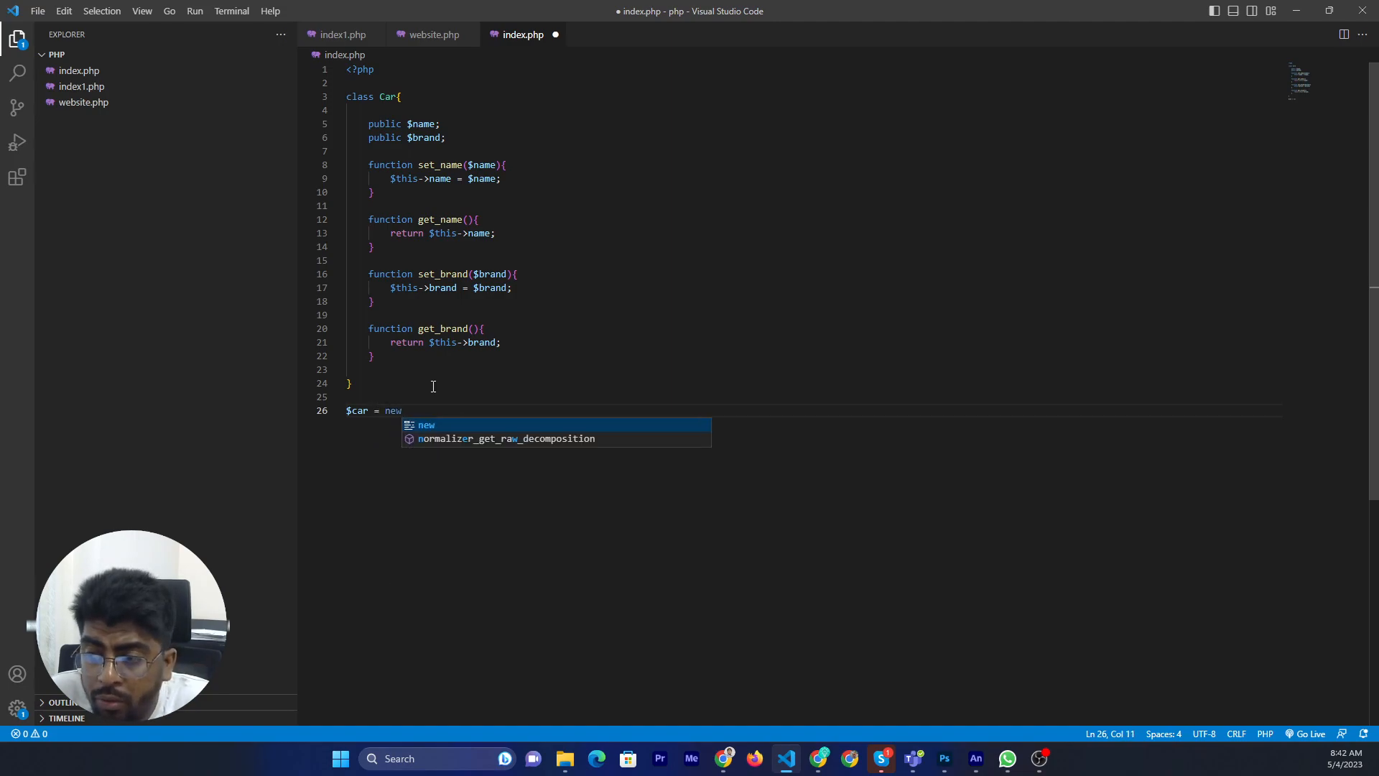
pyautogui.write('Car')
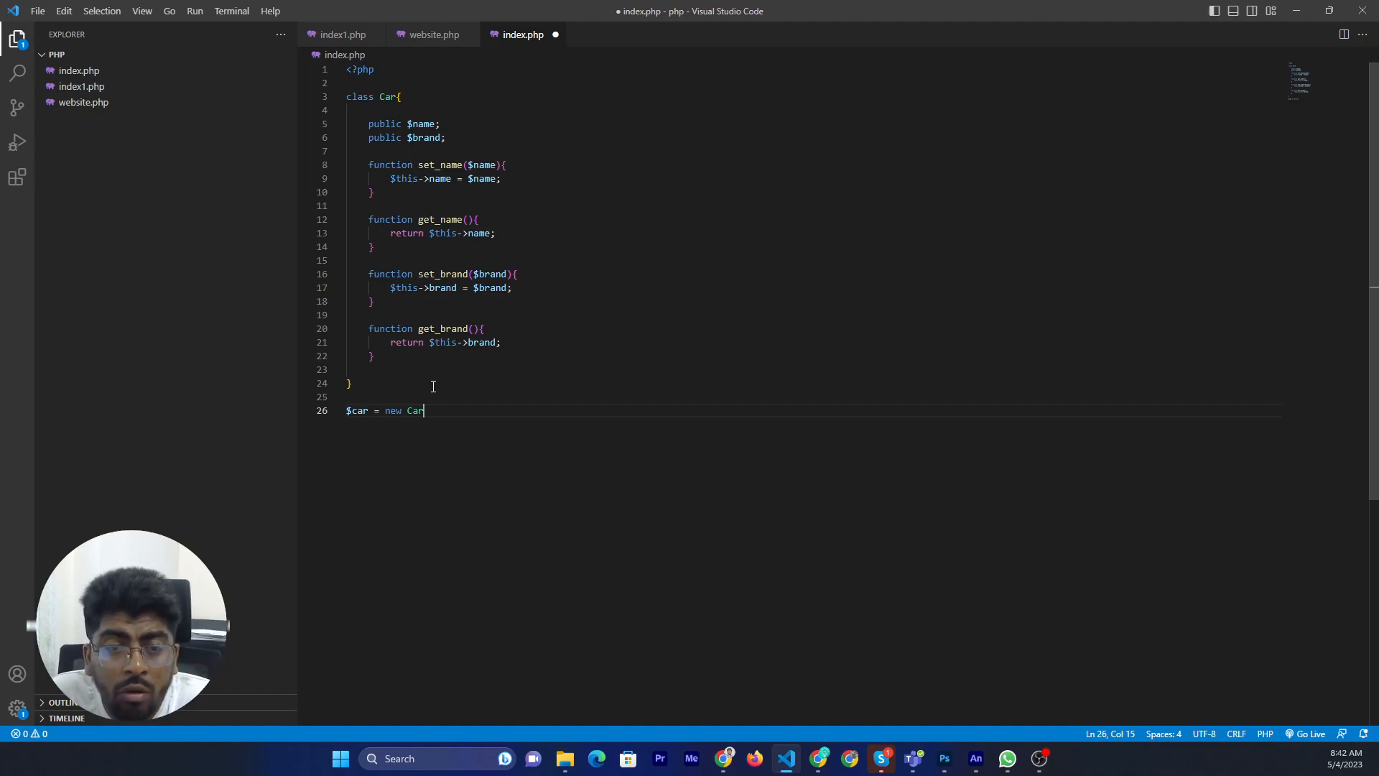
pyautogui.write('()')
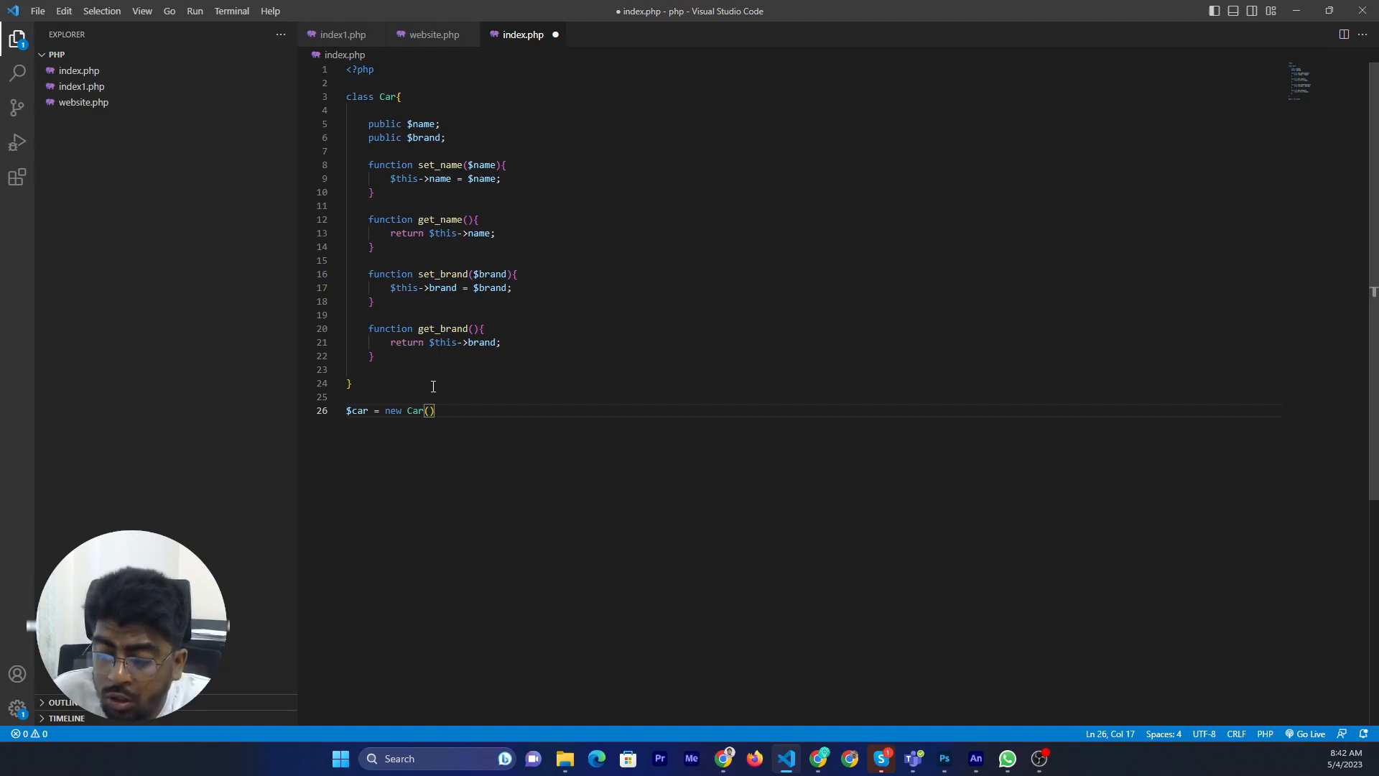
pyautogui.write(';')
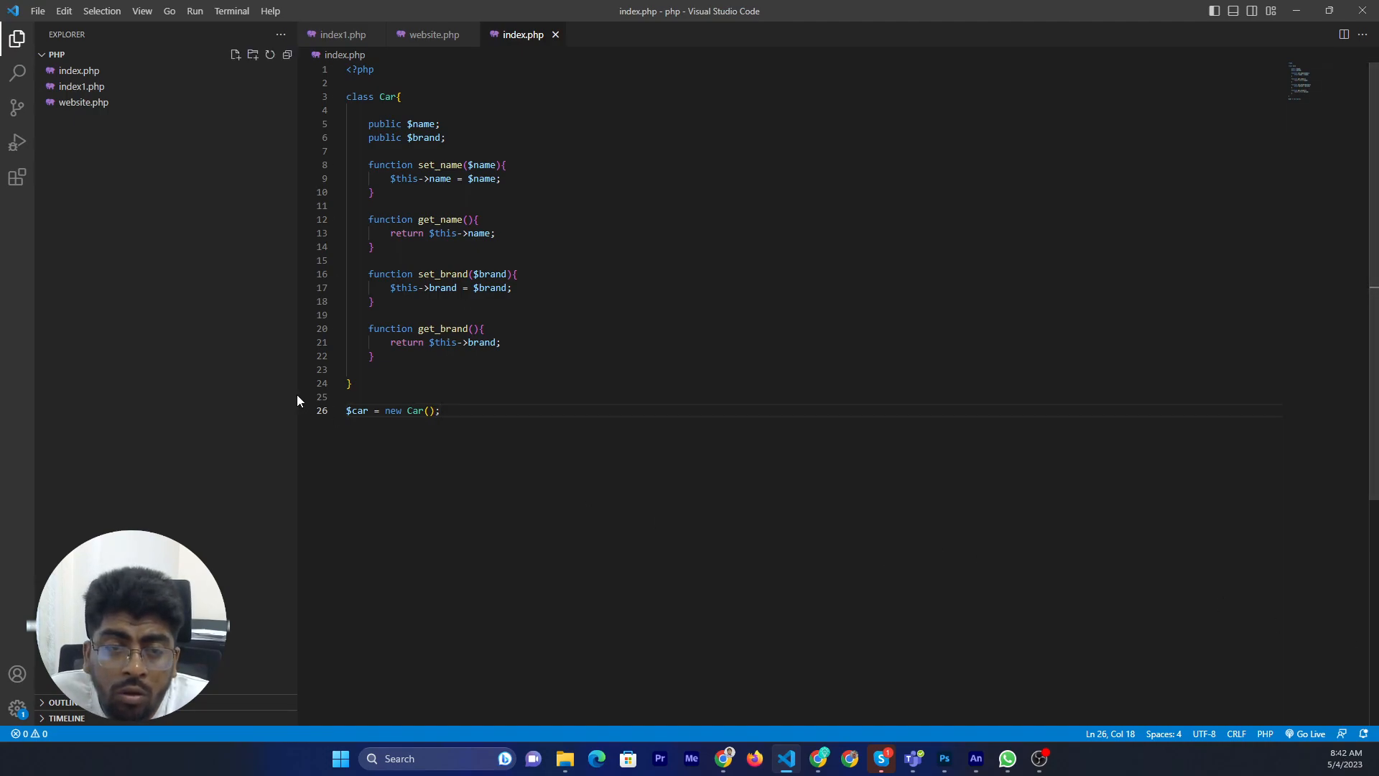
pyautogui.doubleClick(440, 218)
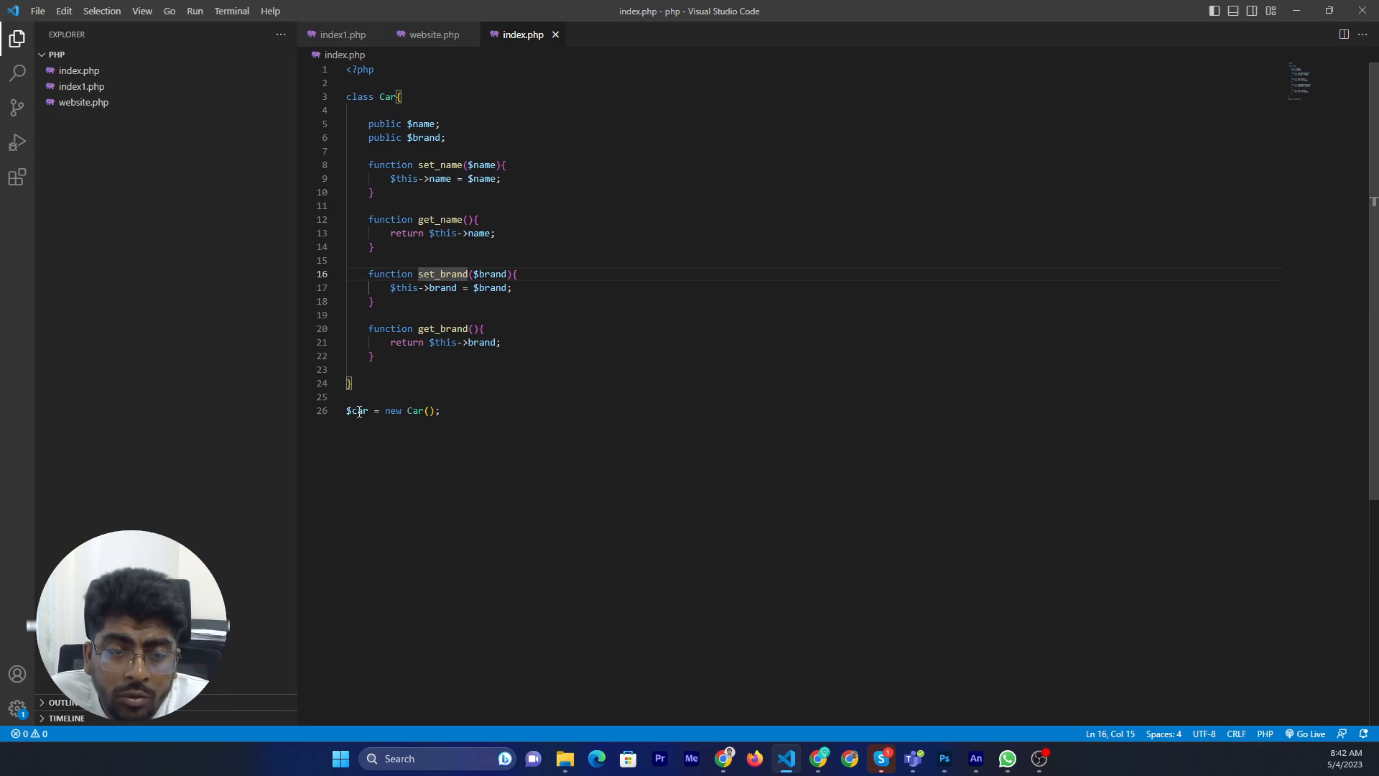
pyautogui.doubleClick(357, 411)
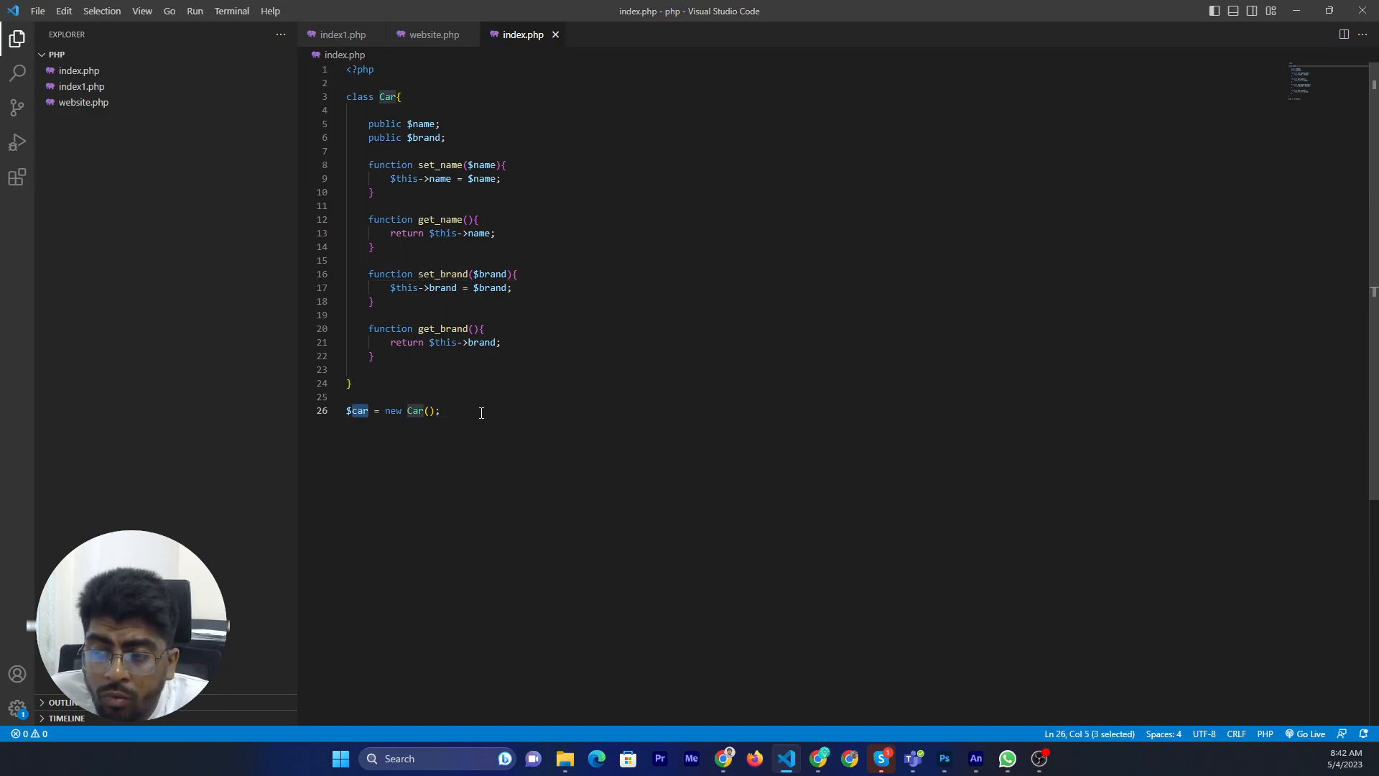
pyautogui.press('Enter')
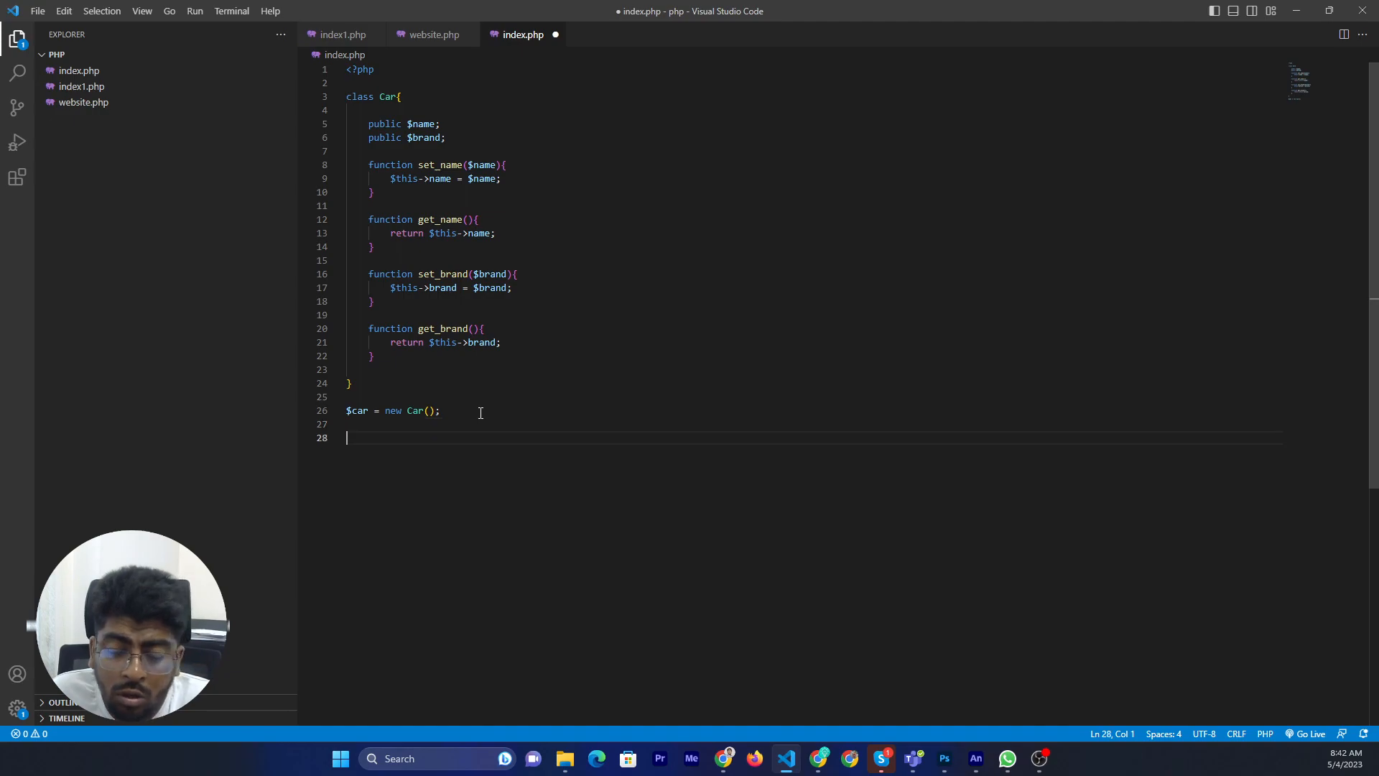
# Write $car->set_name('Private car'); below the object creation
pyautogui.write('$car')
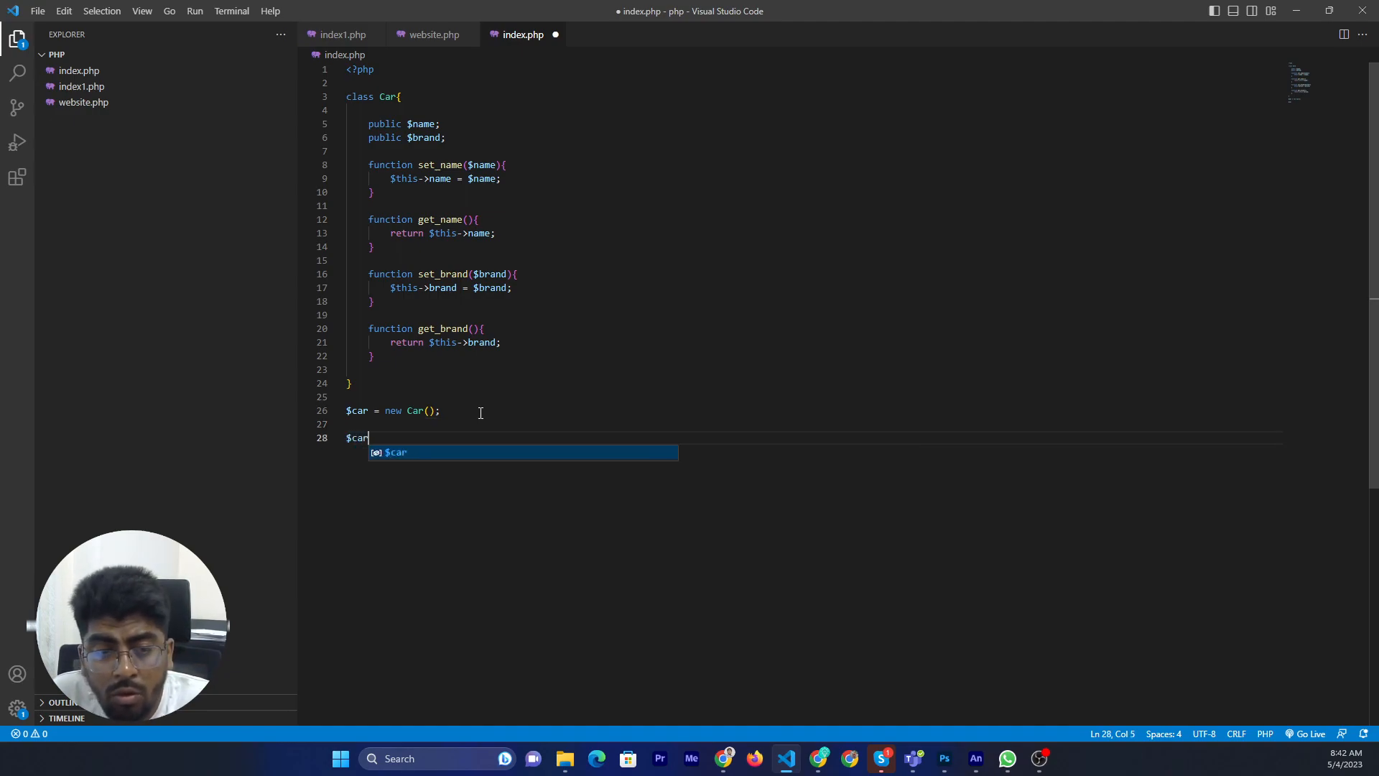
pyautogui.write('->')
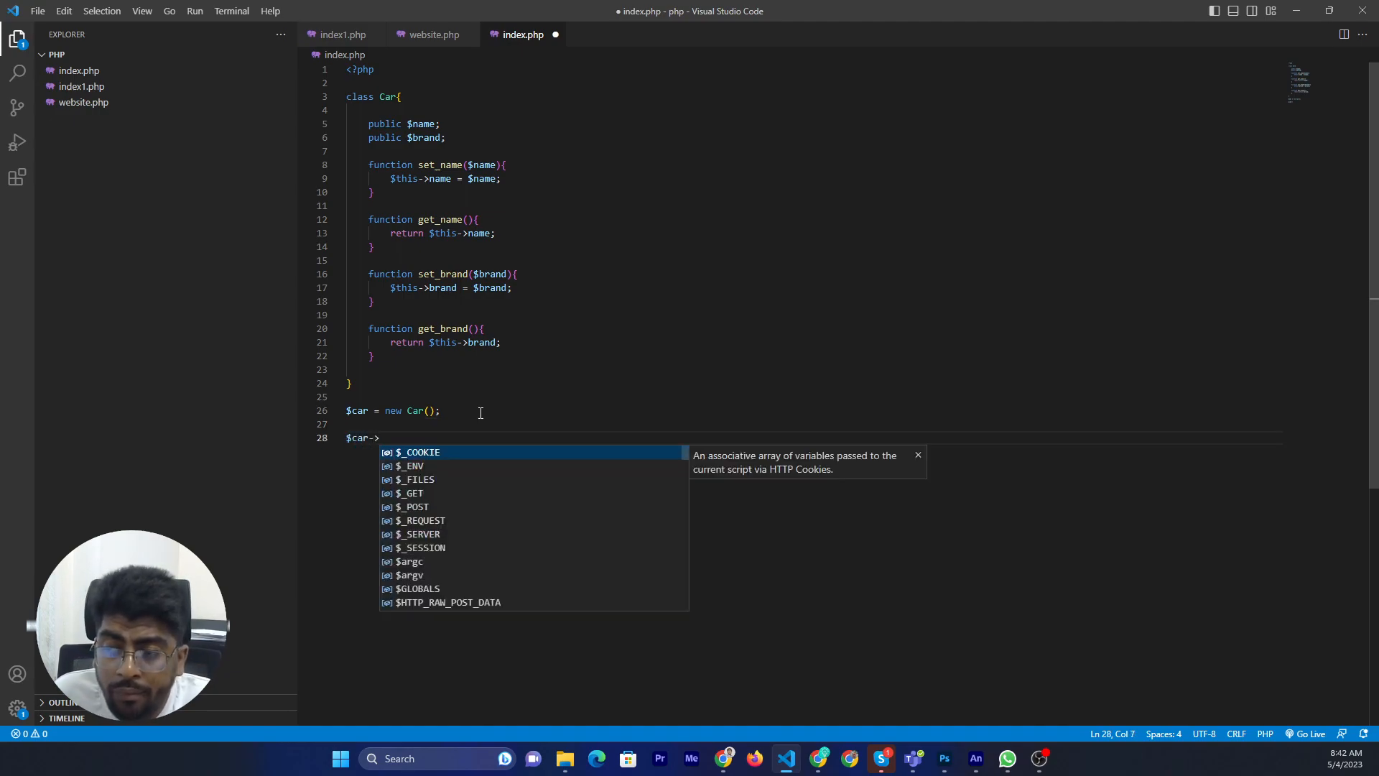
pyautogui.moveTo(485, 429)
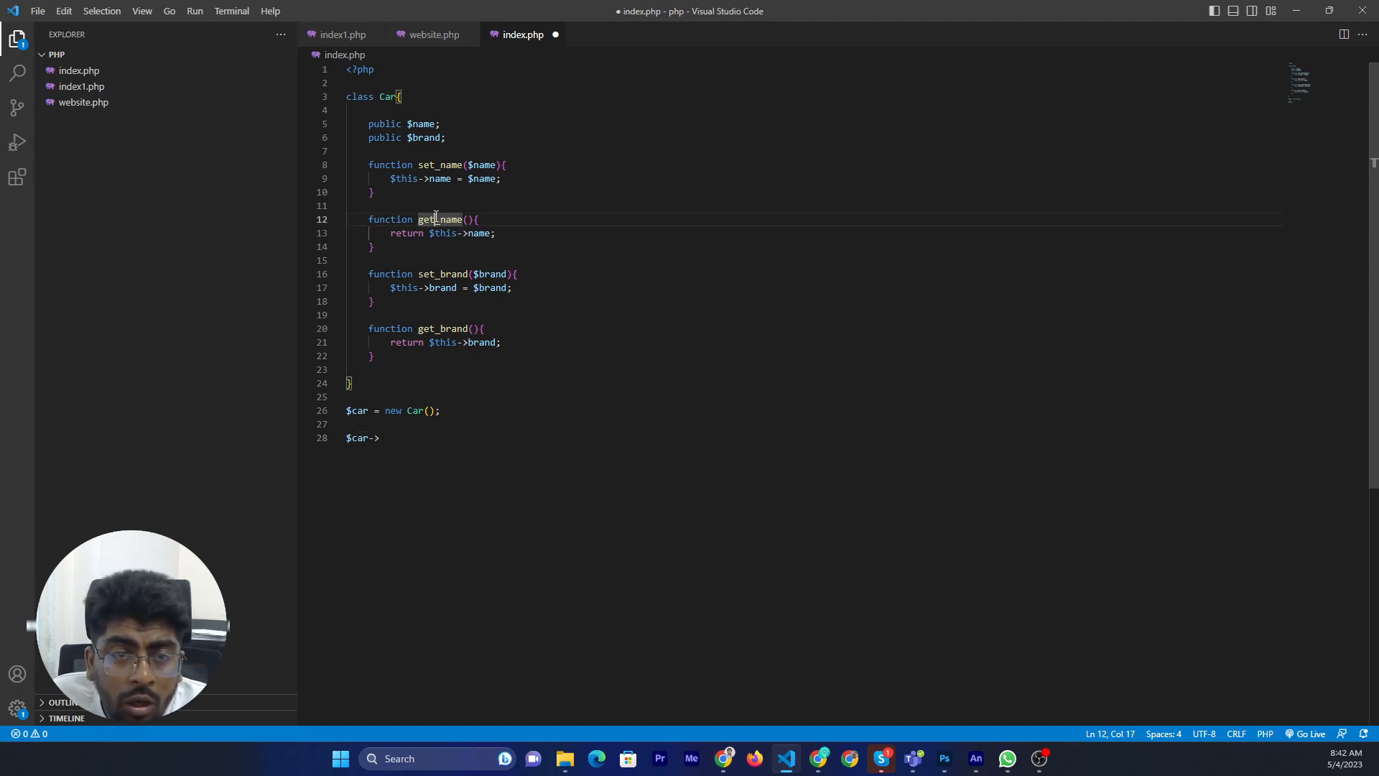
pyautogui.write('get_name')
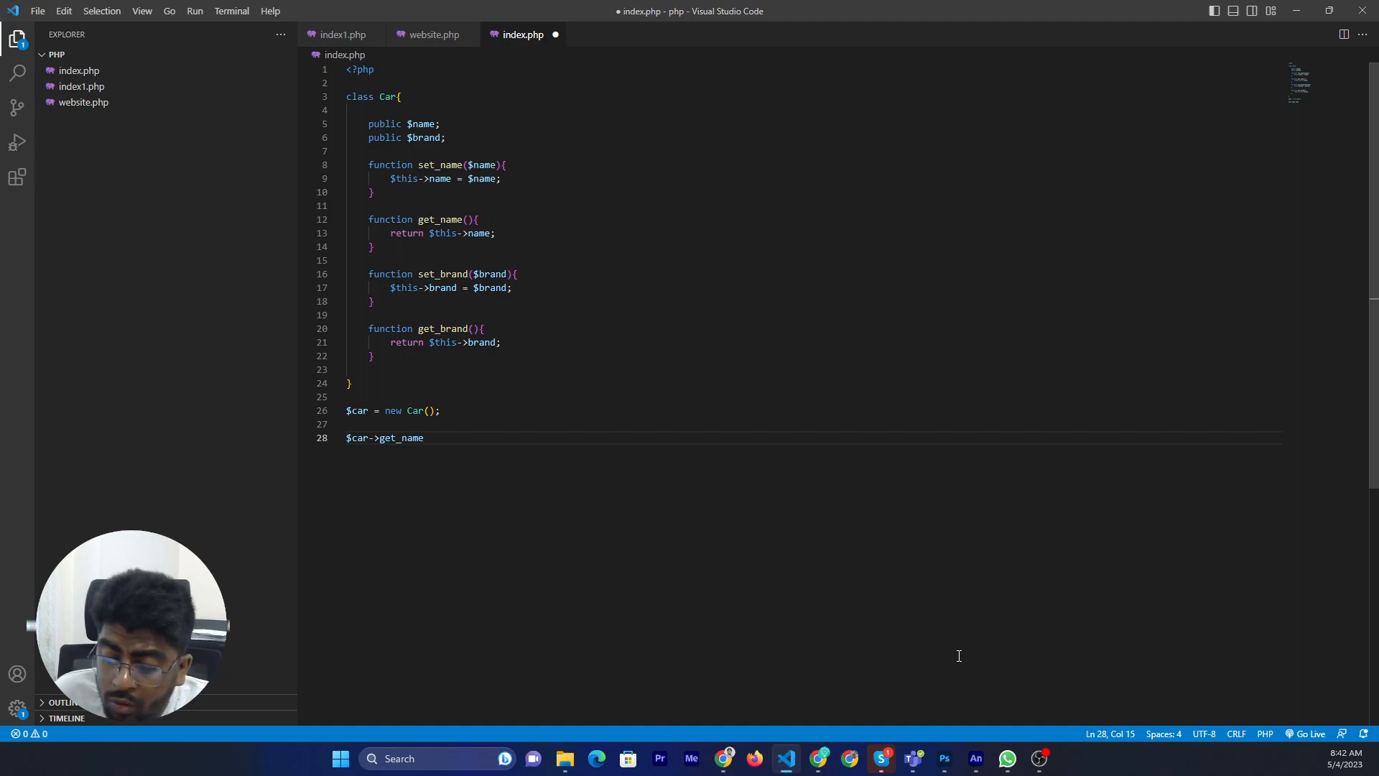
pyautogui.write("('')")
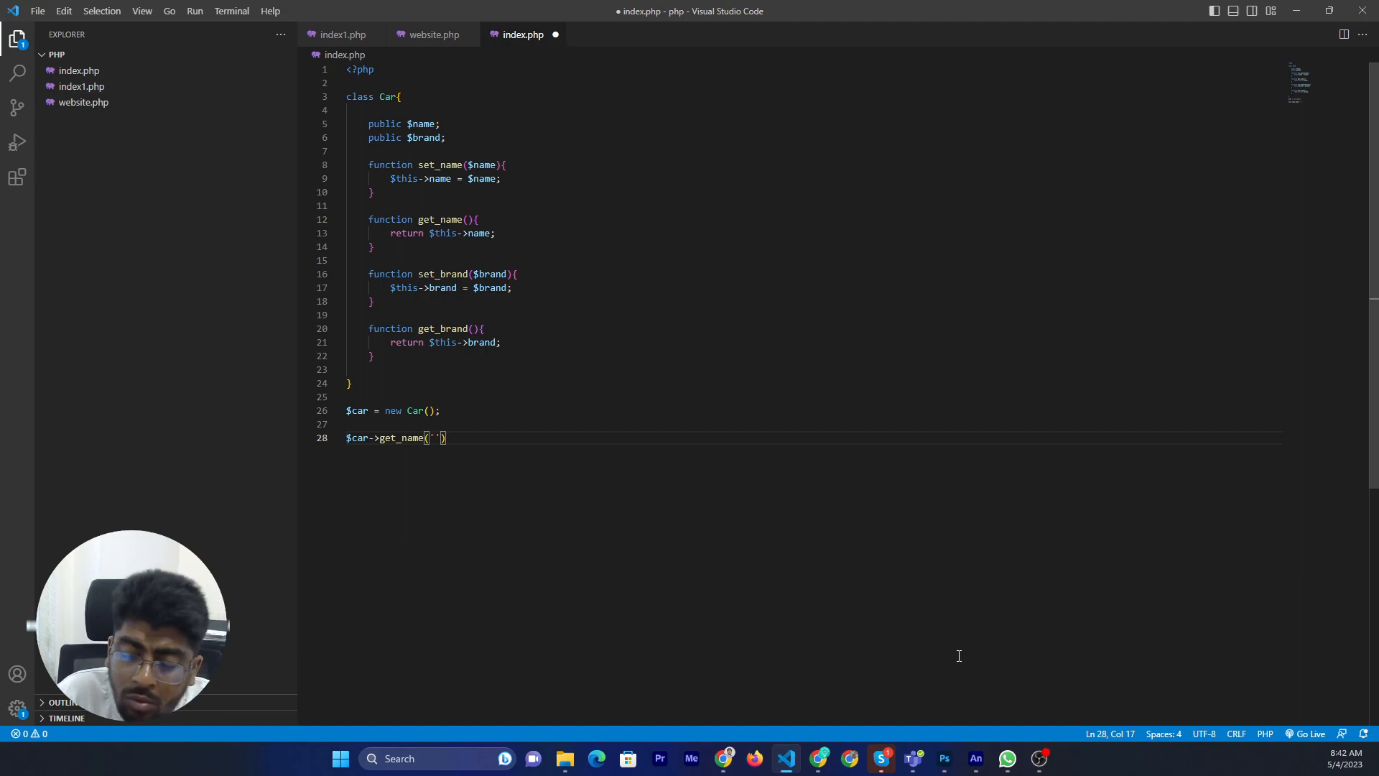
pyautogui.write('Private car')
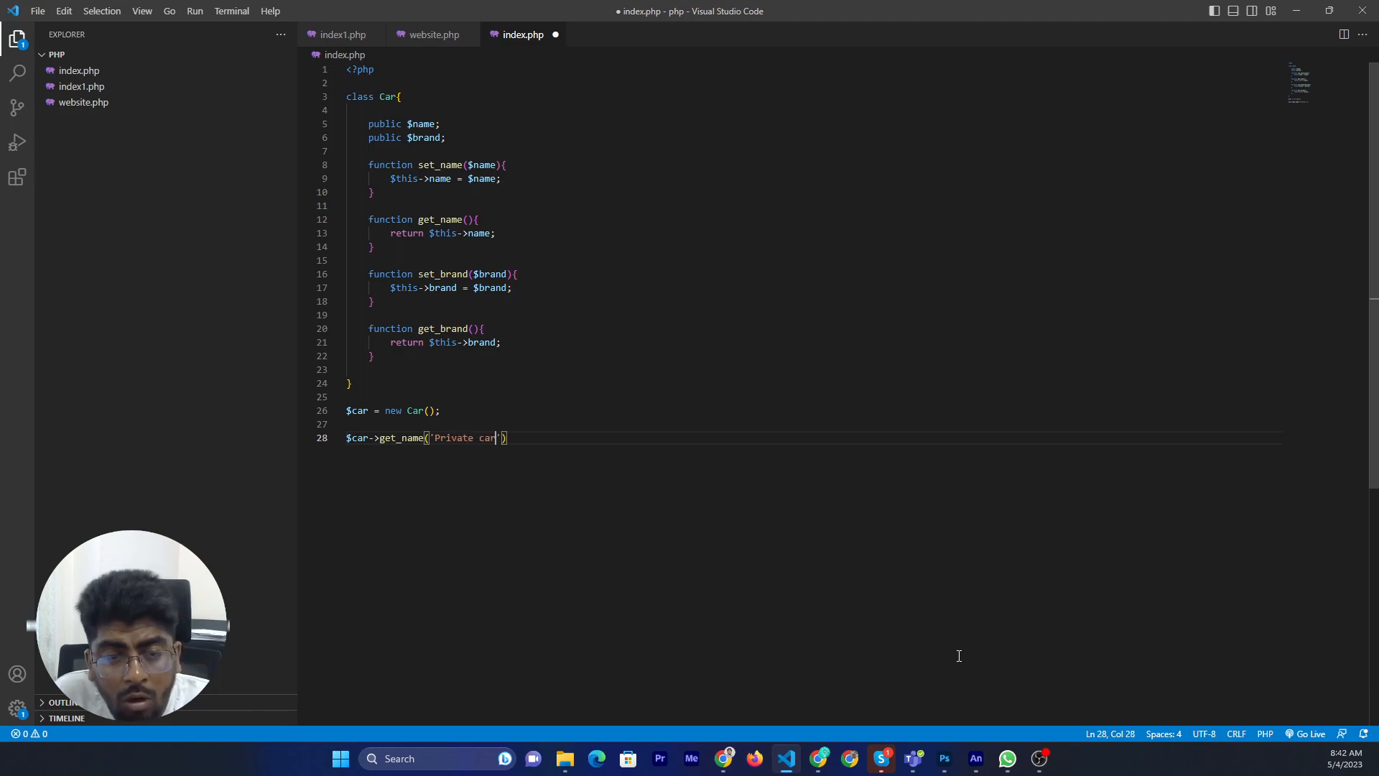
pyautogui.click(508, 437)
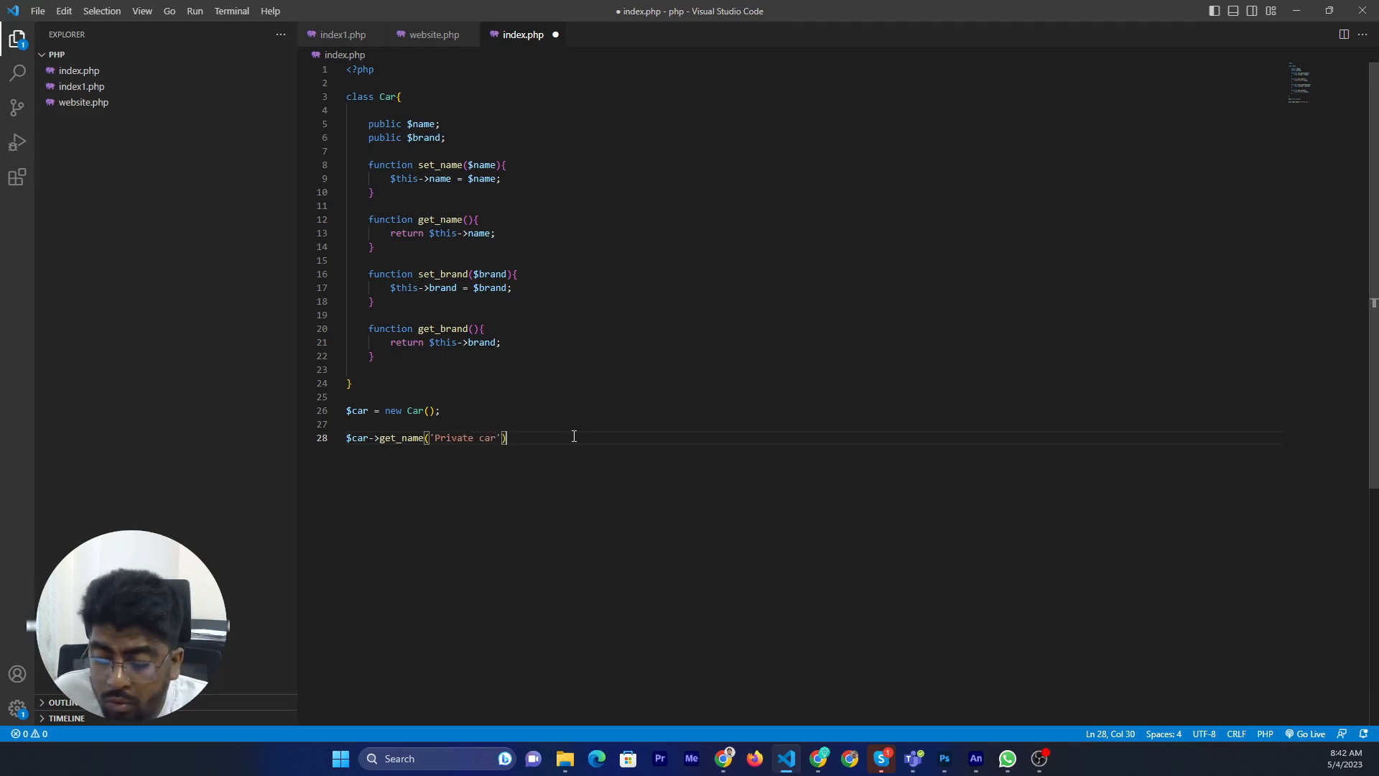
pyautogui.write(';')
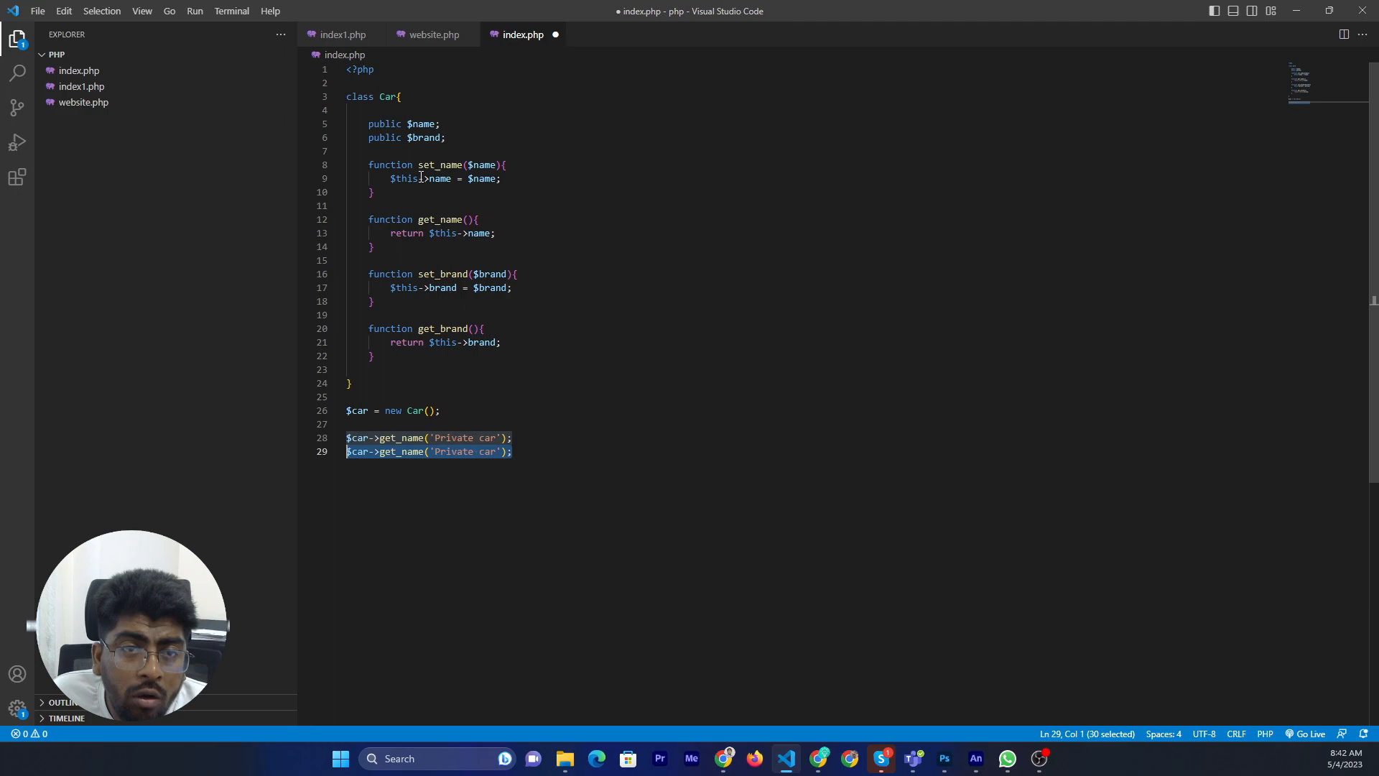
# Duplicate the call as $car->set_brand('Toyata'); and start a new line
pyautogui.doubleClick(401, 438)
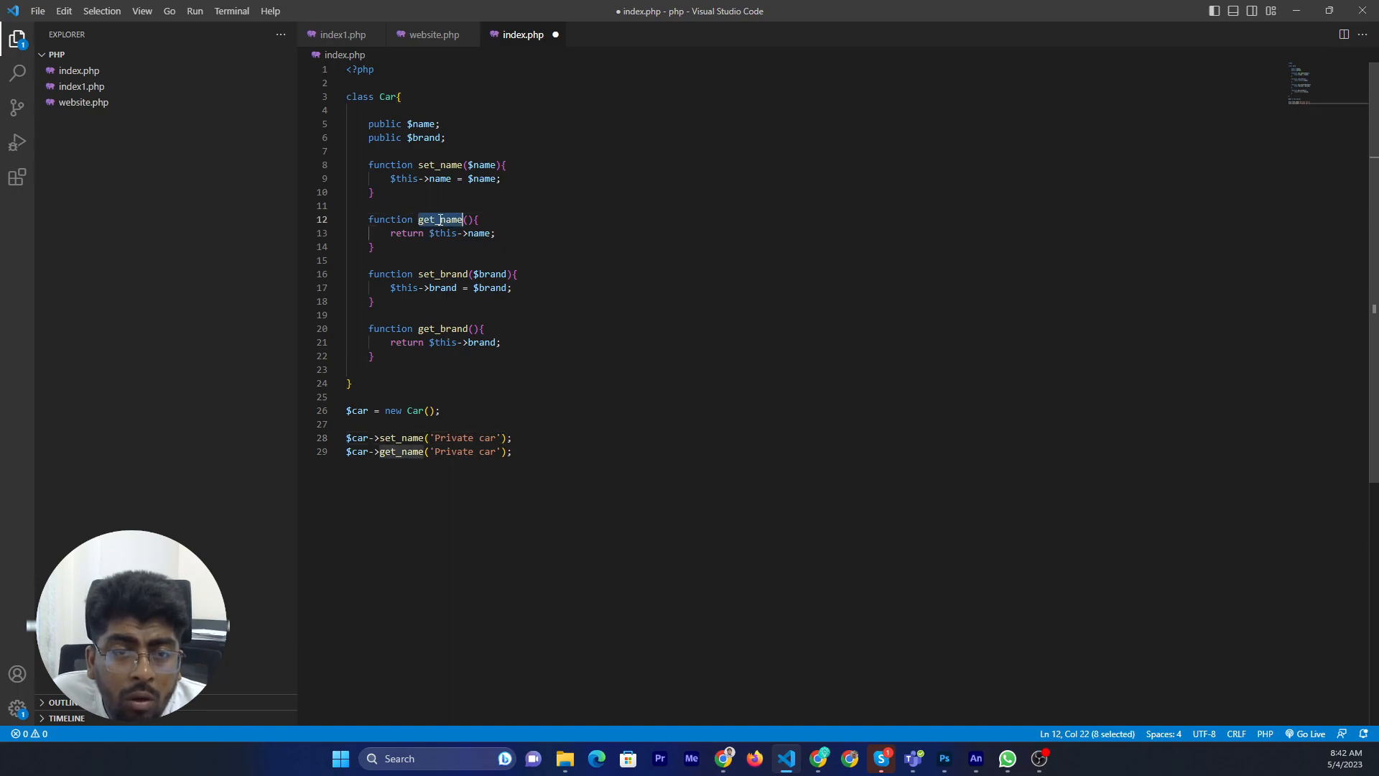
pyautogui.doubleClick(401, 451)
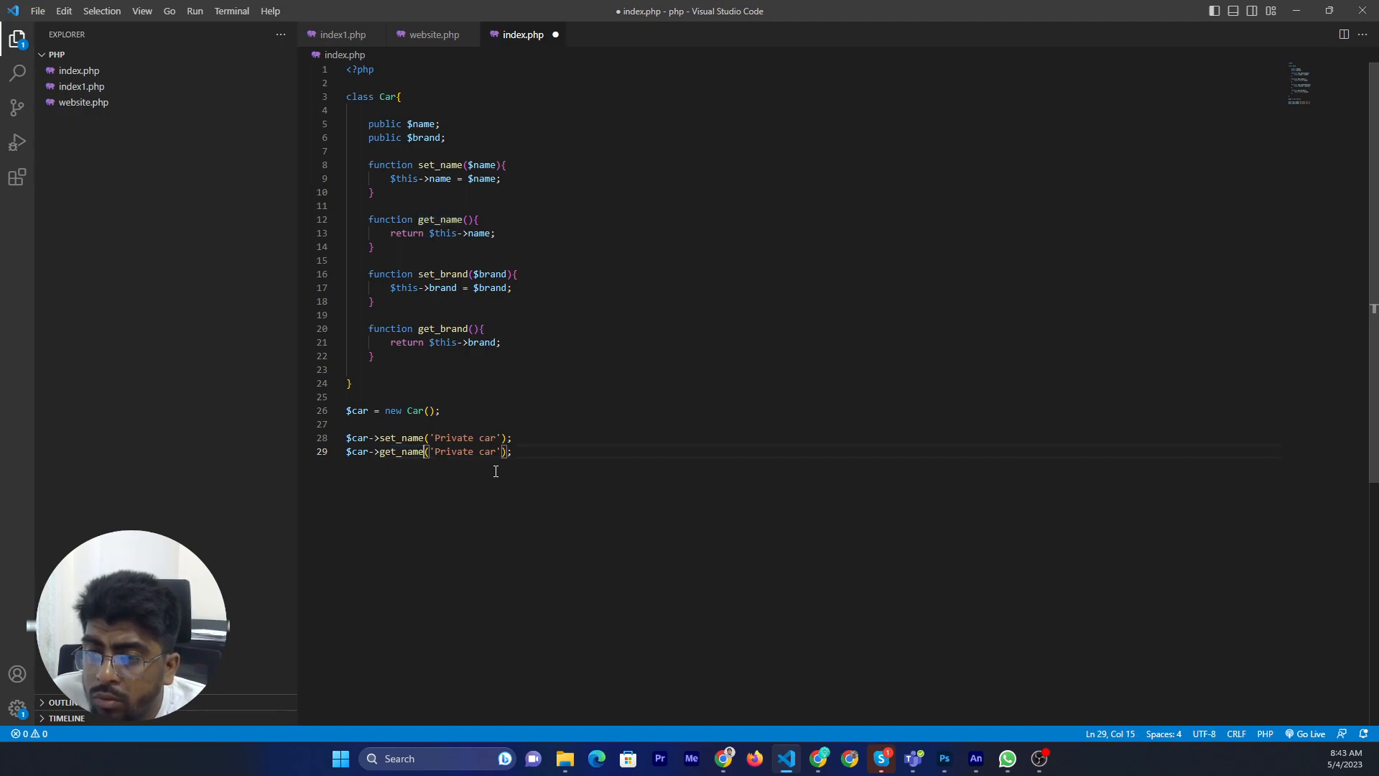
pyautogui.moveTo(534, 276)
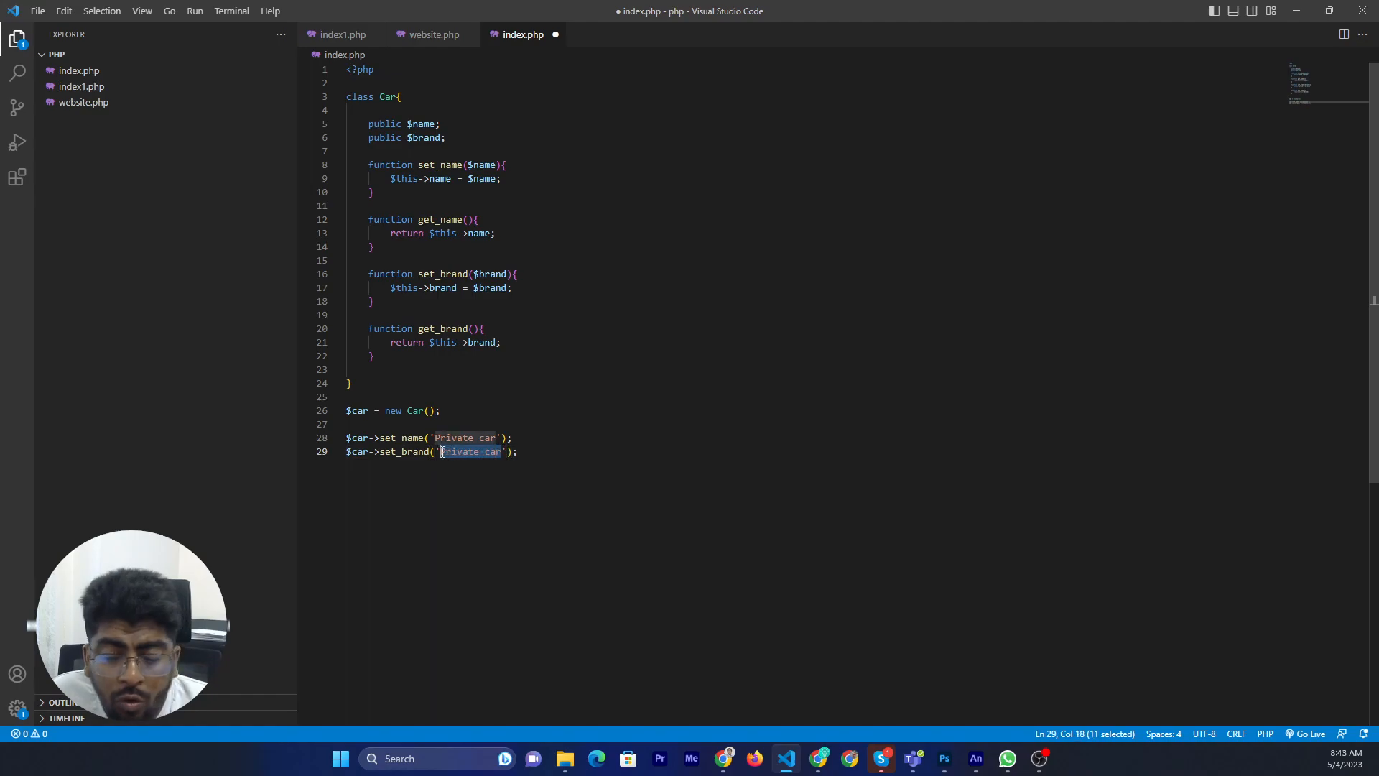
pyautogui.write('Toyota')
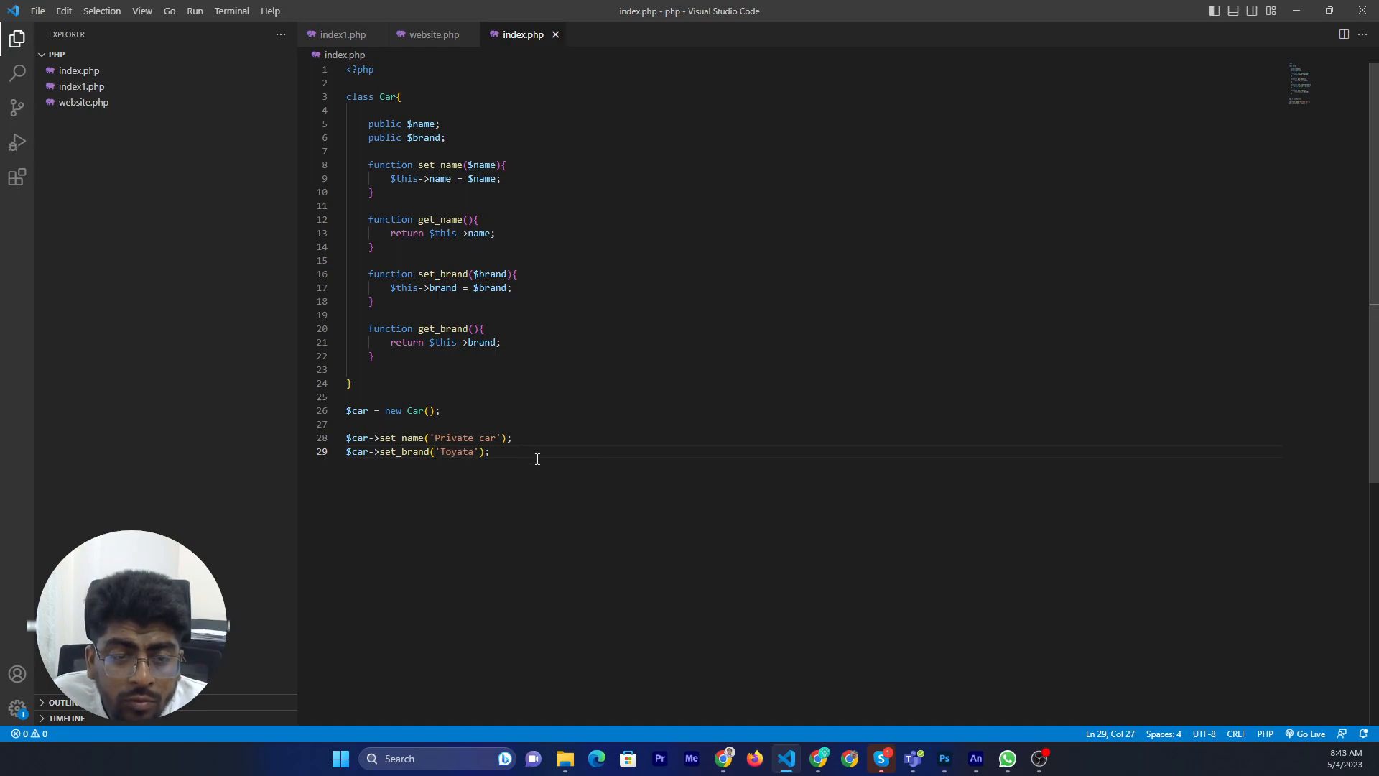
pyautogui.press('enter')
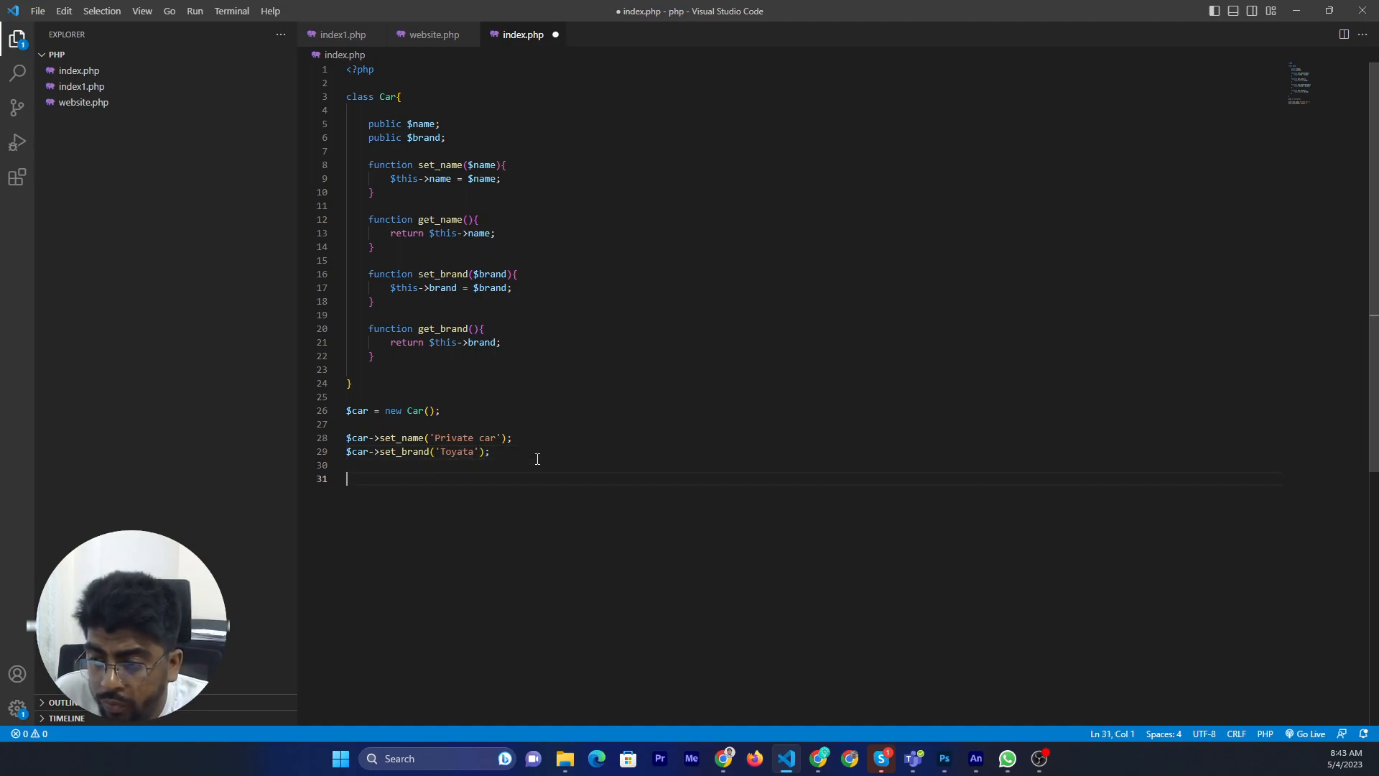
# Write echo "Name: " . $car->get_name(); below the setter calls
pyautogui.write('echo "Name:')
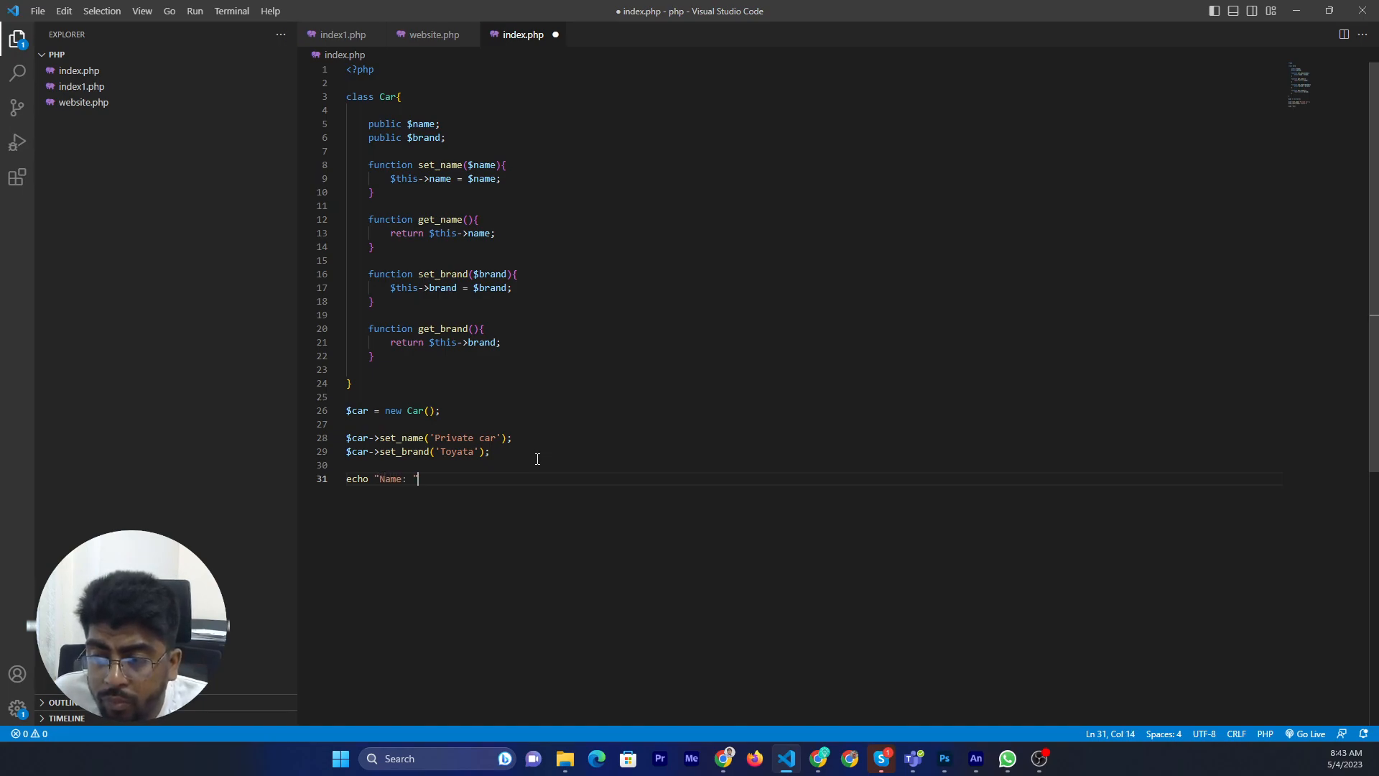
pyautogui.write('.')
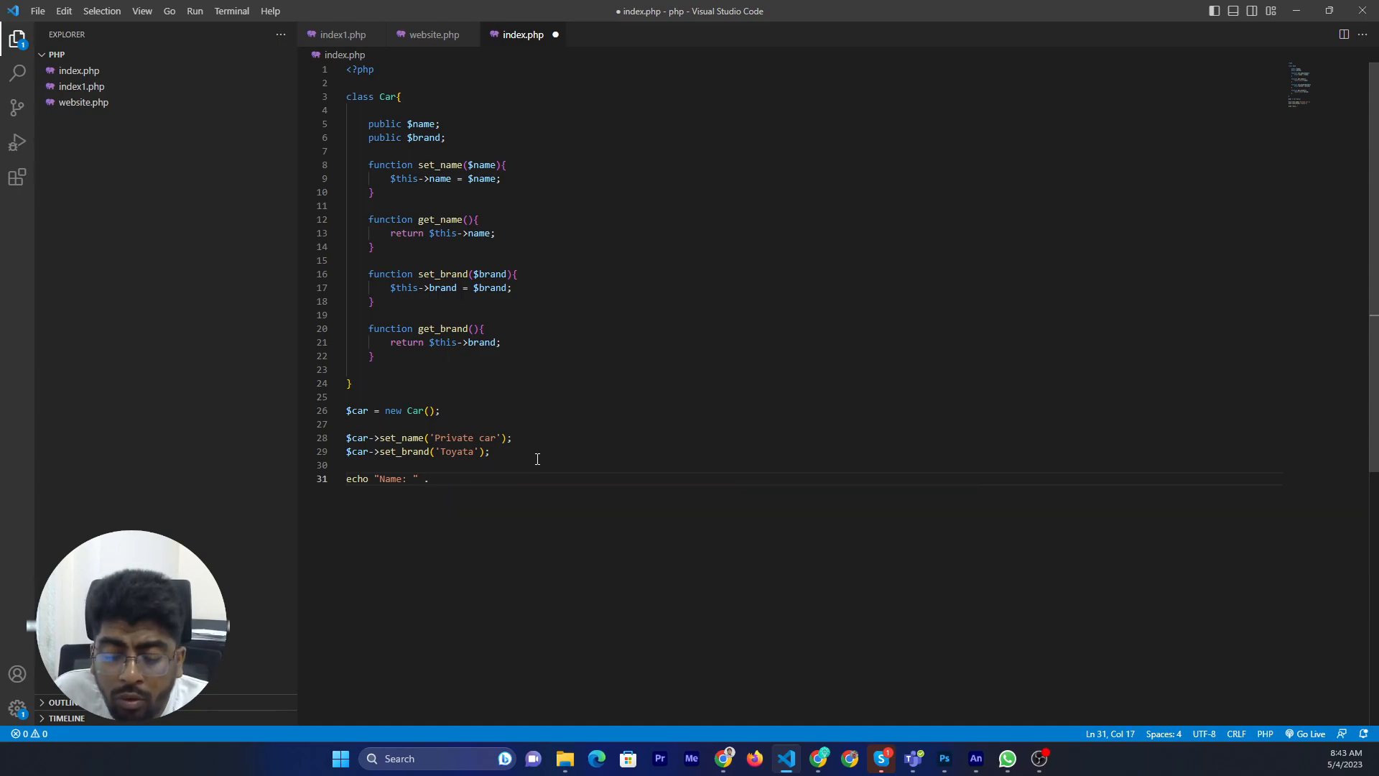
pyautogui.write('$car')
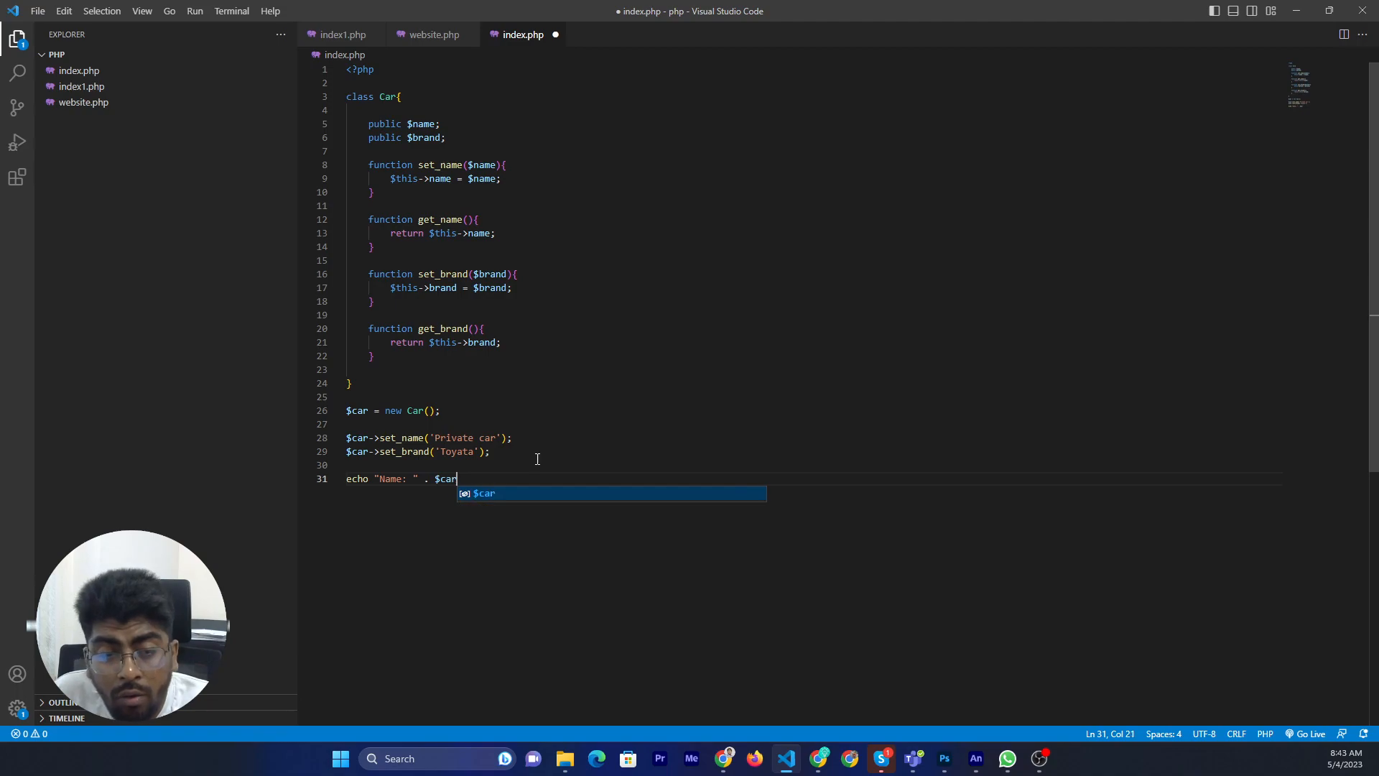
pyautogui.write('->')
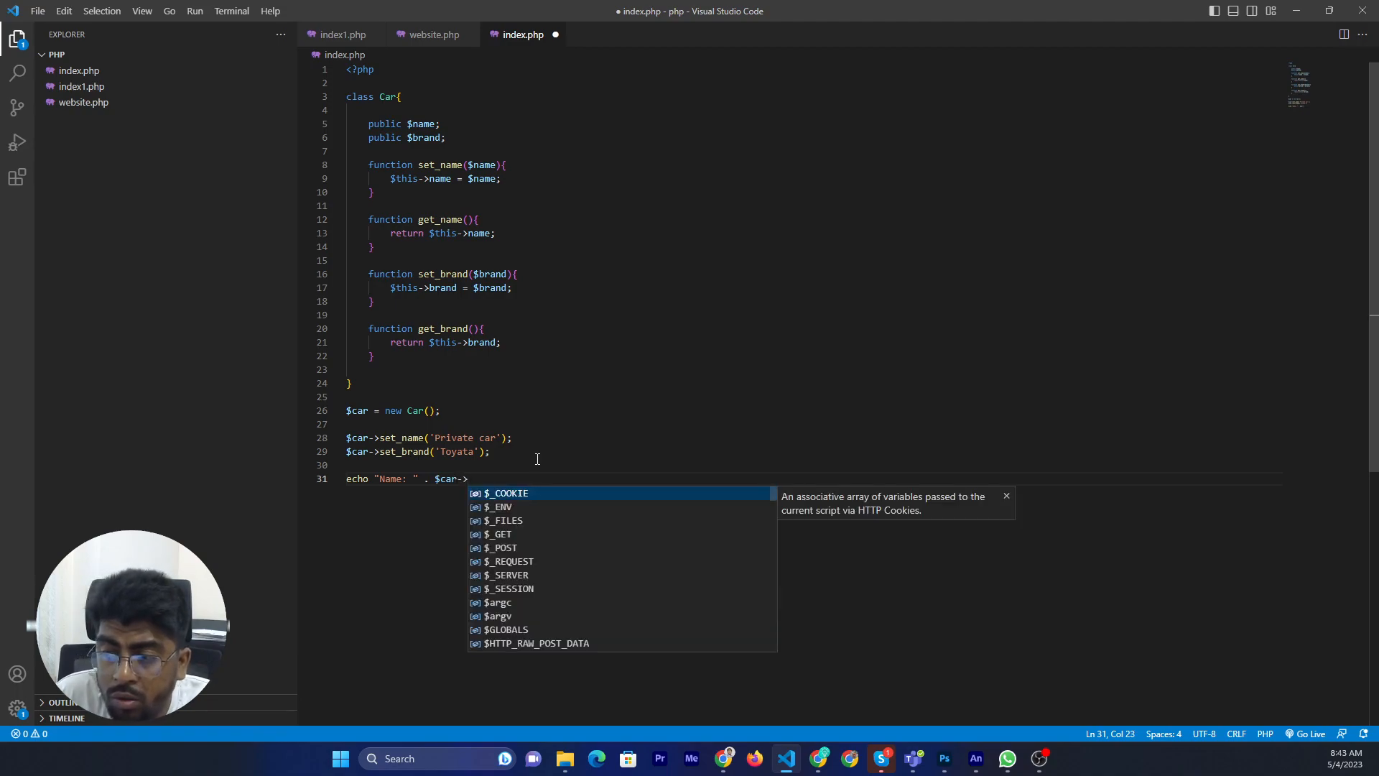
pyautogui.write('get')
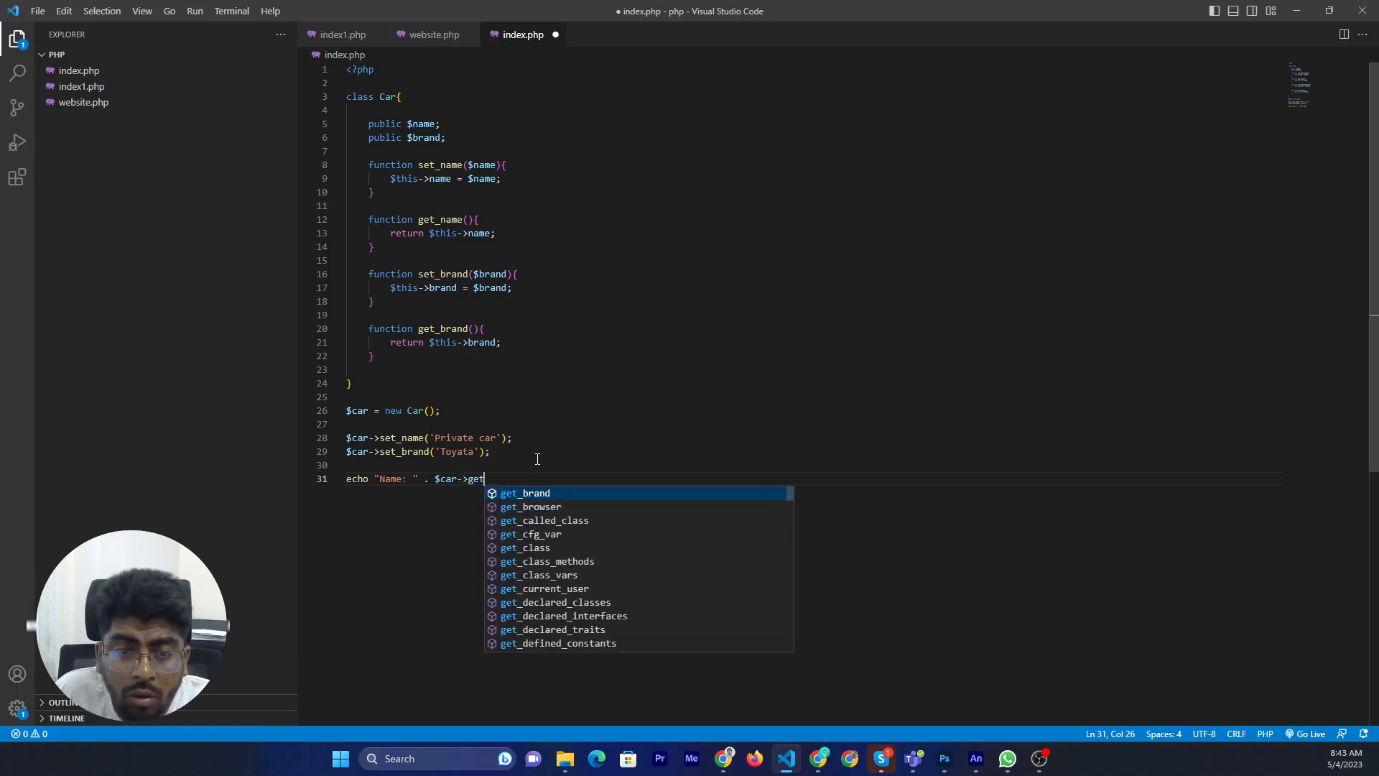
pyautogui.write('_')
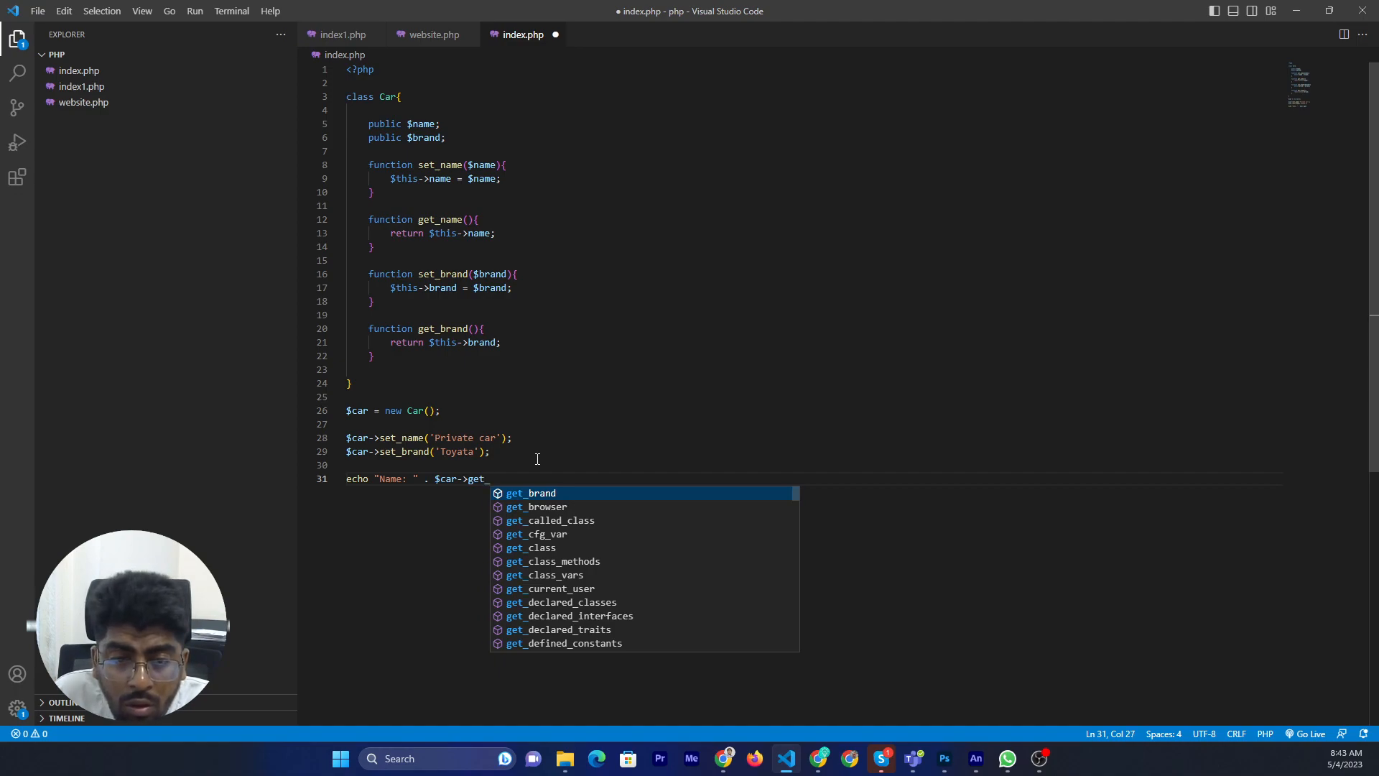
pyautogui.write('name')
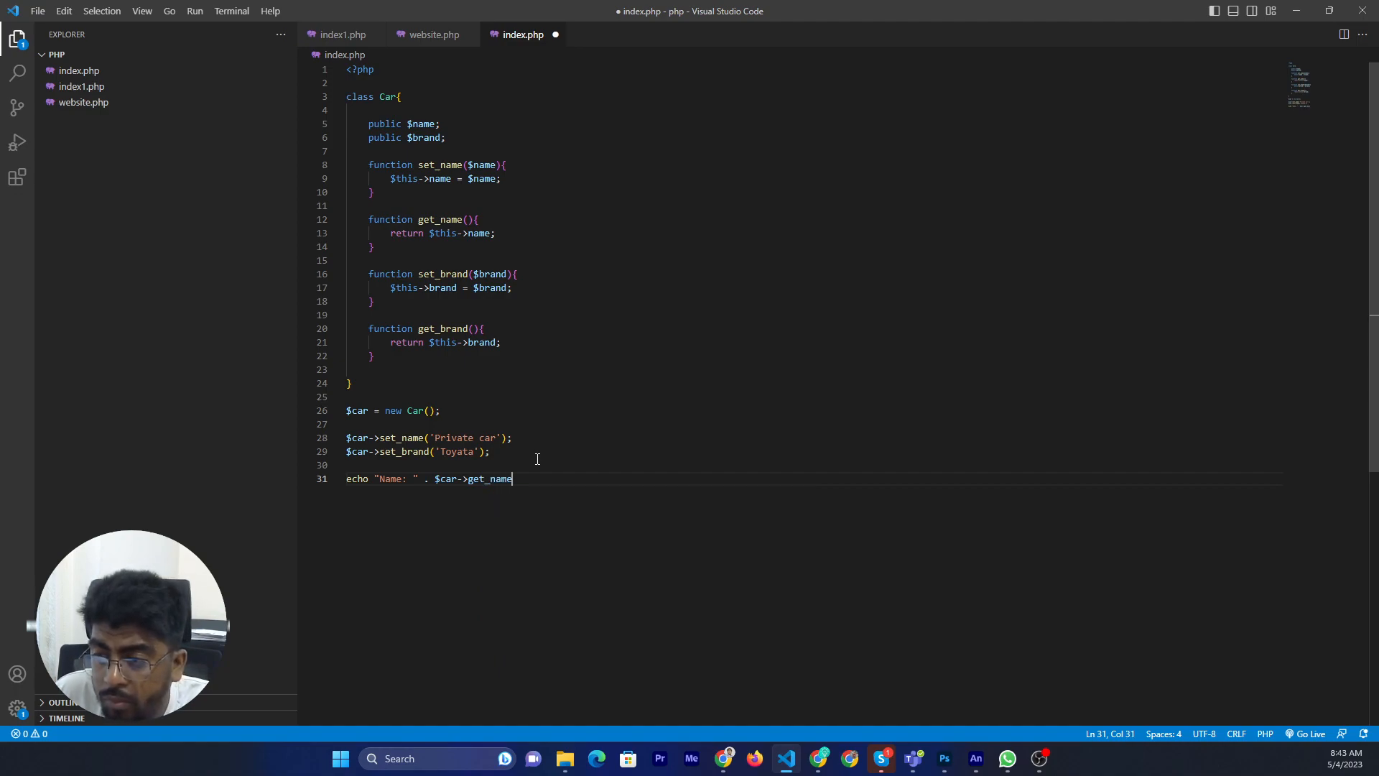
pyautogui.write('()')
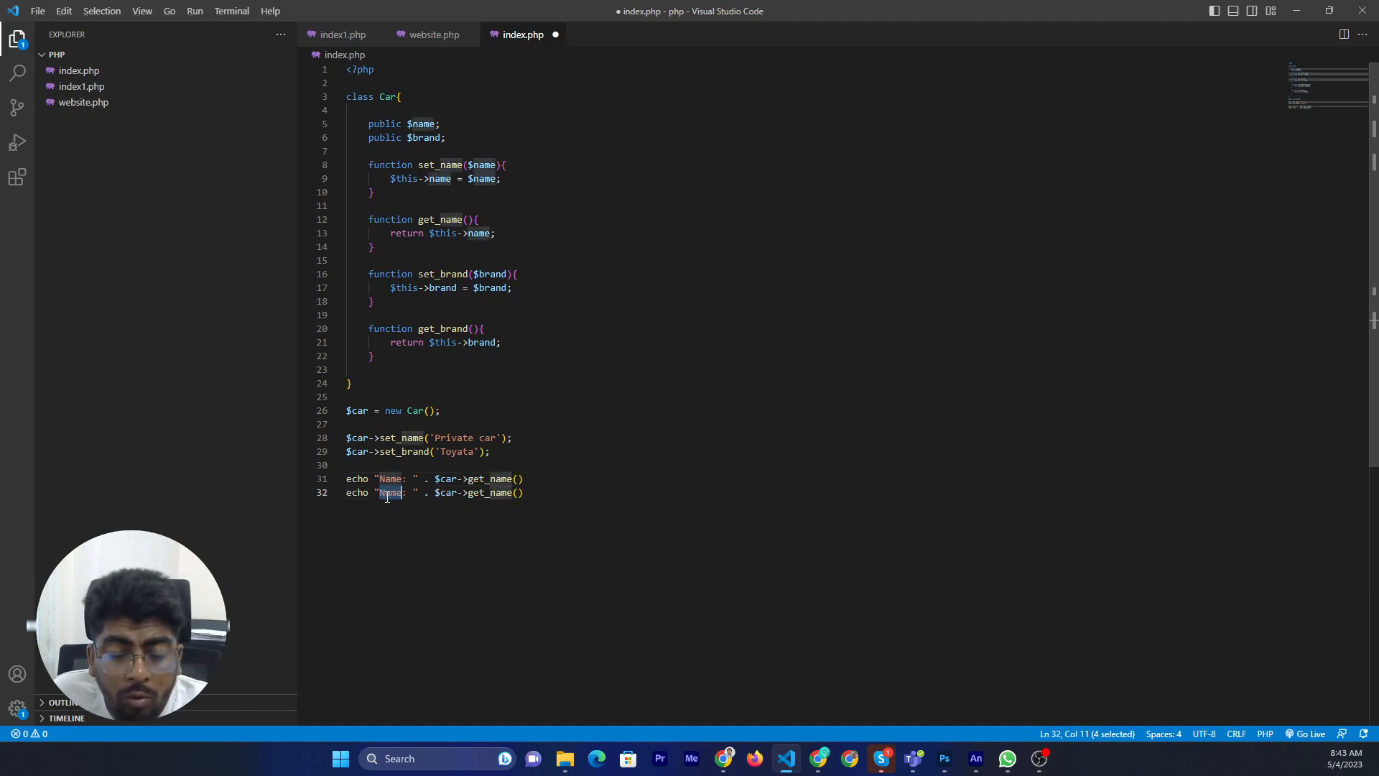
# Echo "Brand: " with get_brand(), add echo "<br>"; between them, and save
pyautogui.write('Brand')
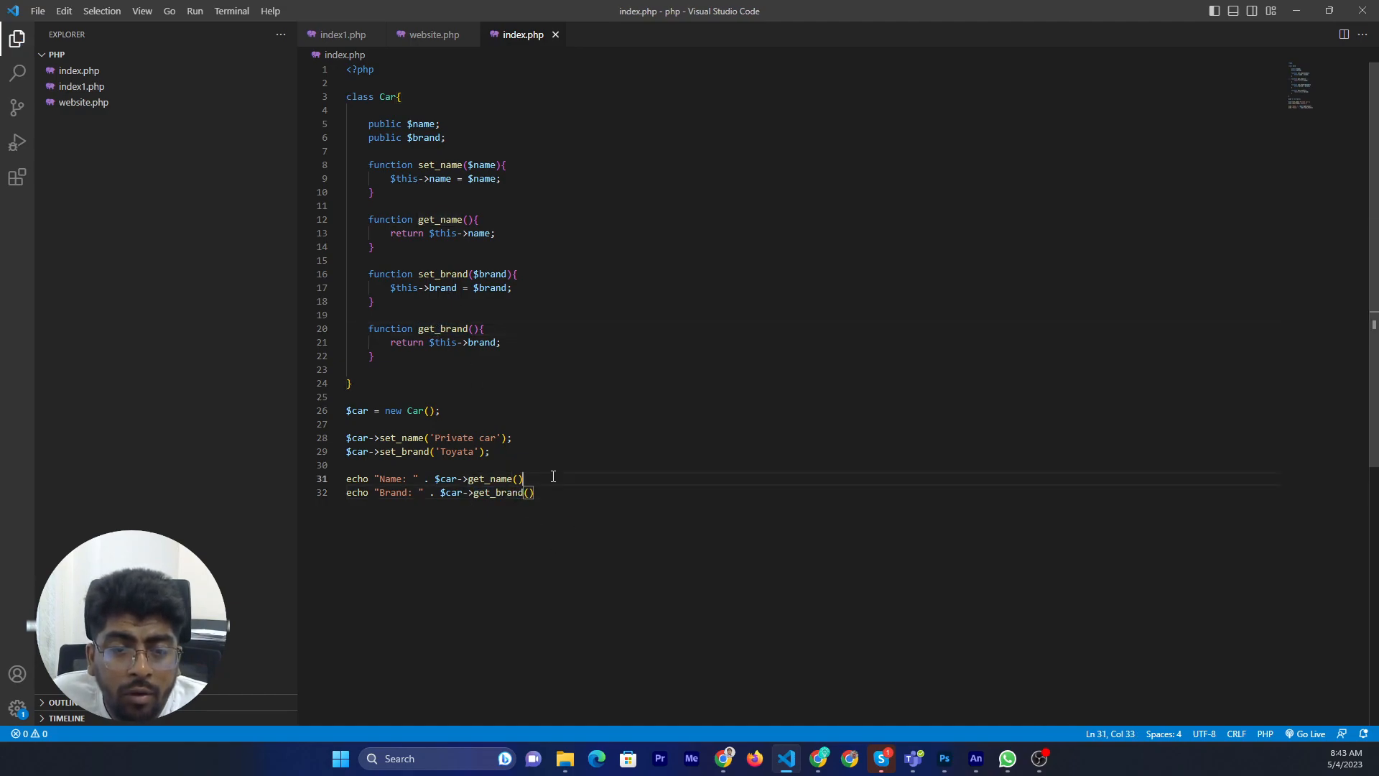
pyautogui.write(';')
pyautogui.write('echo "')
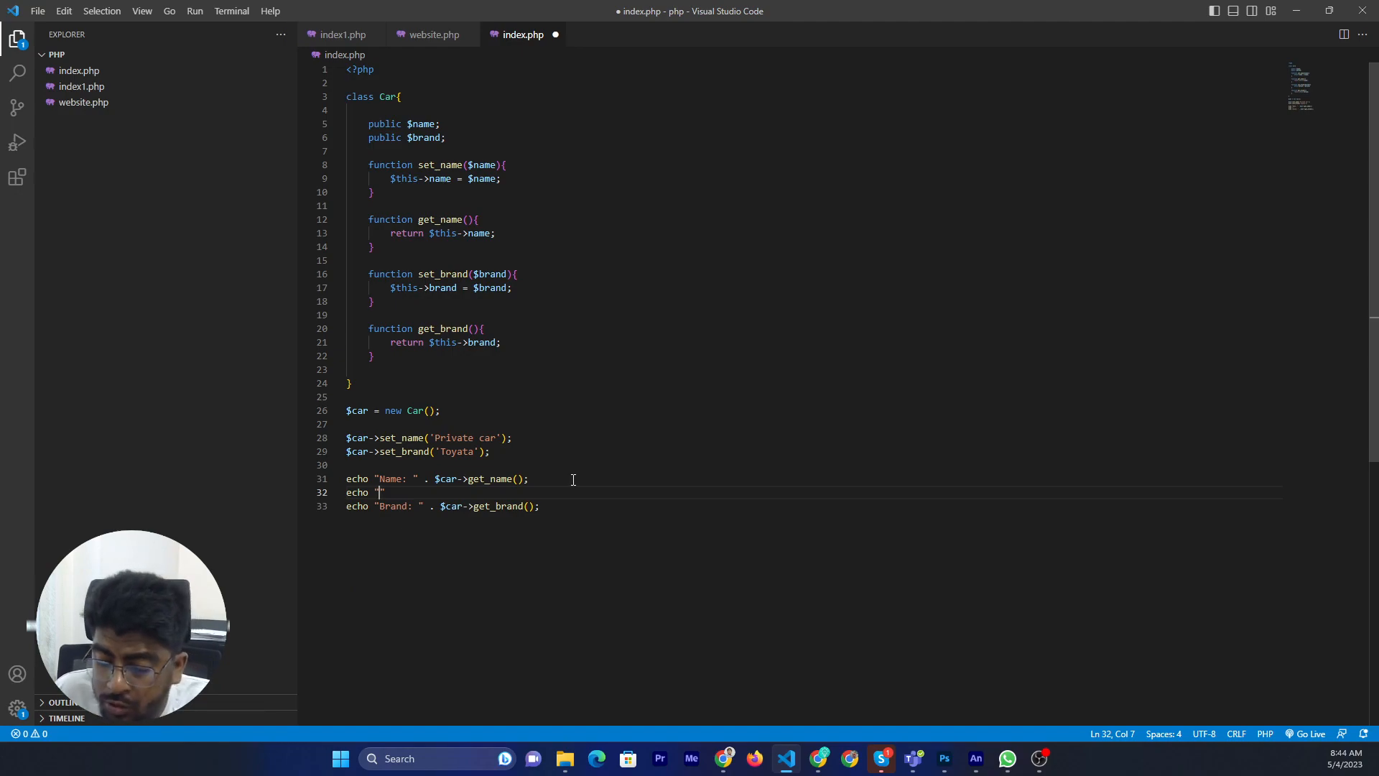
pyautogui.write('<br')
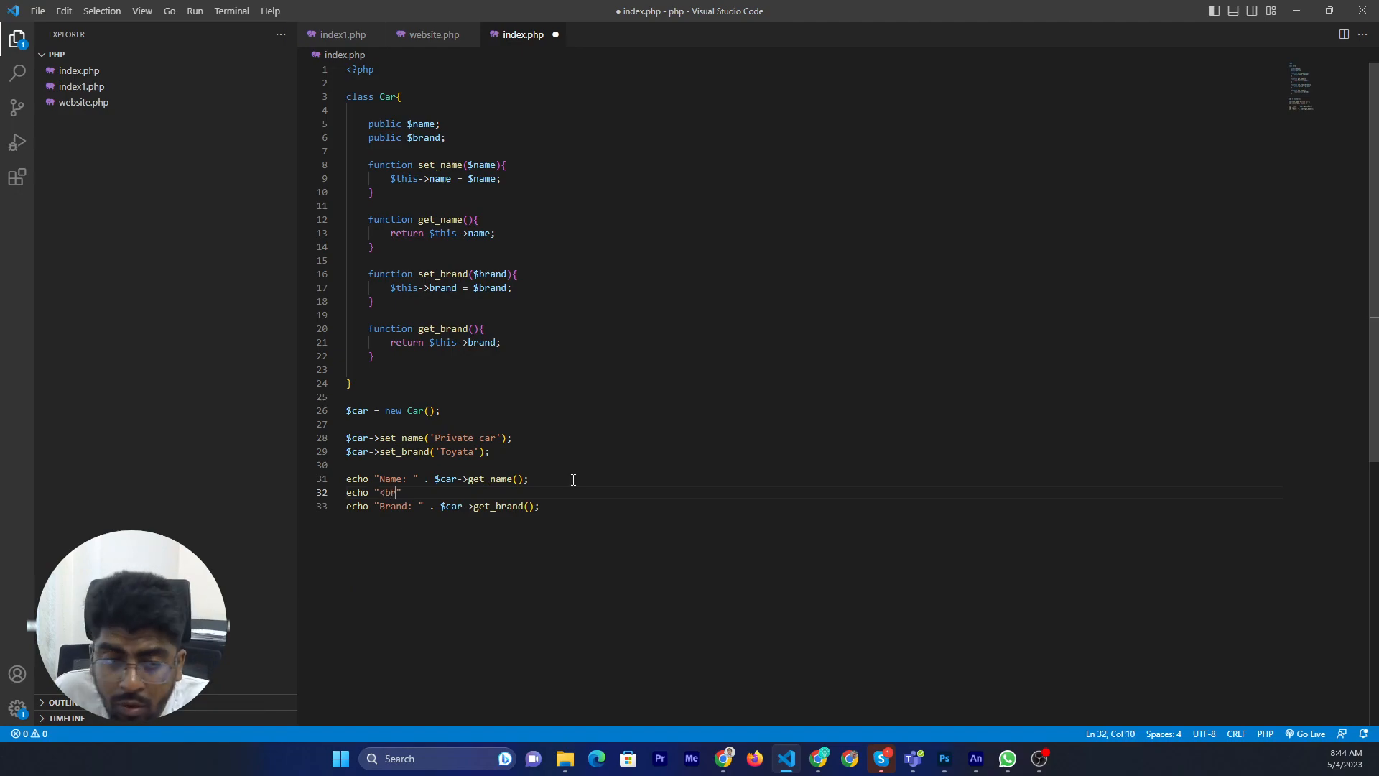
pyautogui.write('>";')
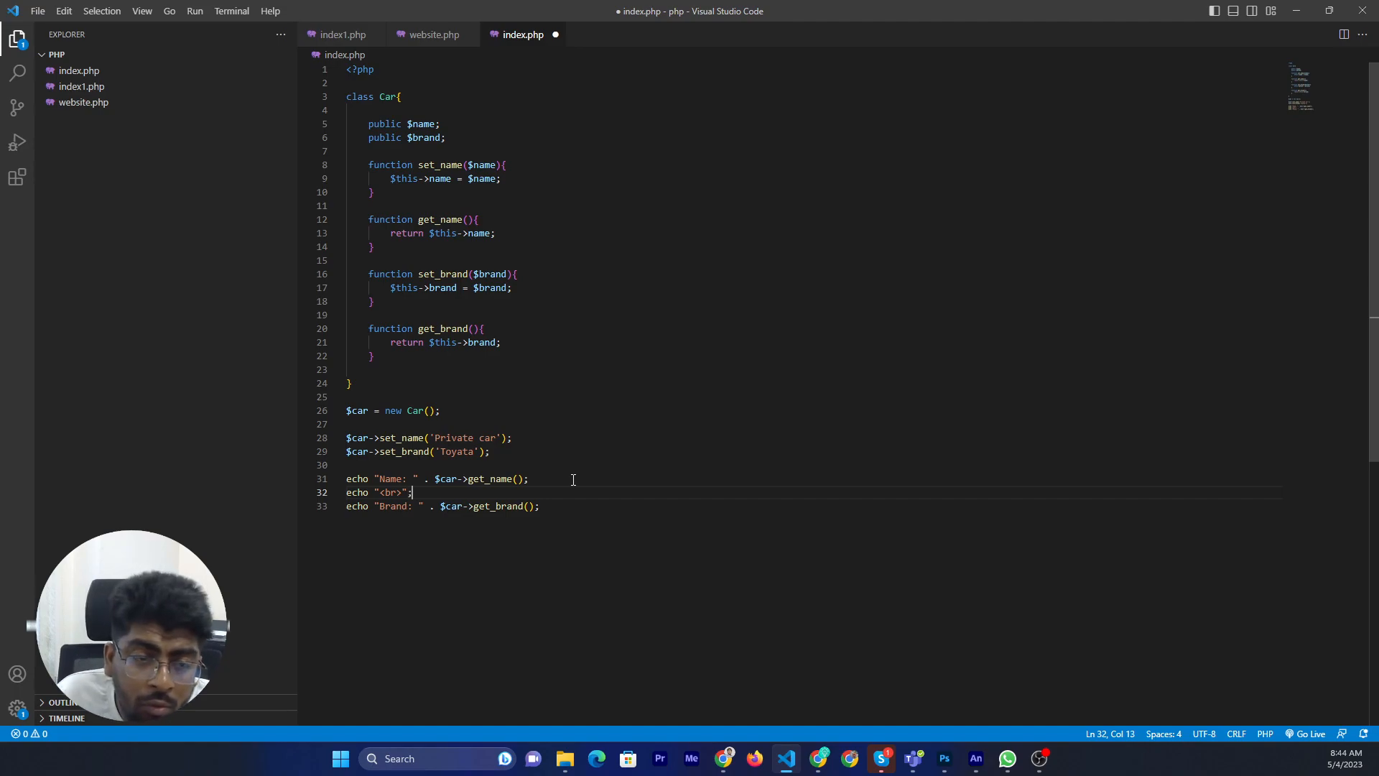
pyautogui.press('ctrl+s')
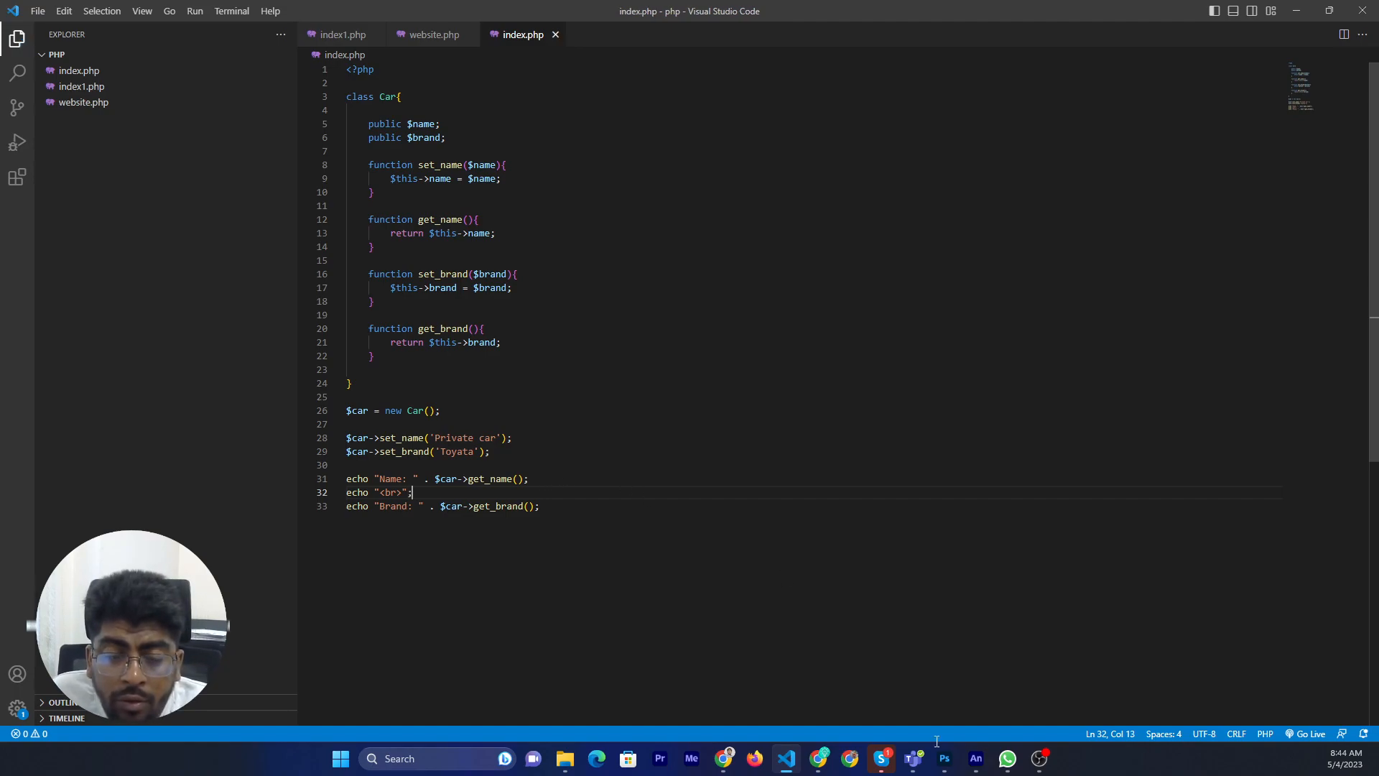
pyautogui.moveTo(816, 759)
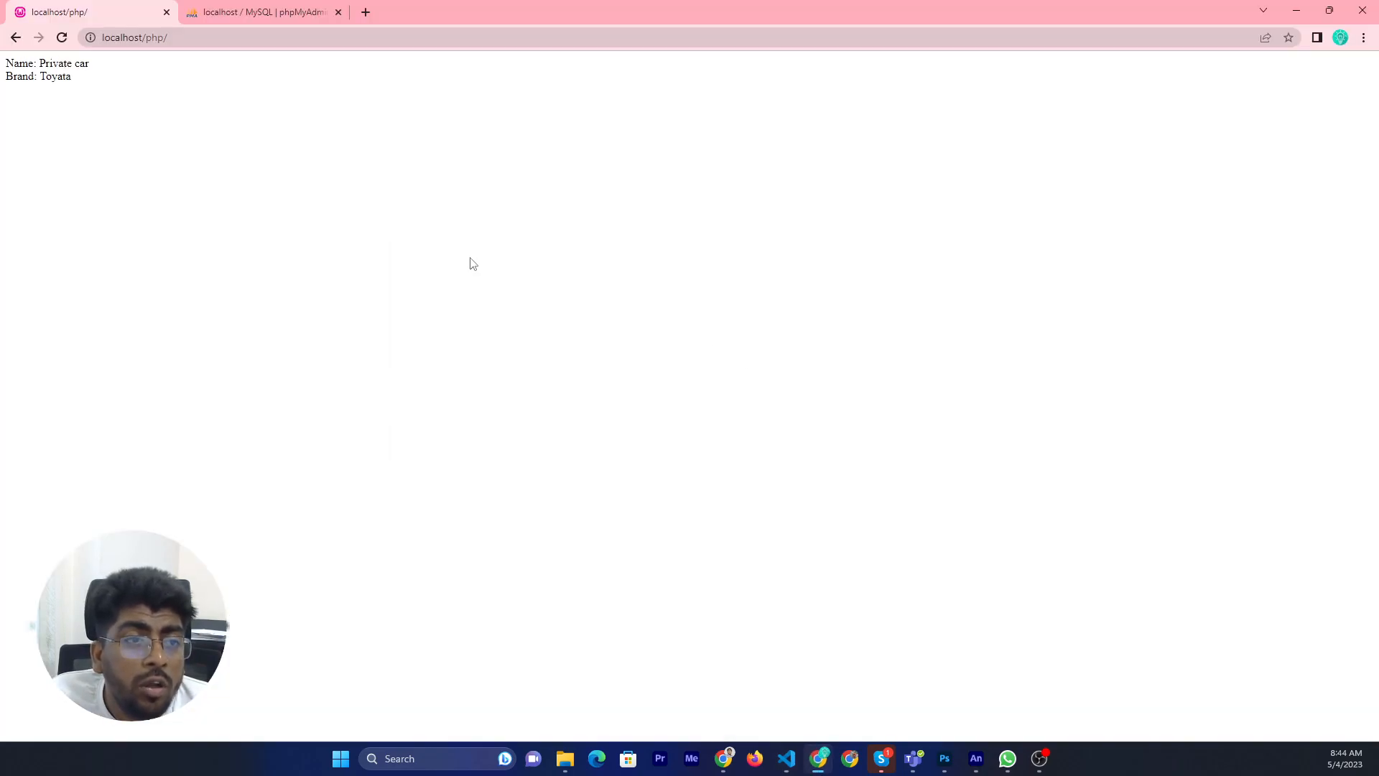
pyautogui.moveTo(312, 166)
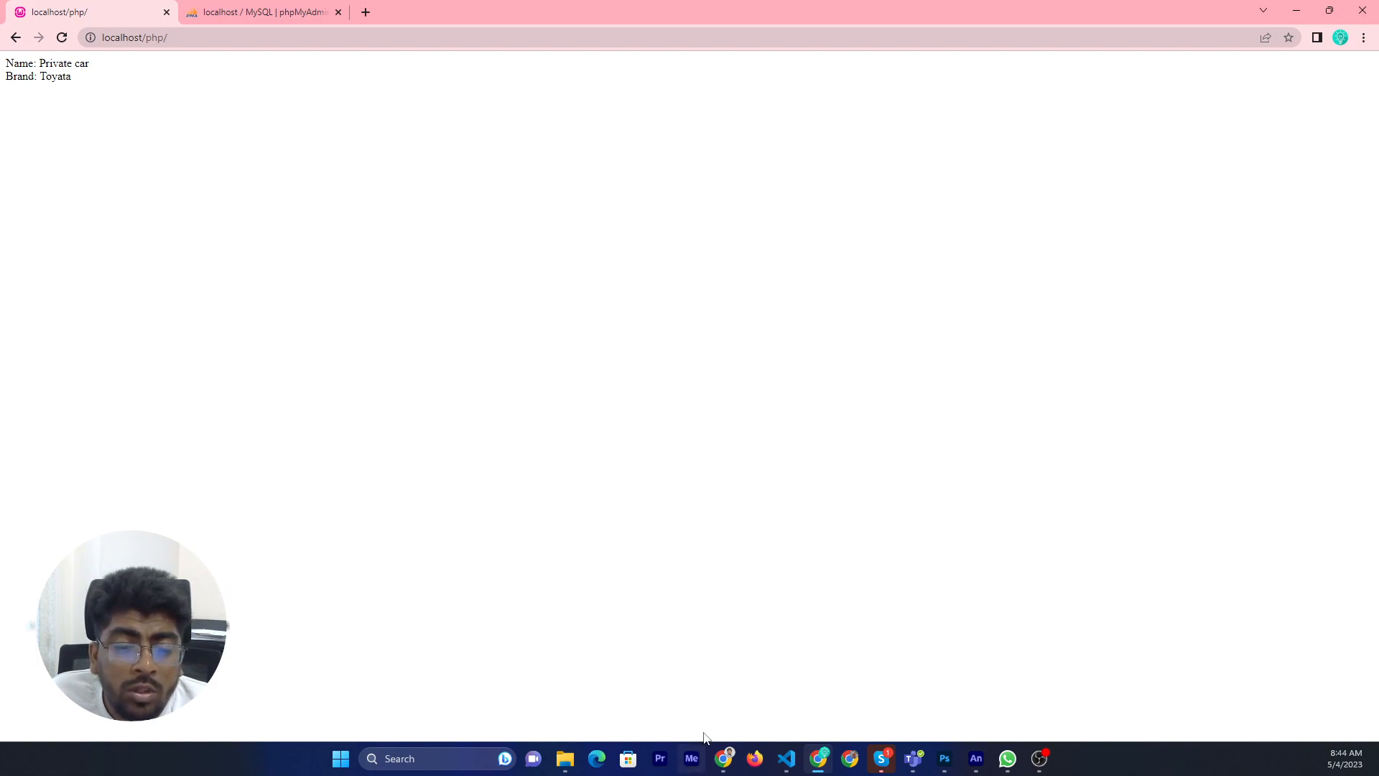
pyautogui.moveTo(537, 590)
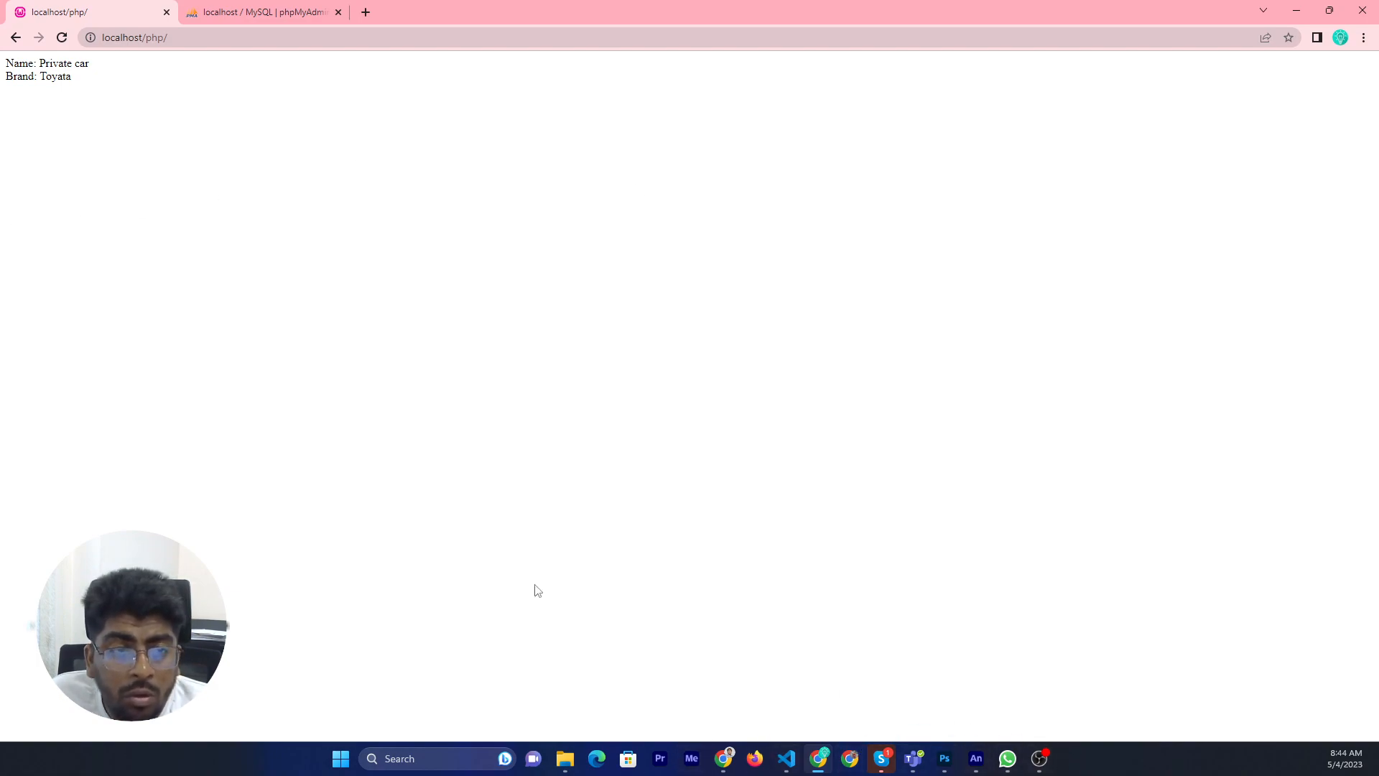